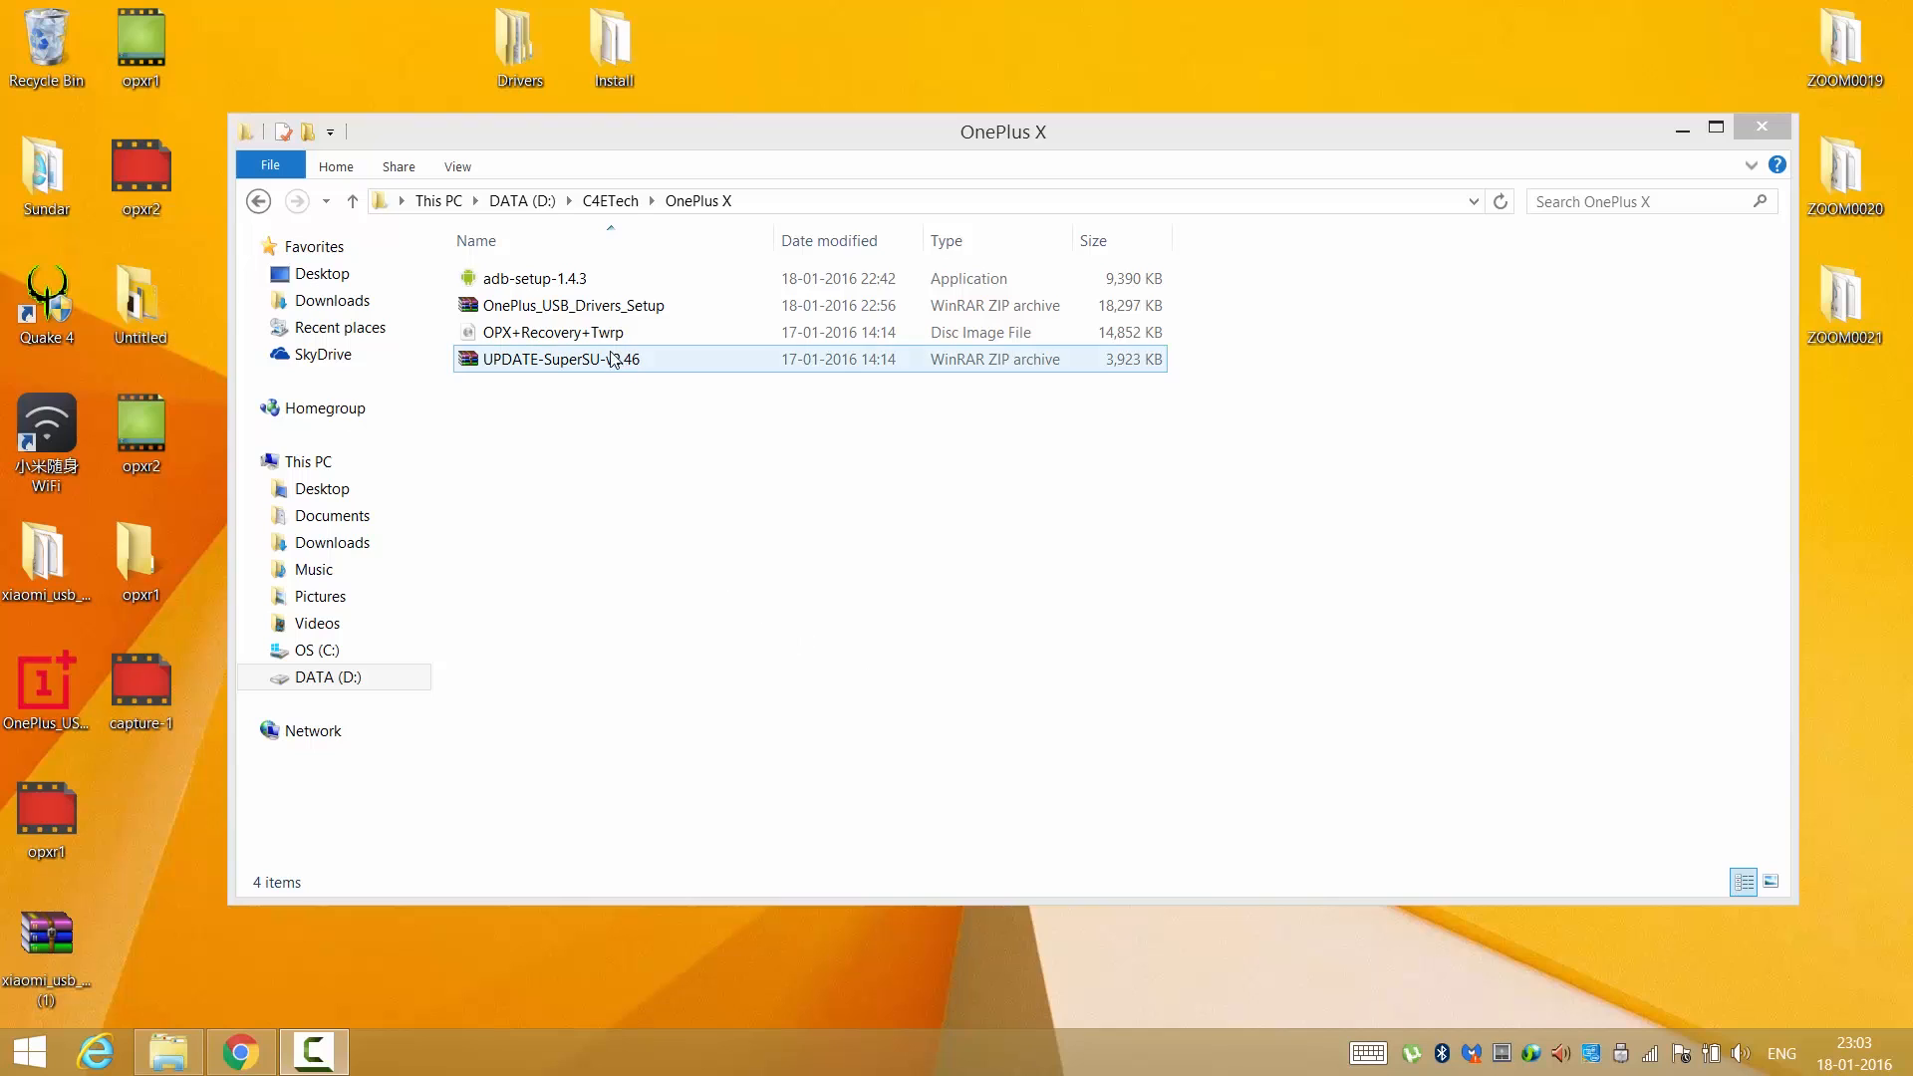
Extract the OnePlus USB drivers archive and run the drivers installer
left_click(574, 304)
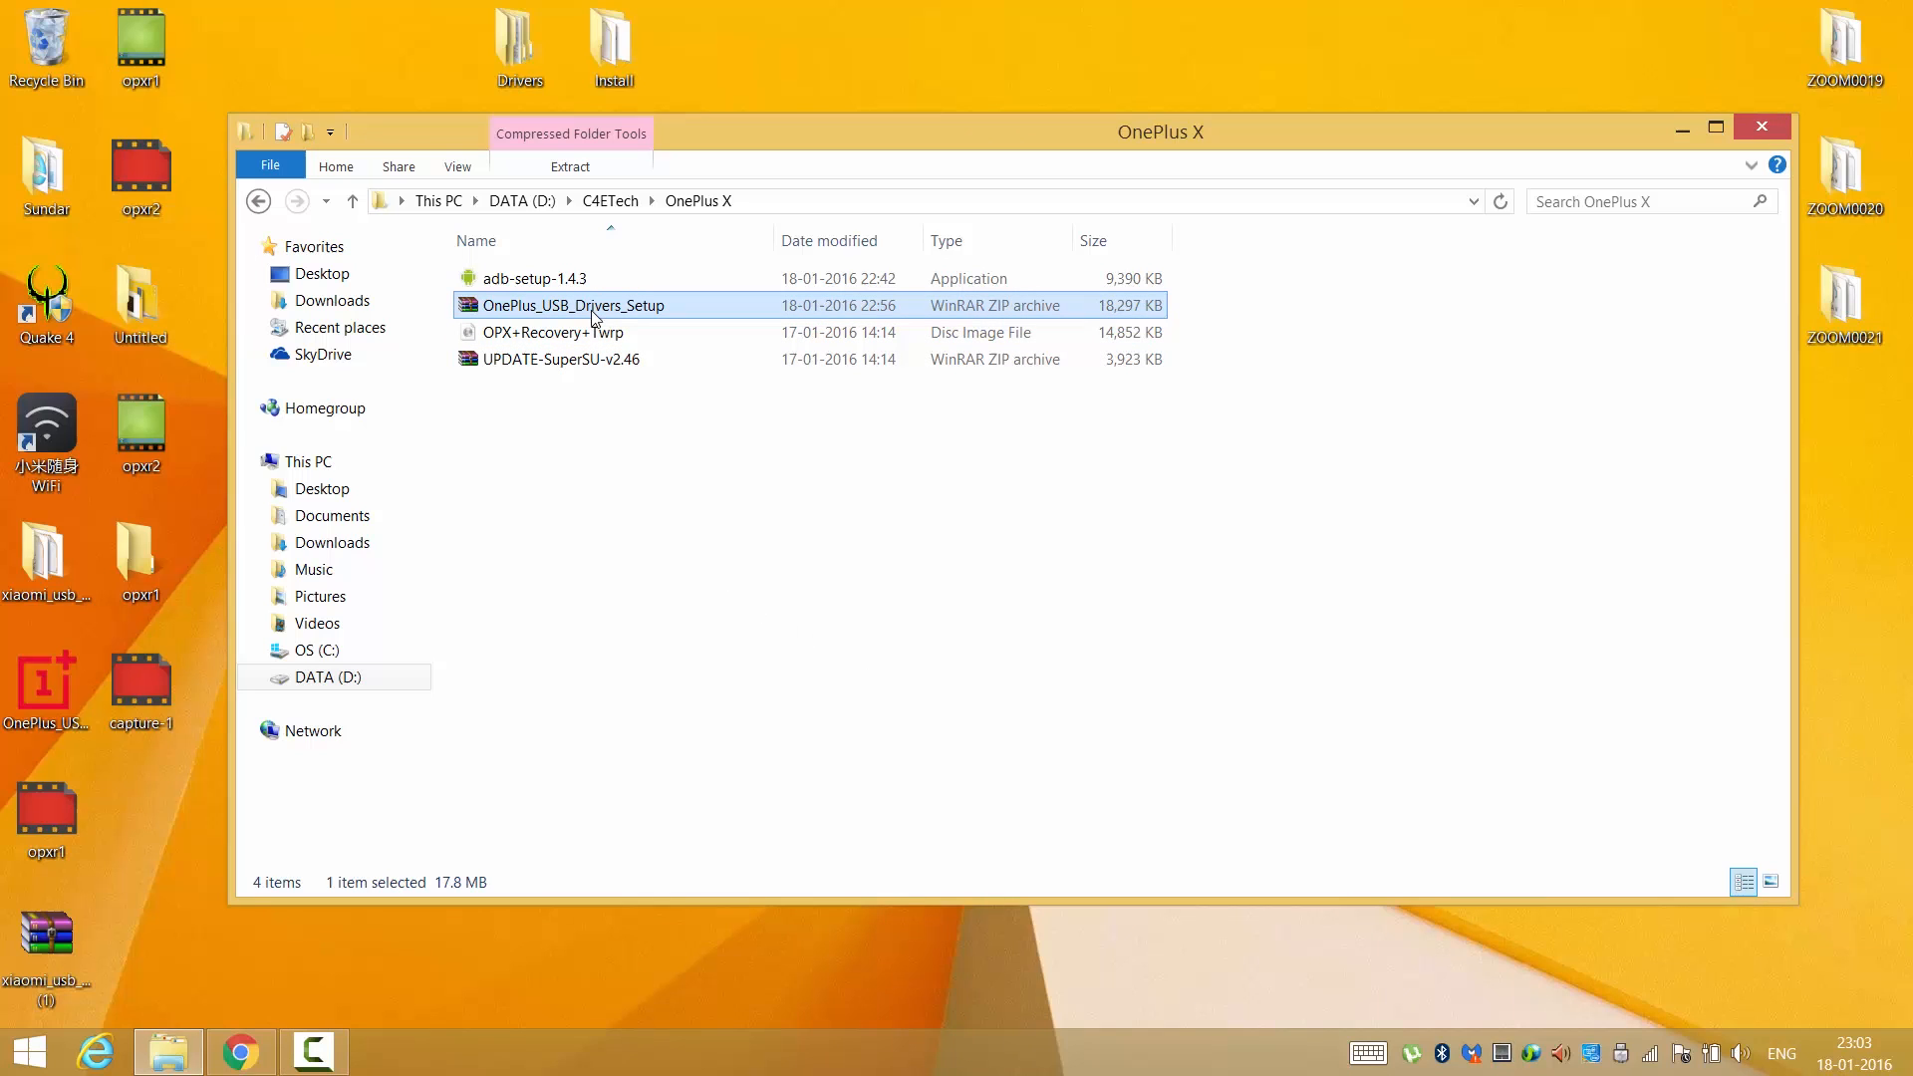
right_click(574, 305)
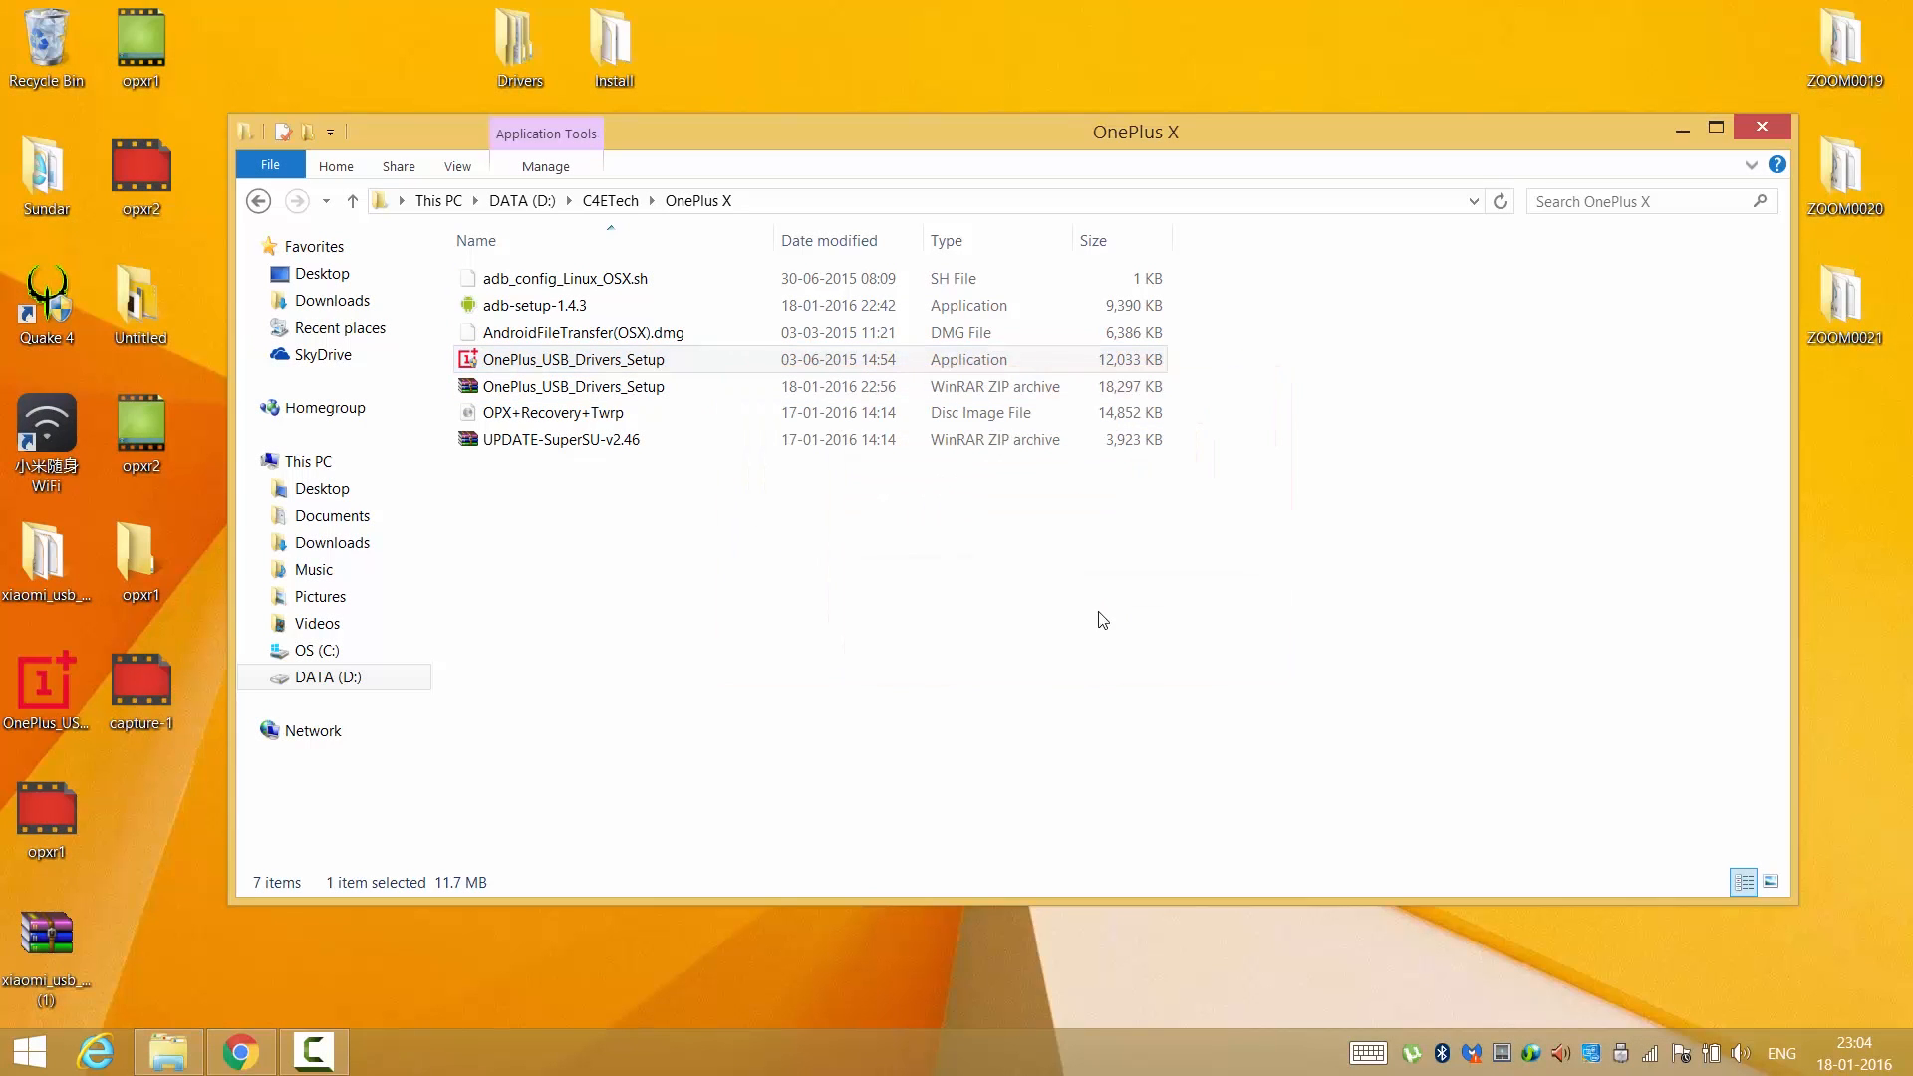
double_click(571, 360)
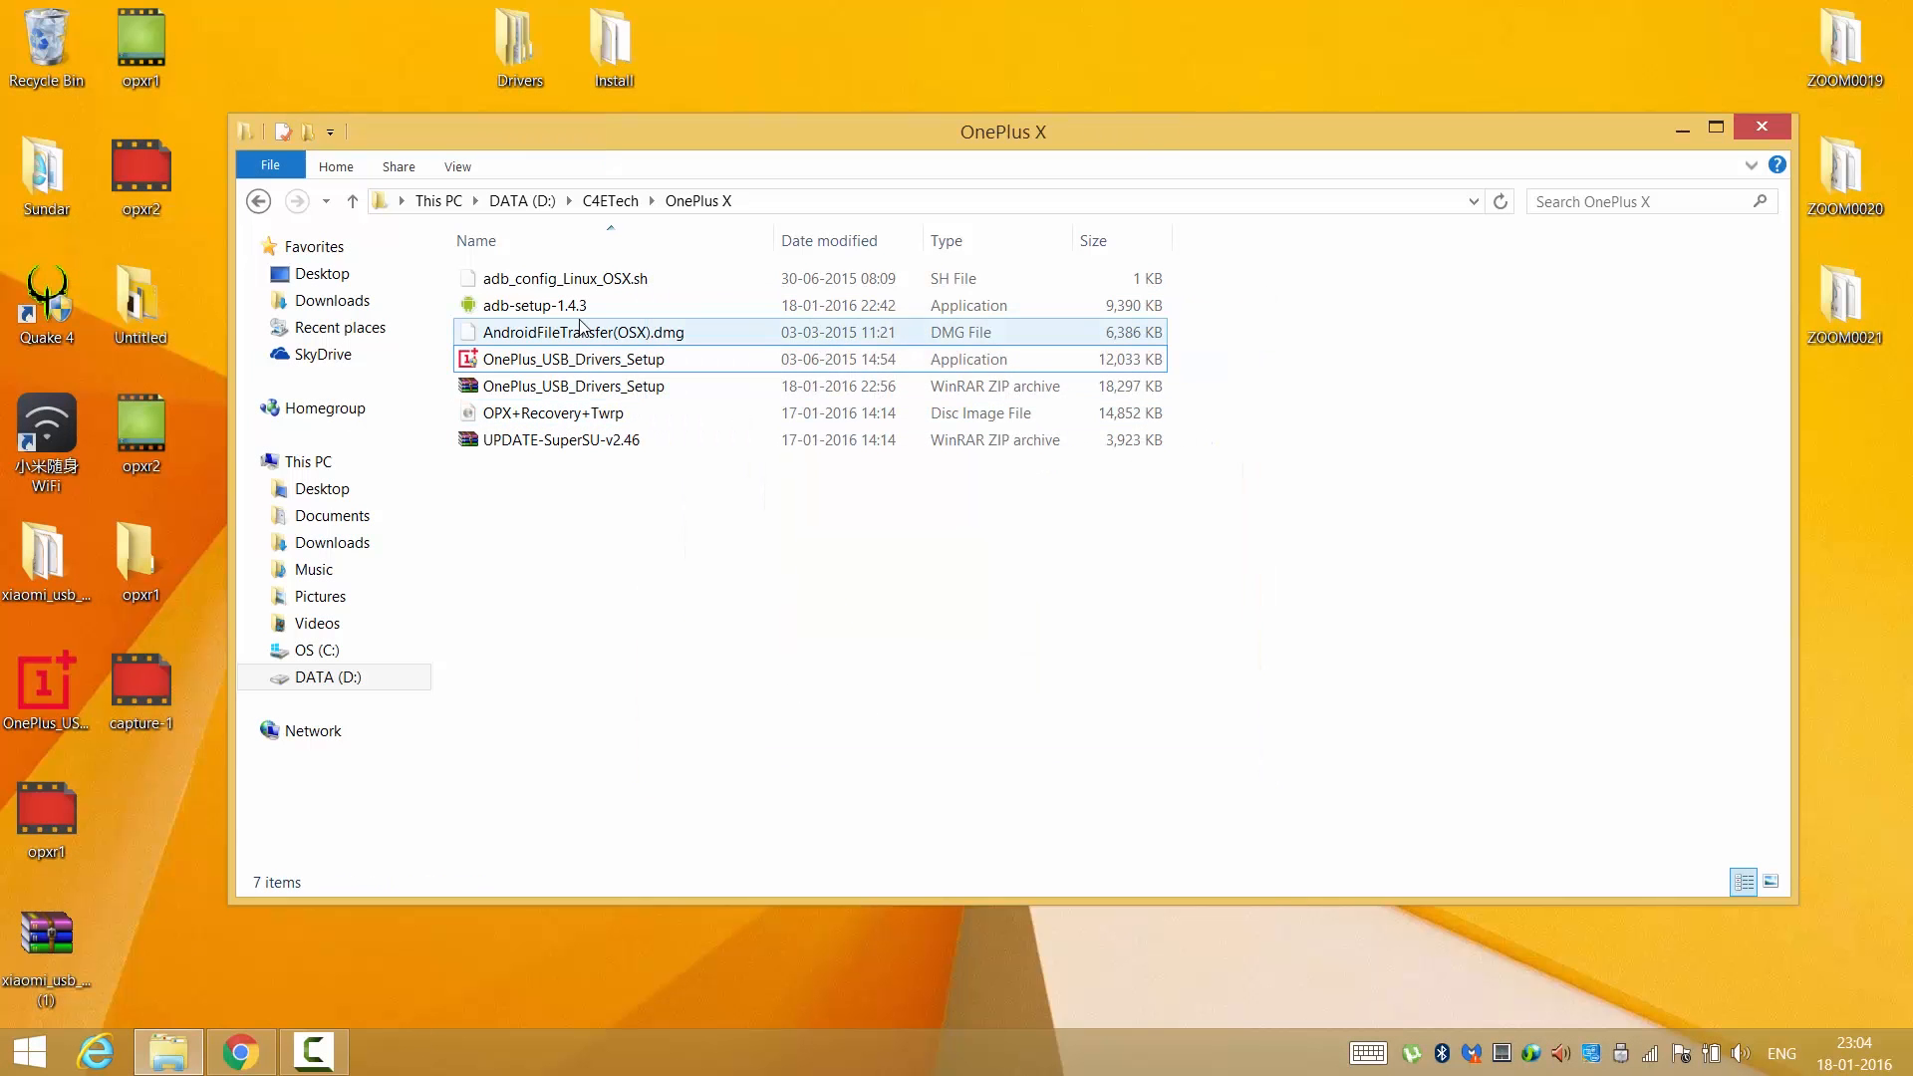
Open a command window inside the C:\adb folder
left_click(535, 305)
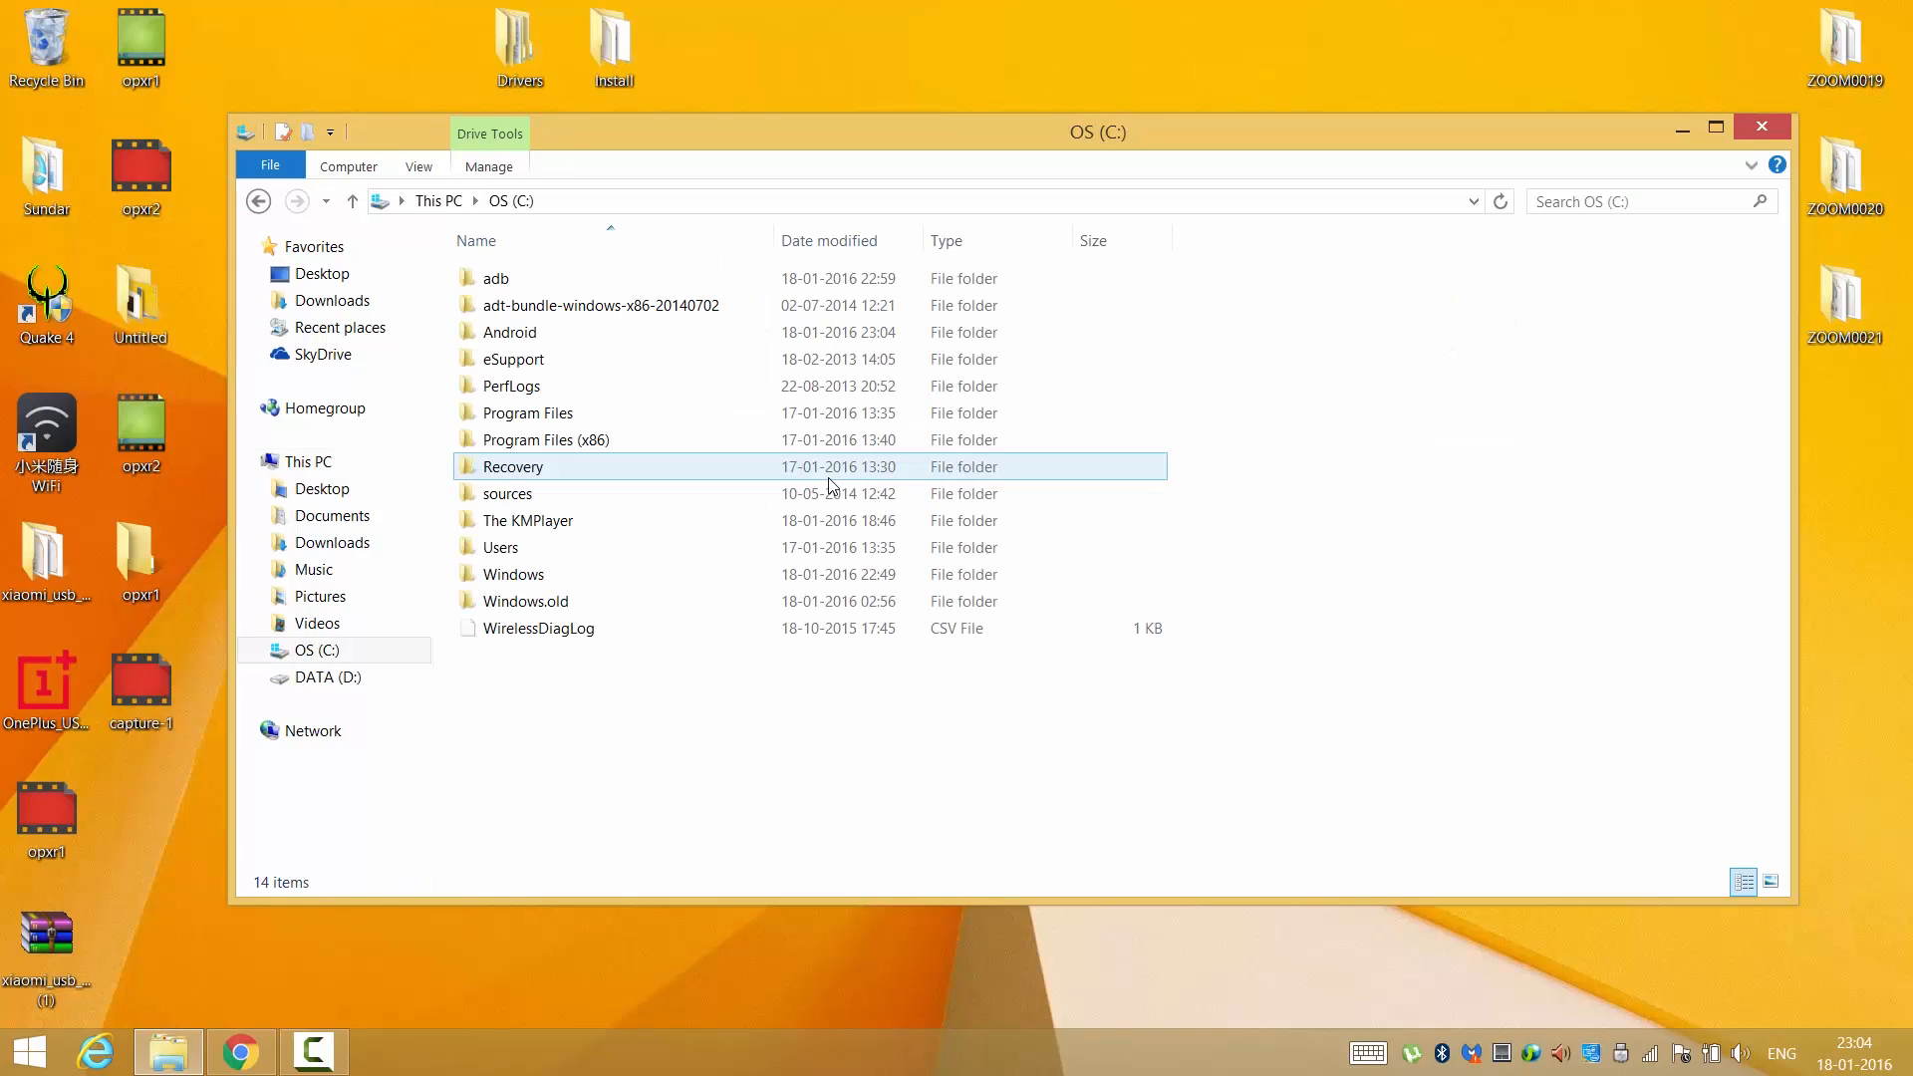
left_click(496, 278)
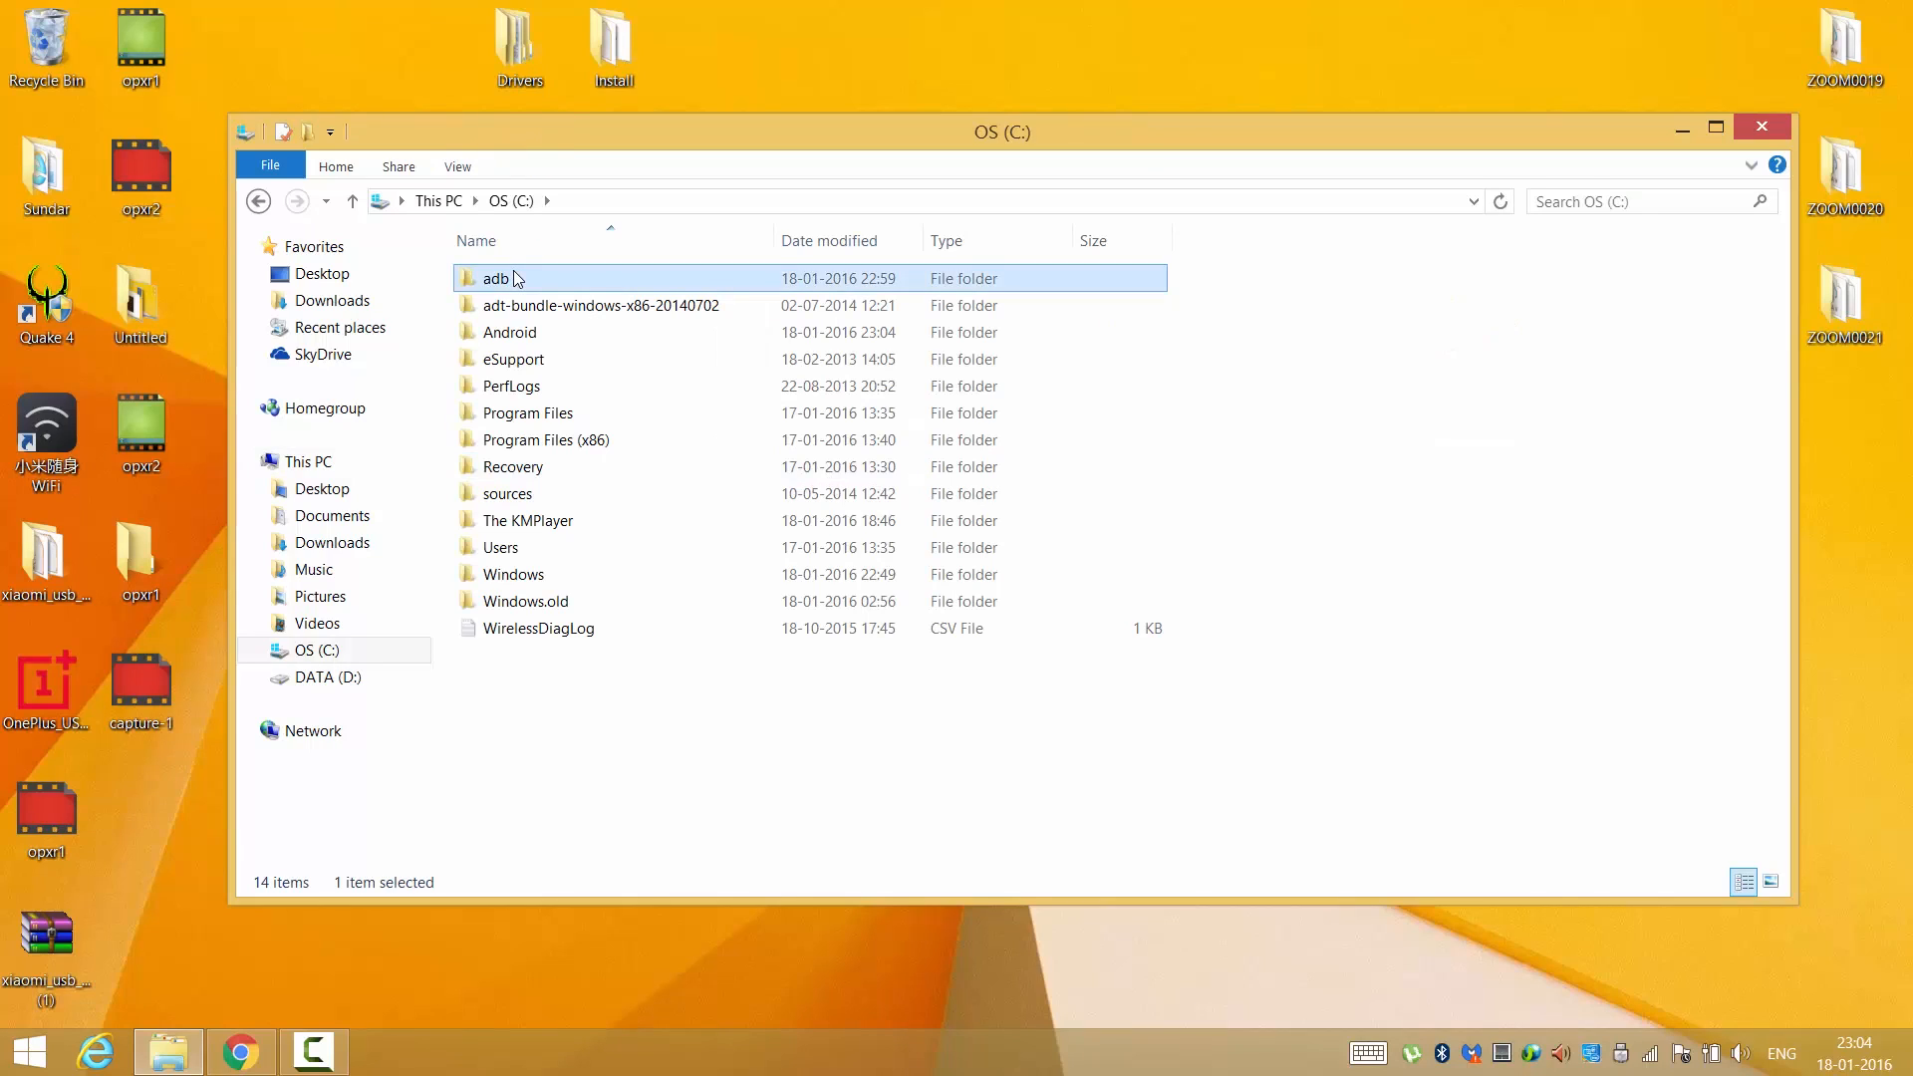
double_click(495, 278)
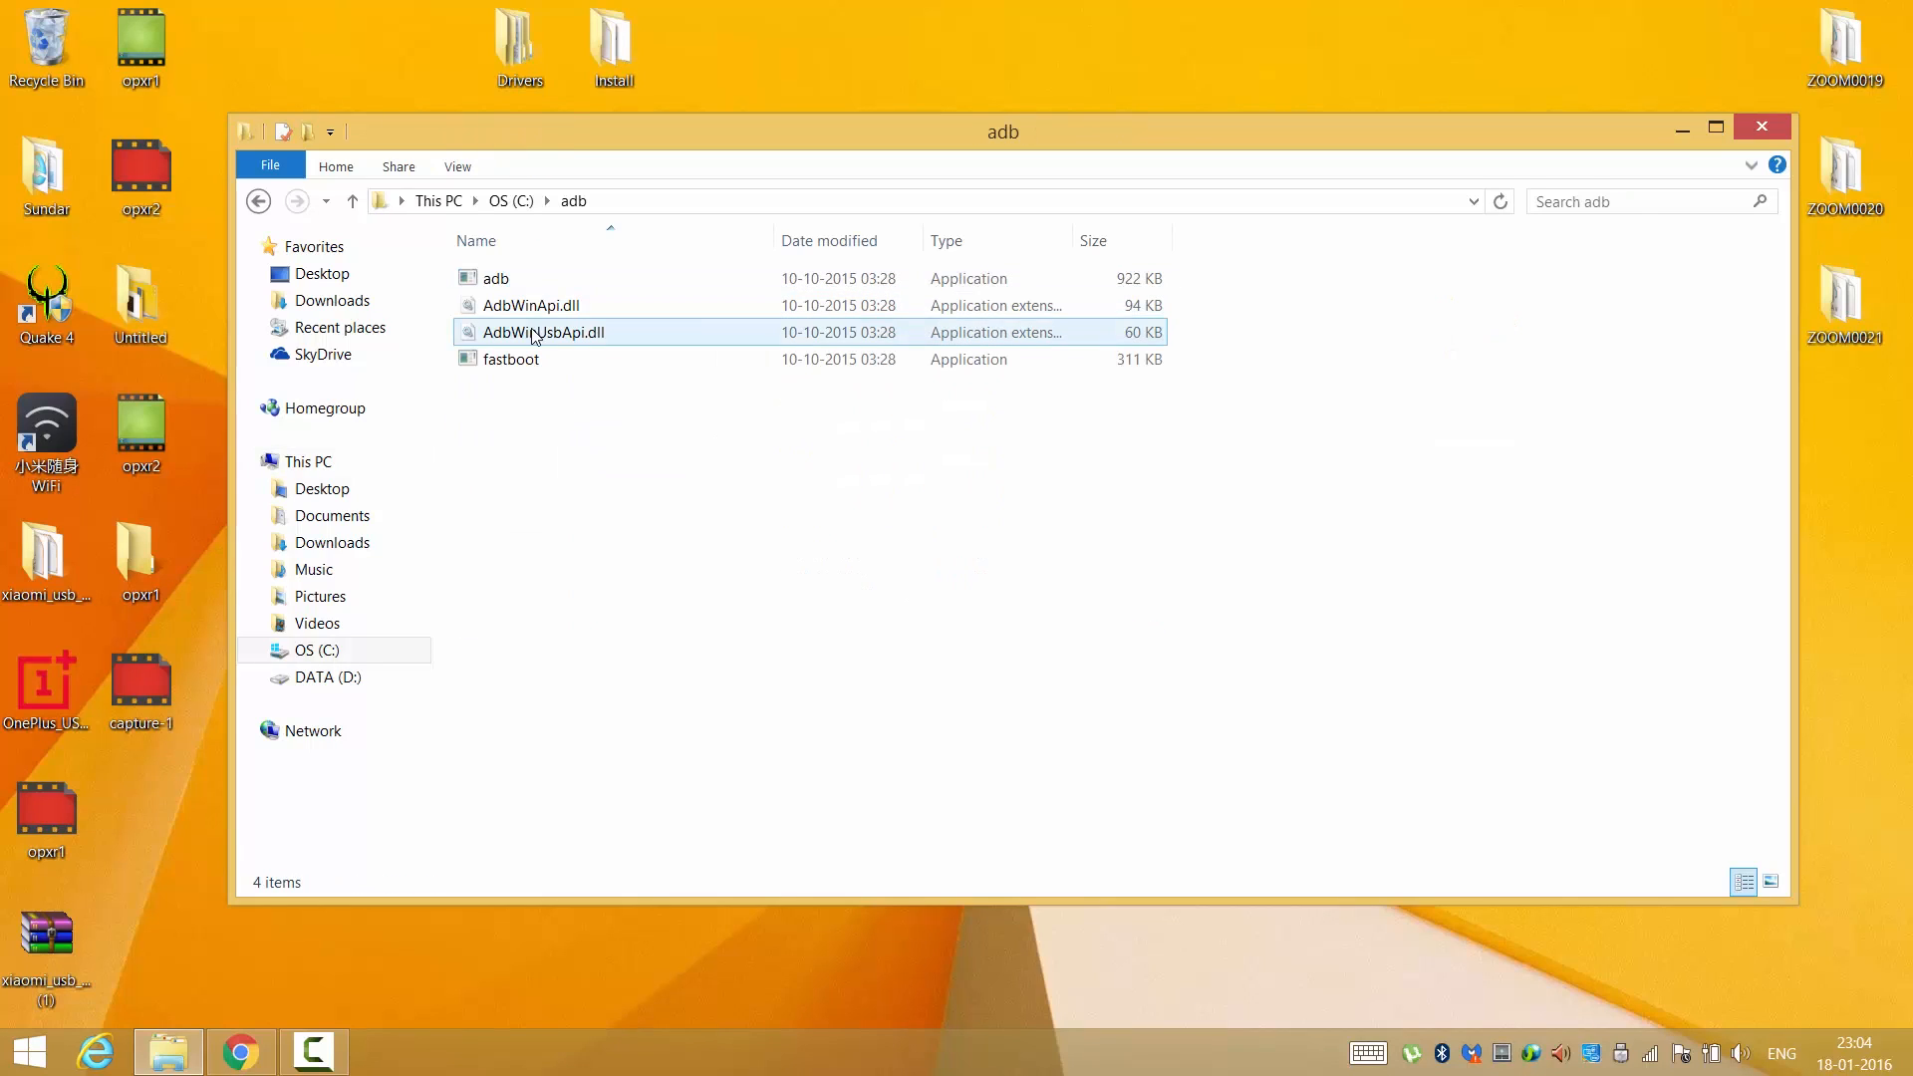
right_click(677, 555)
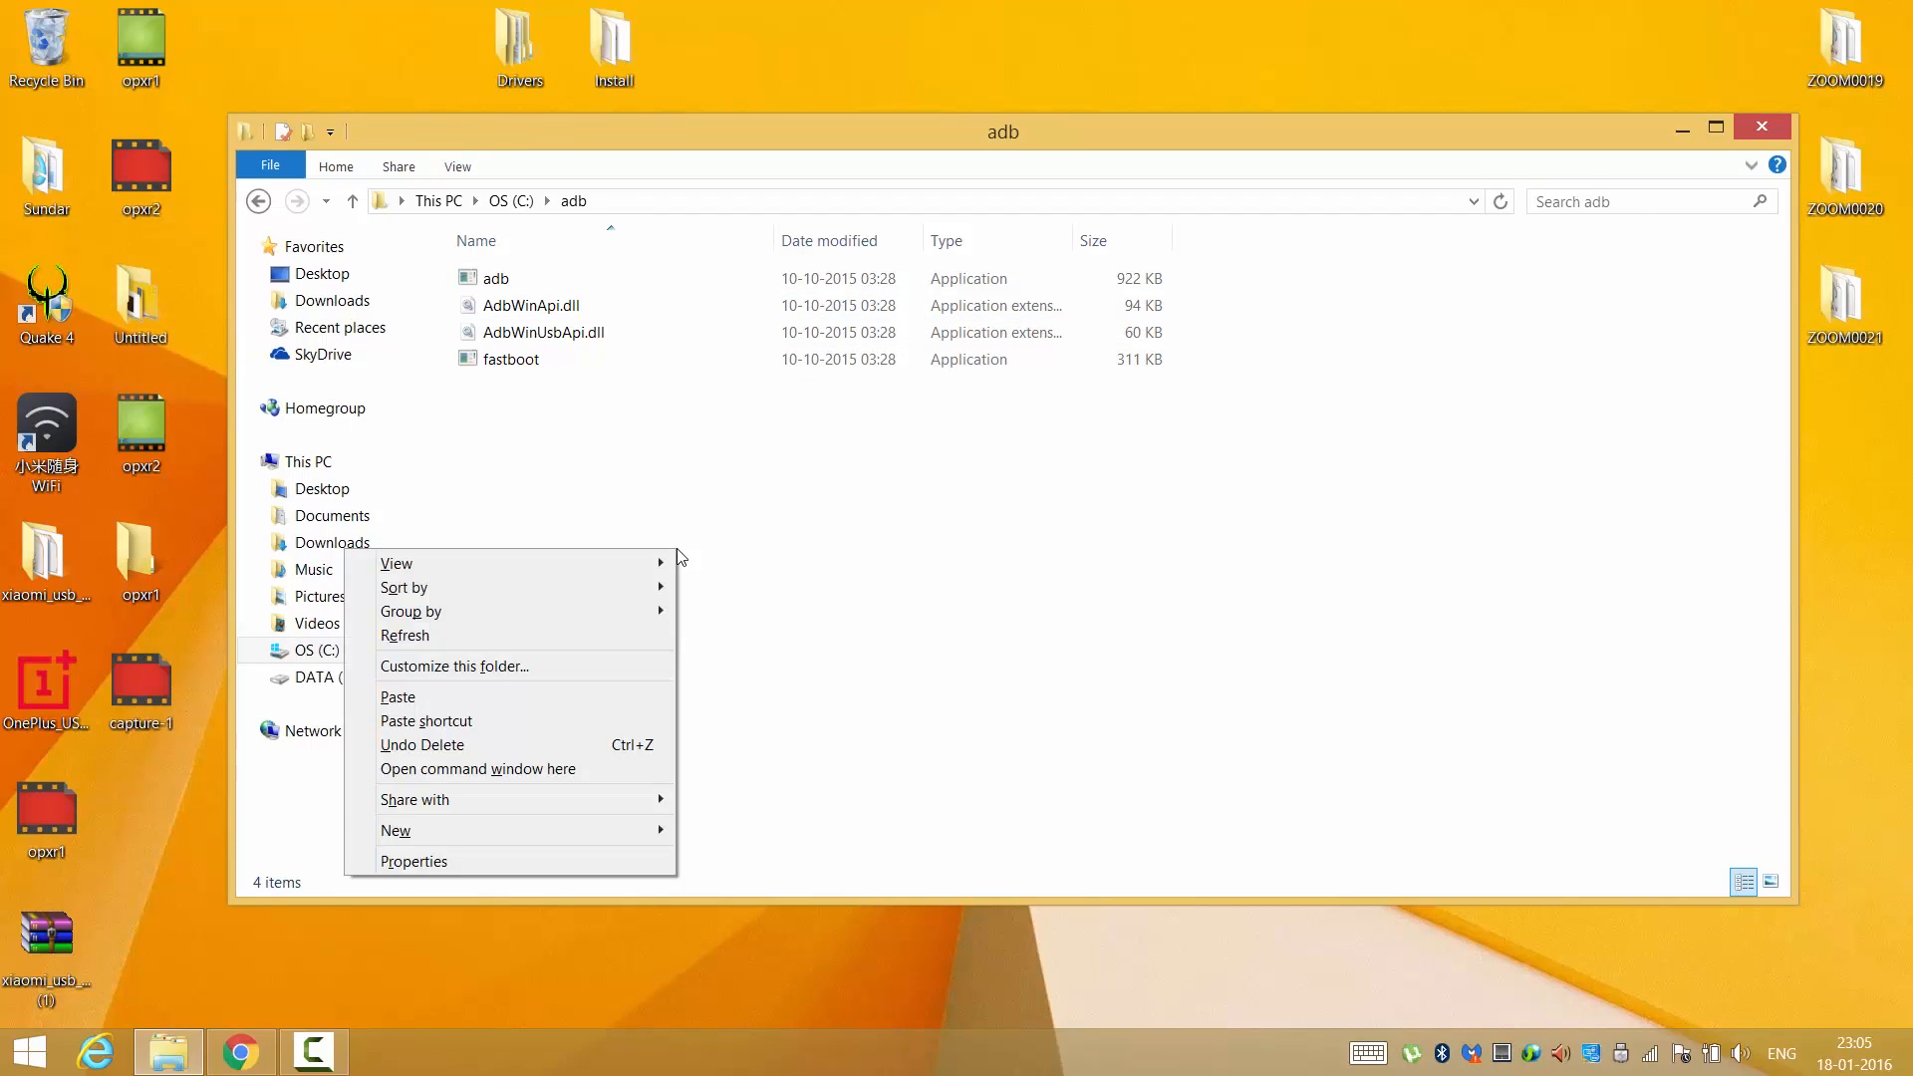
left_click(477, 769)
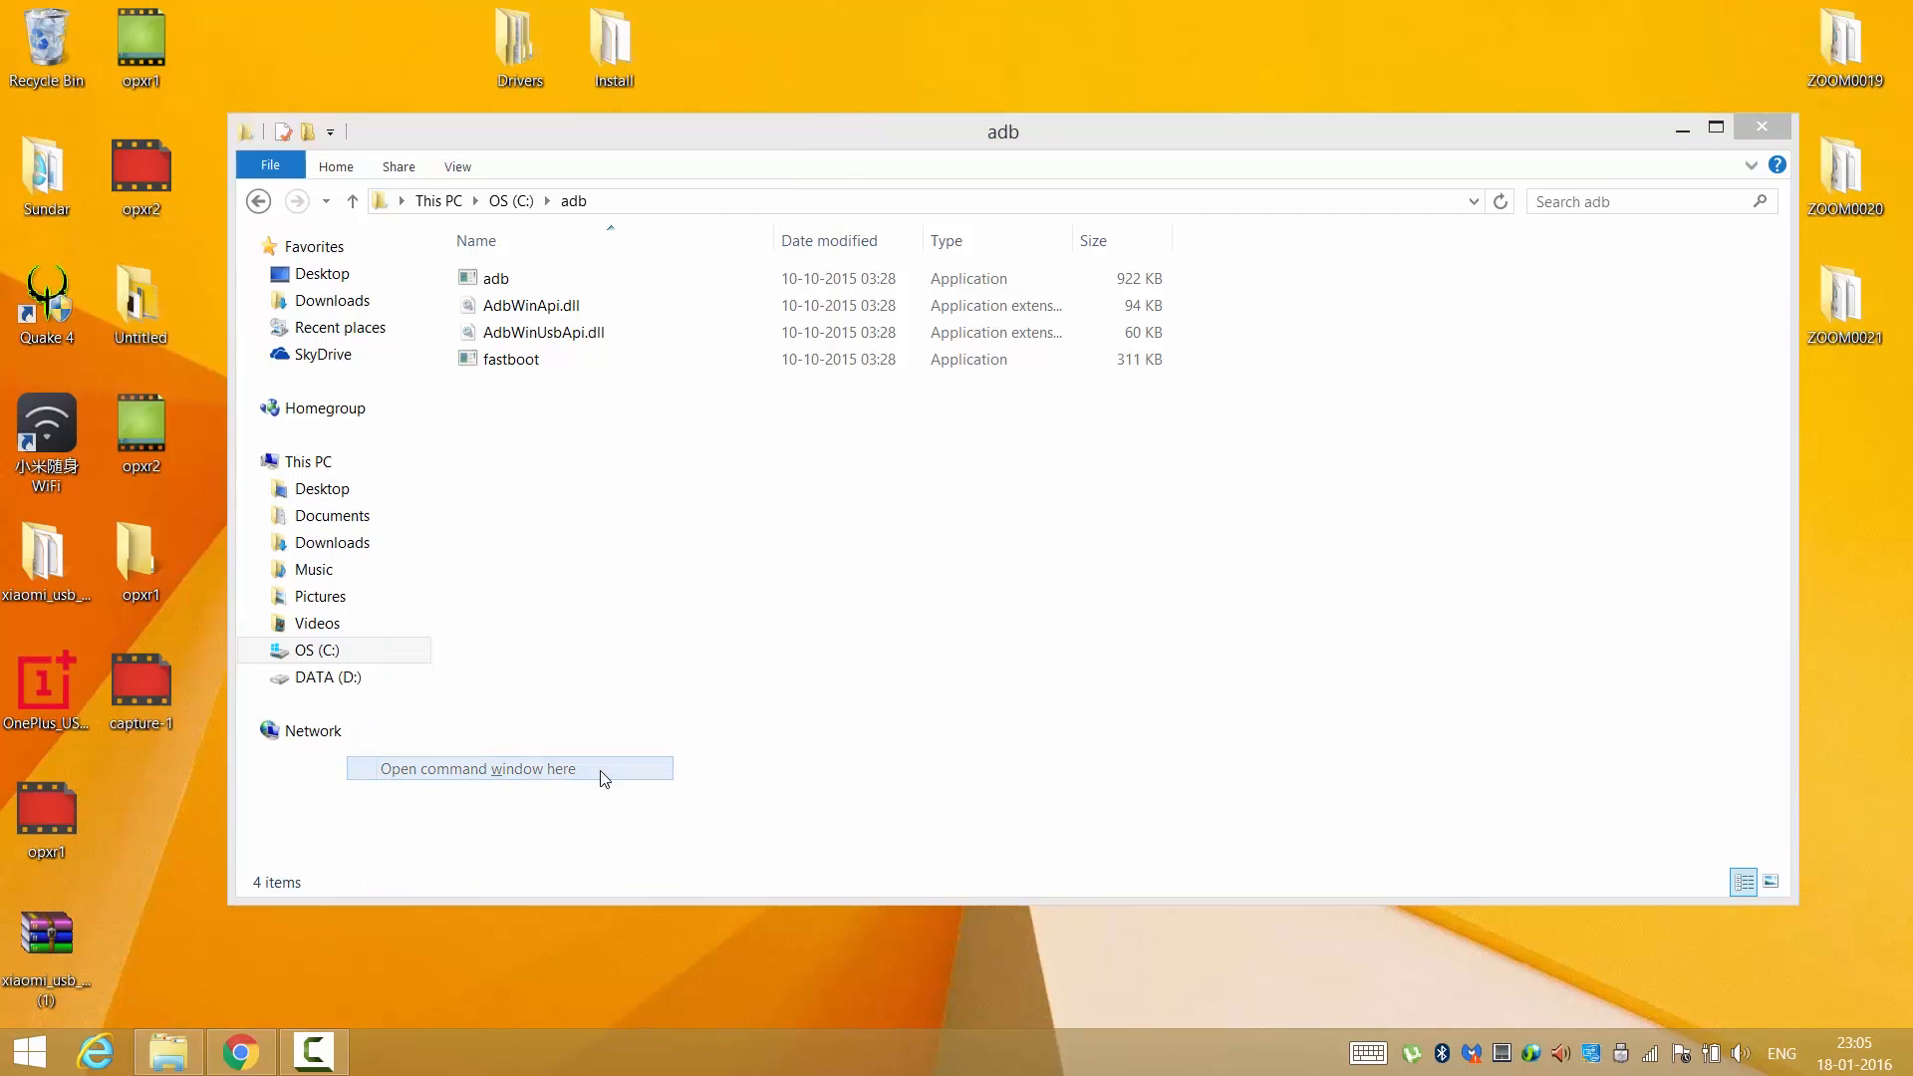
left_click(478, 768)
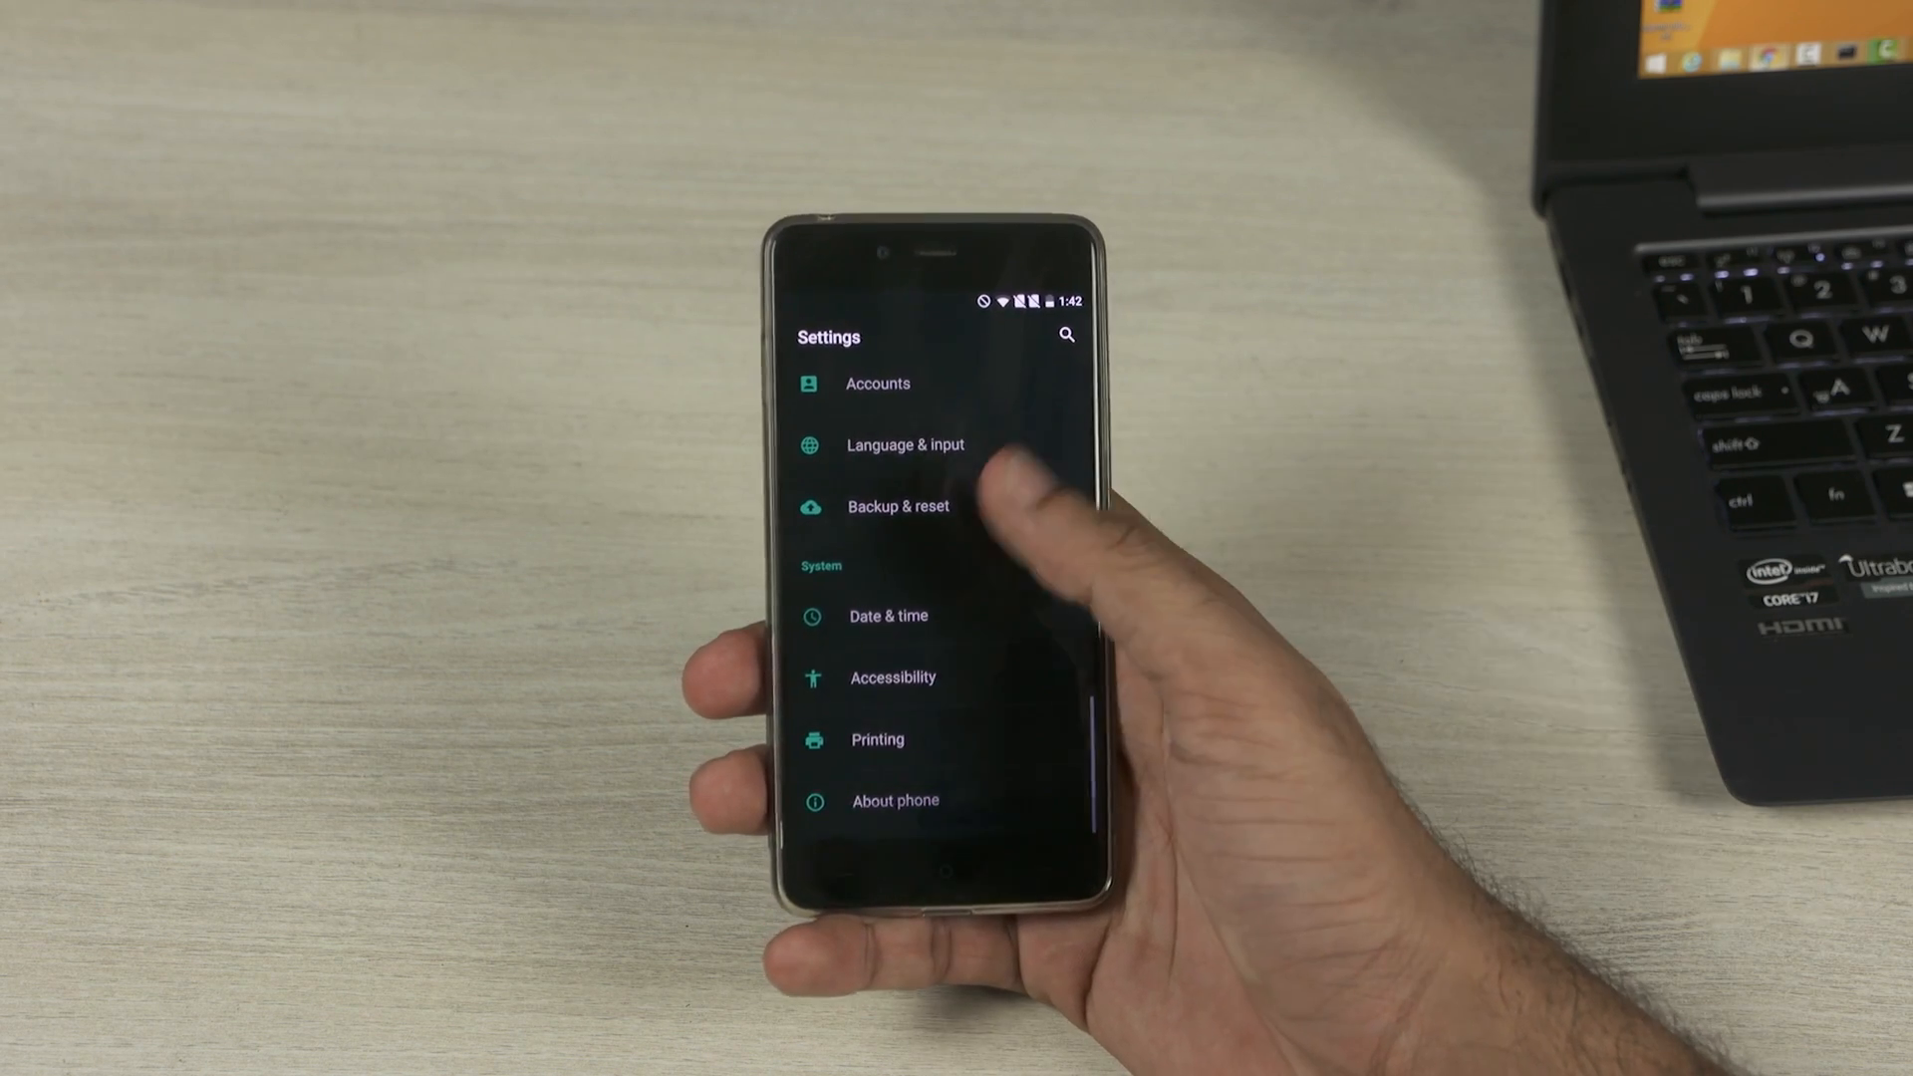
Tap Build number in About phone to unlock developer options, then enable USB debugging
left_click(894, 800)
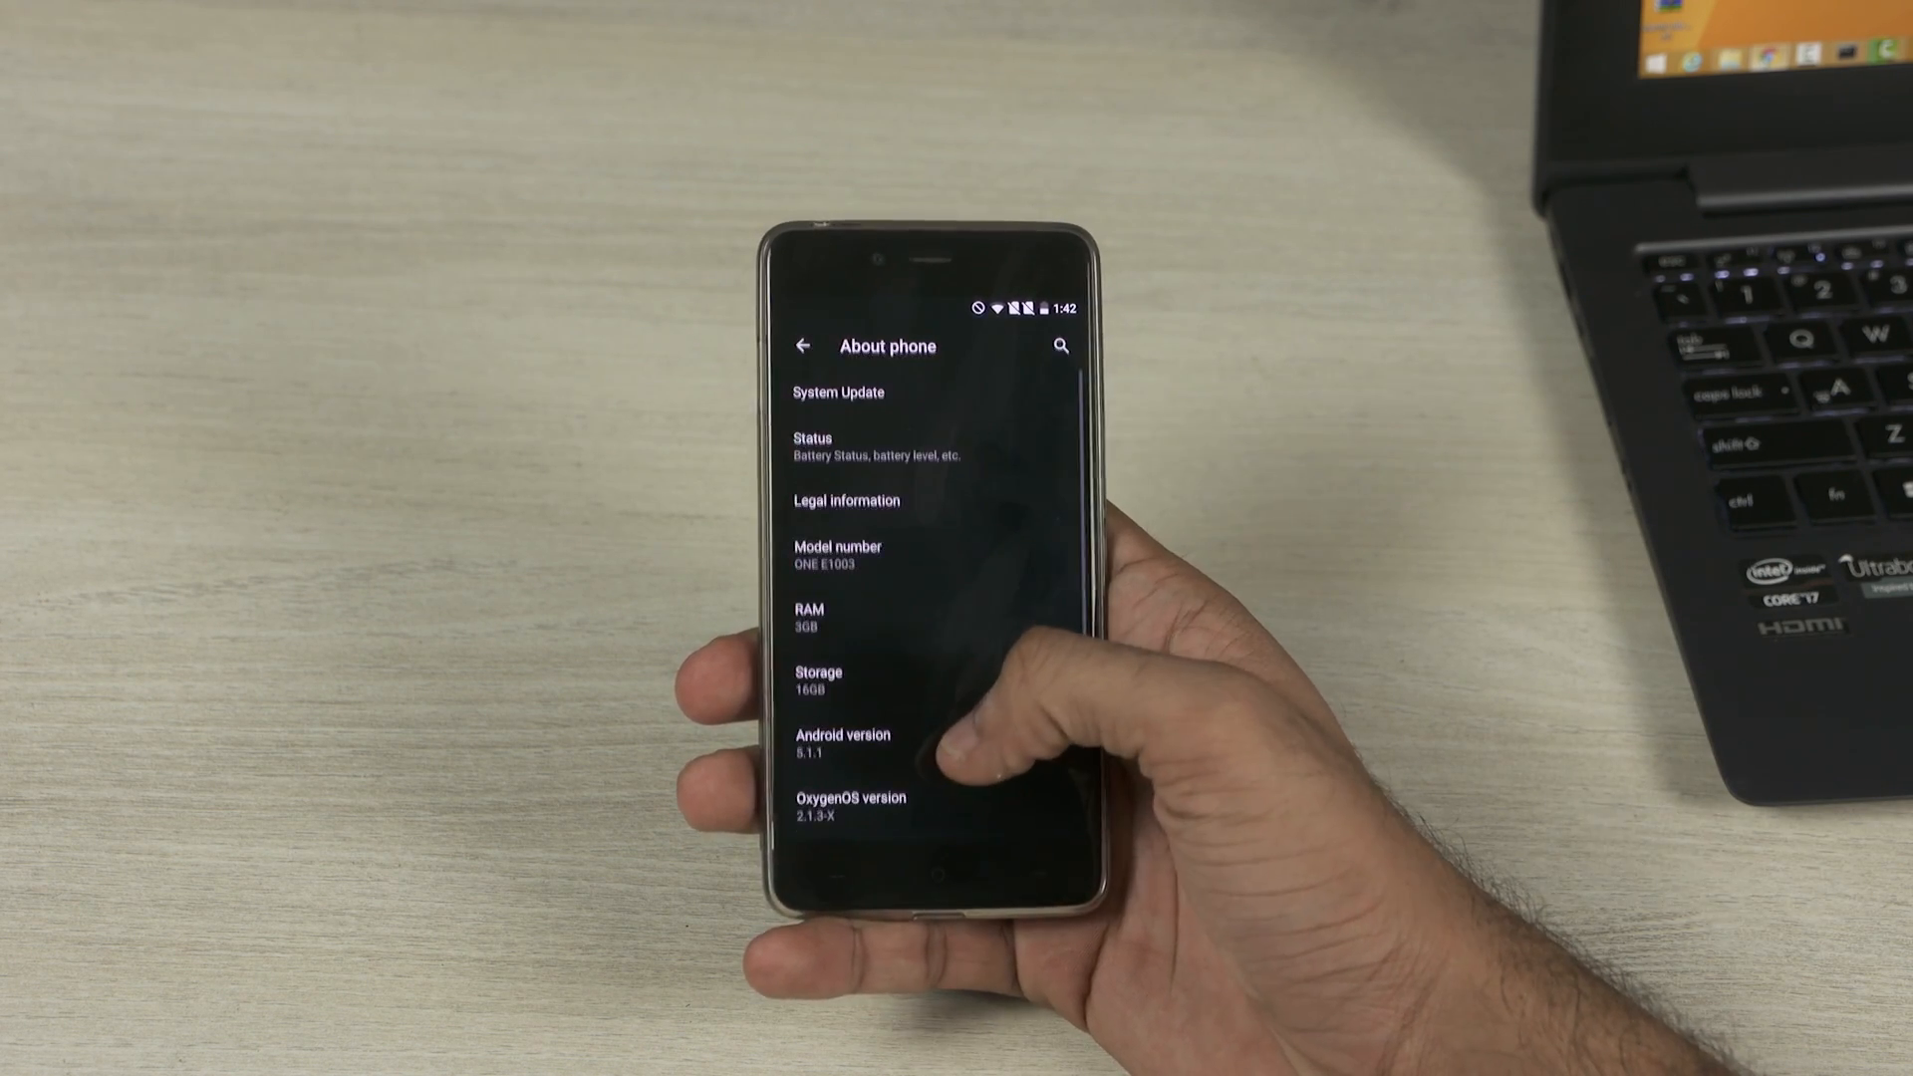
scroll("down", 3)
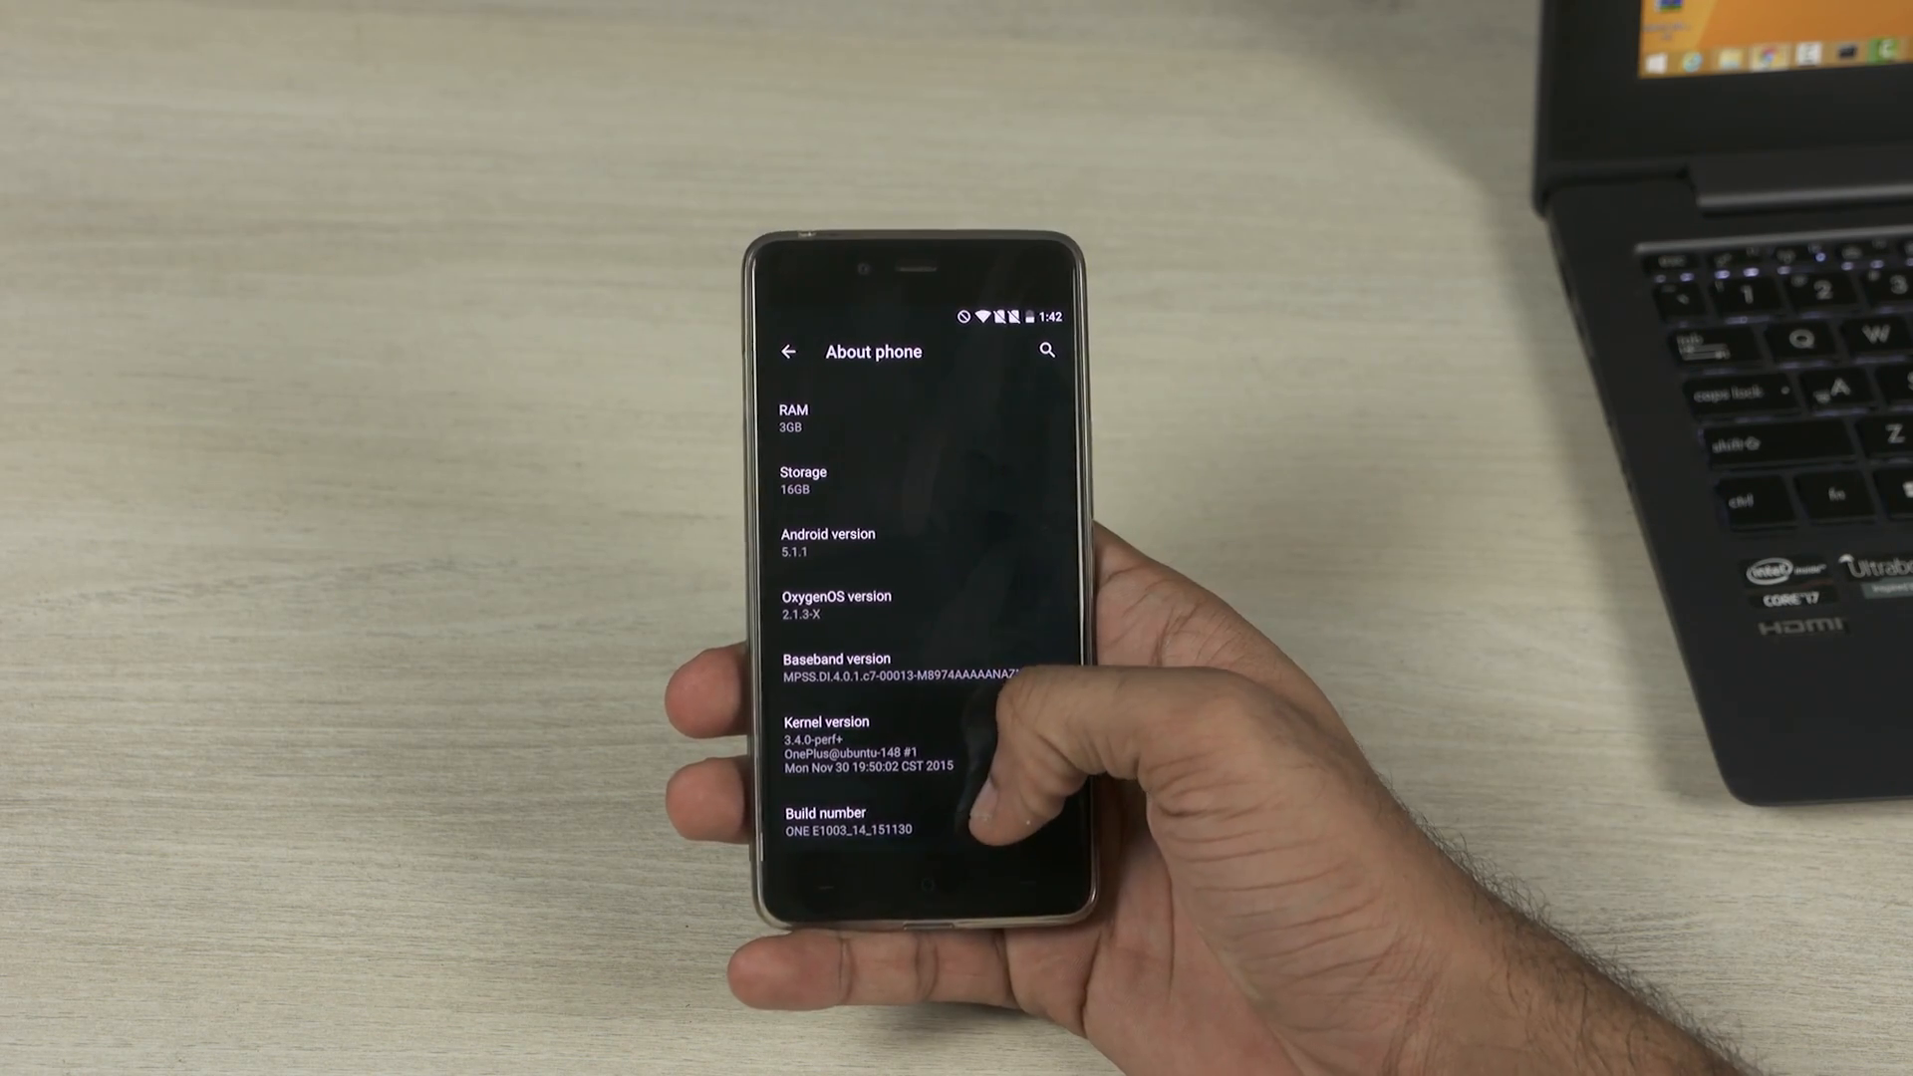
left_click(846, 837)
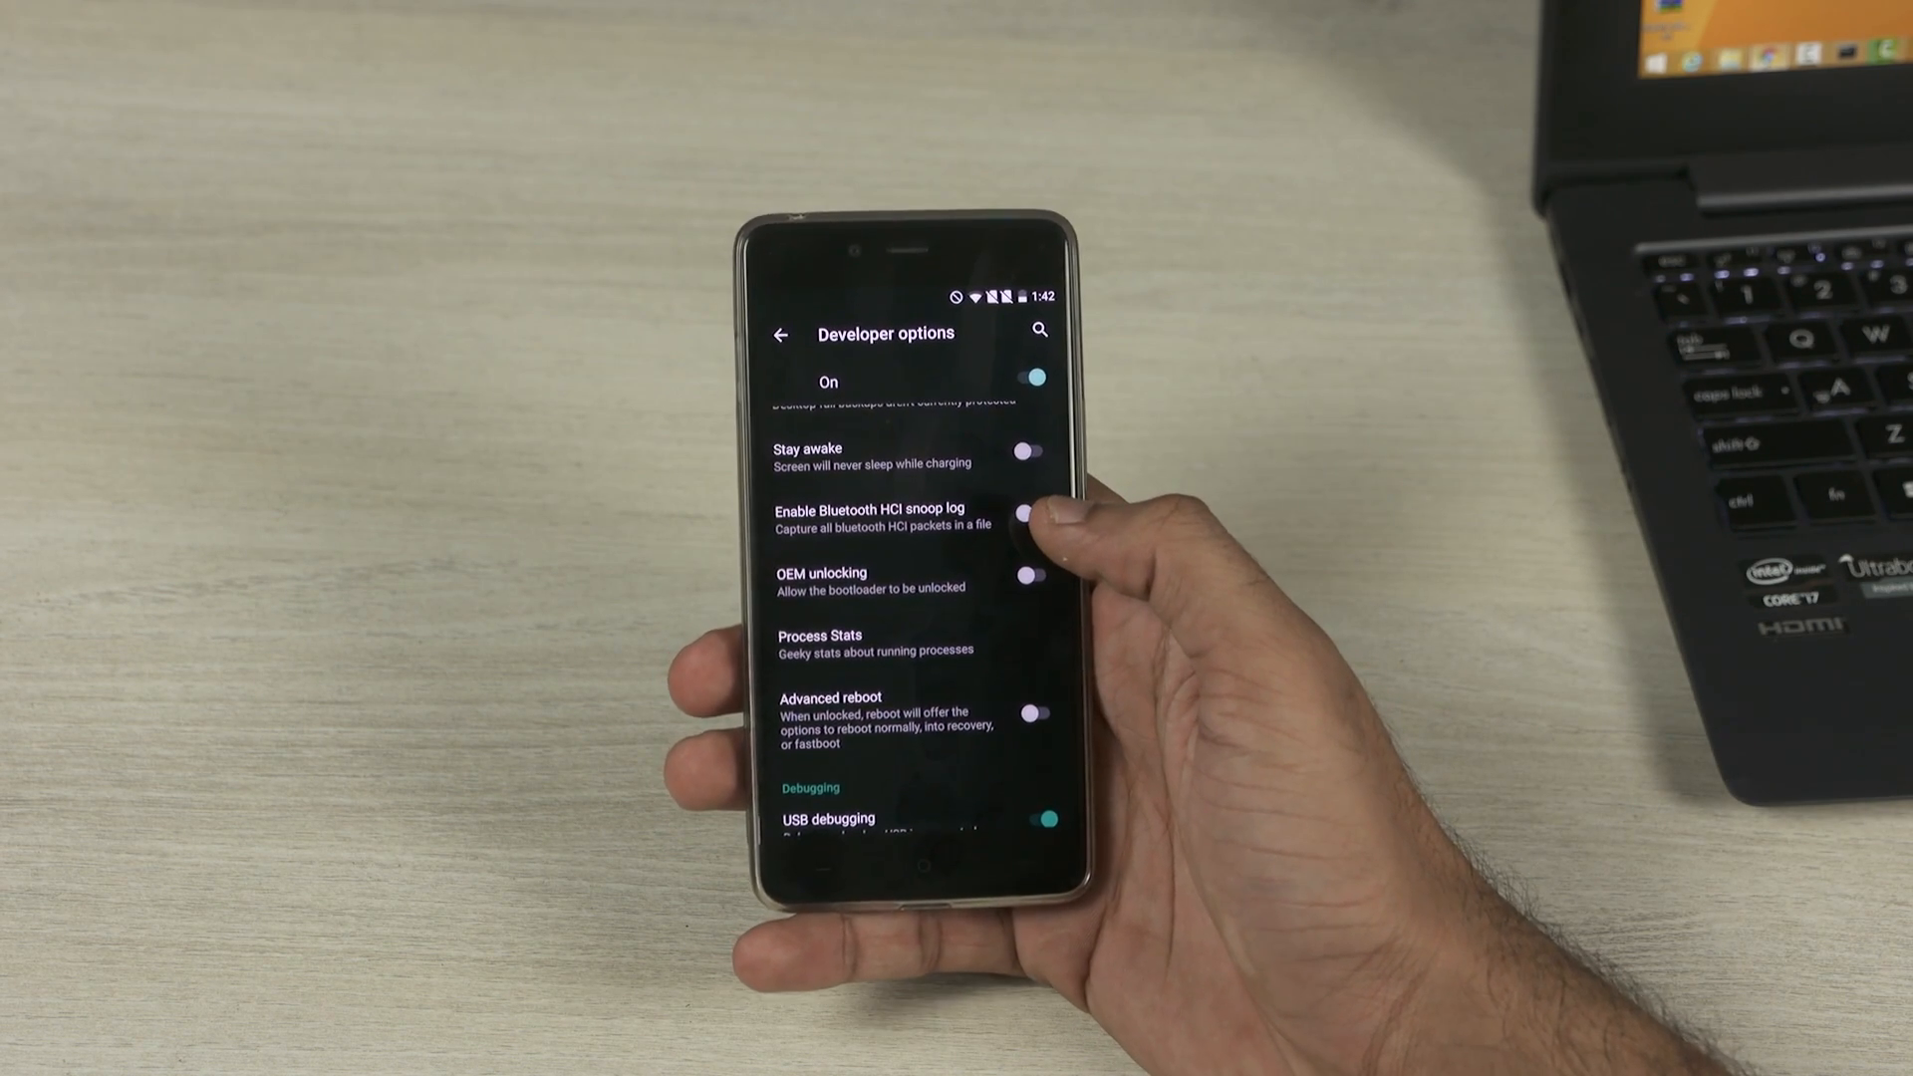
left_click(1031, 577)
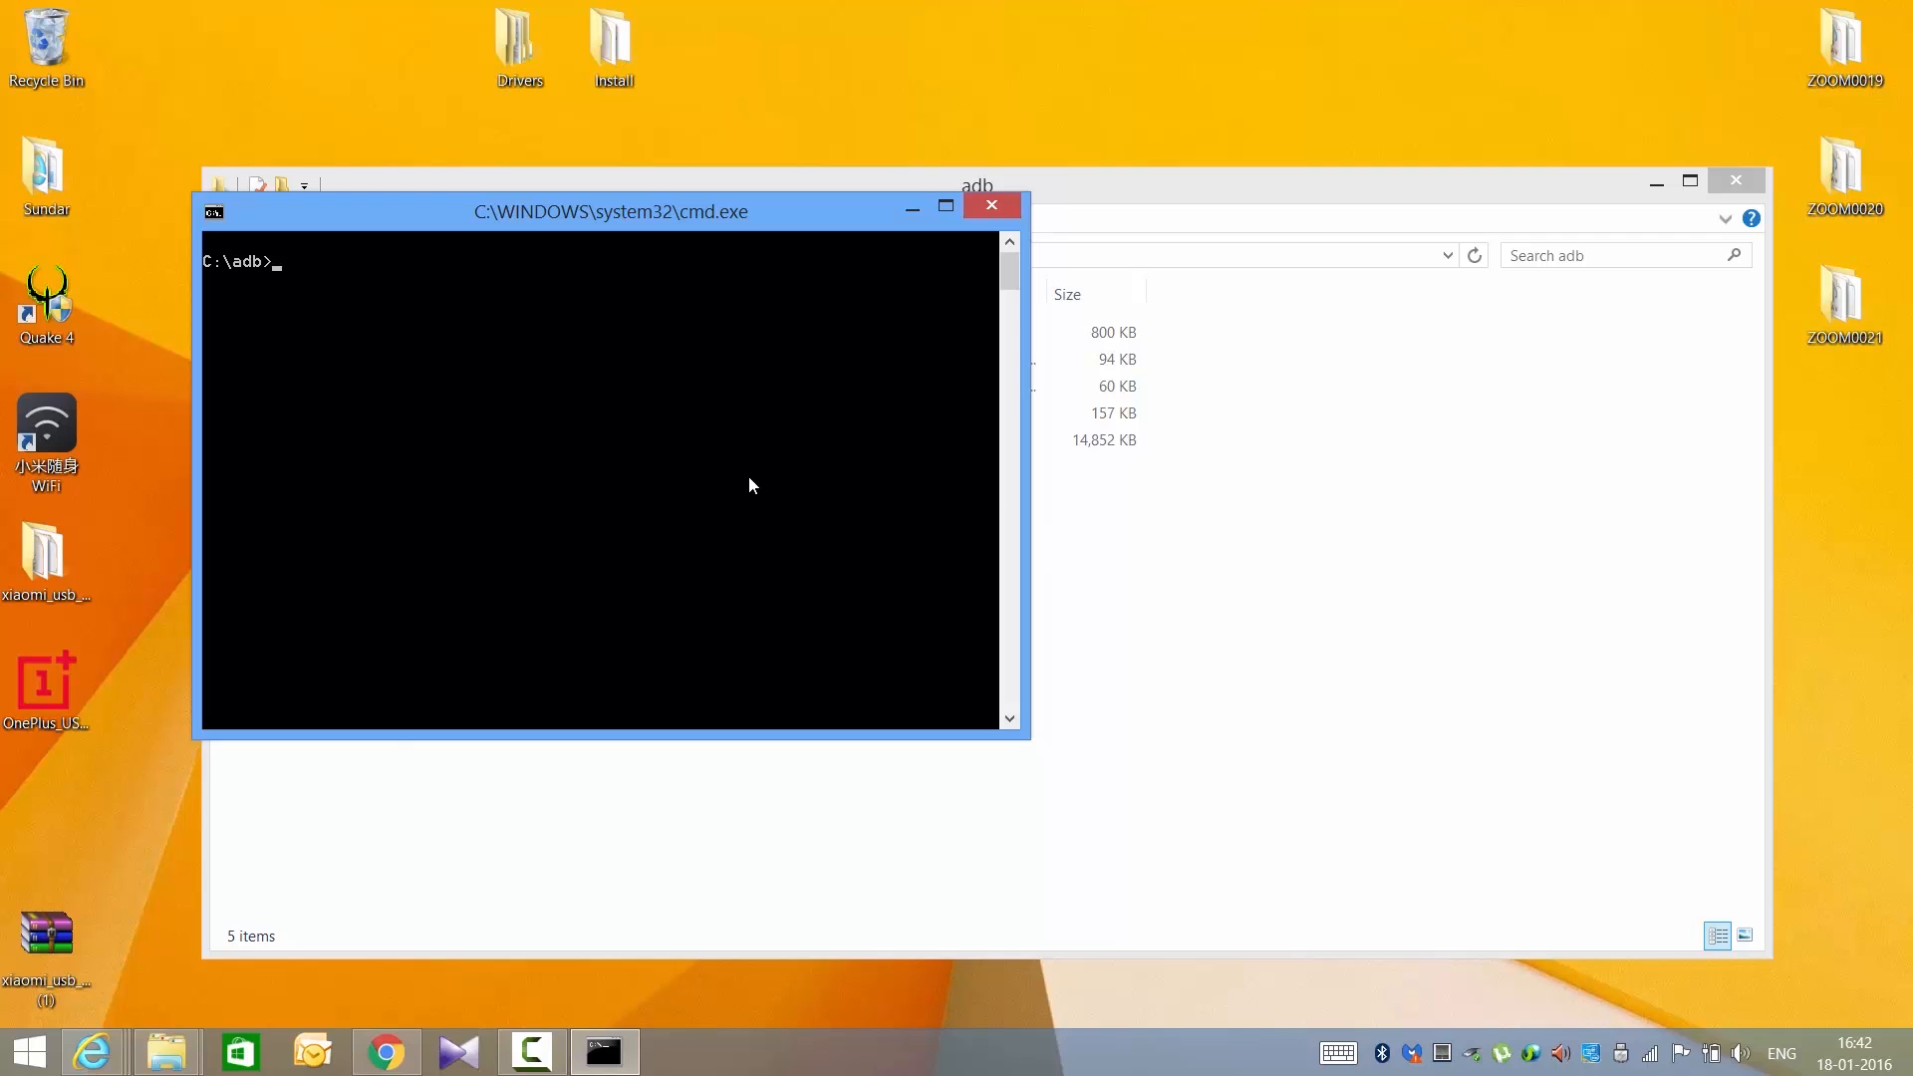
Run adb devices and always allow USB debugging from this computer
type("adb devi")
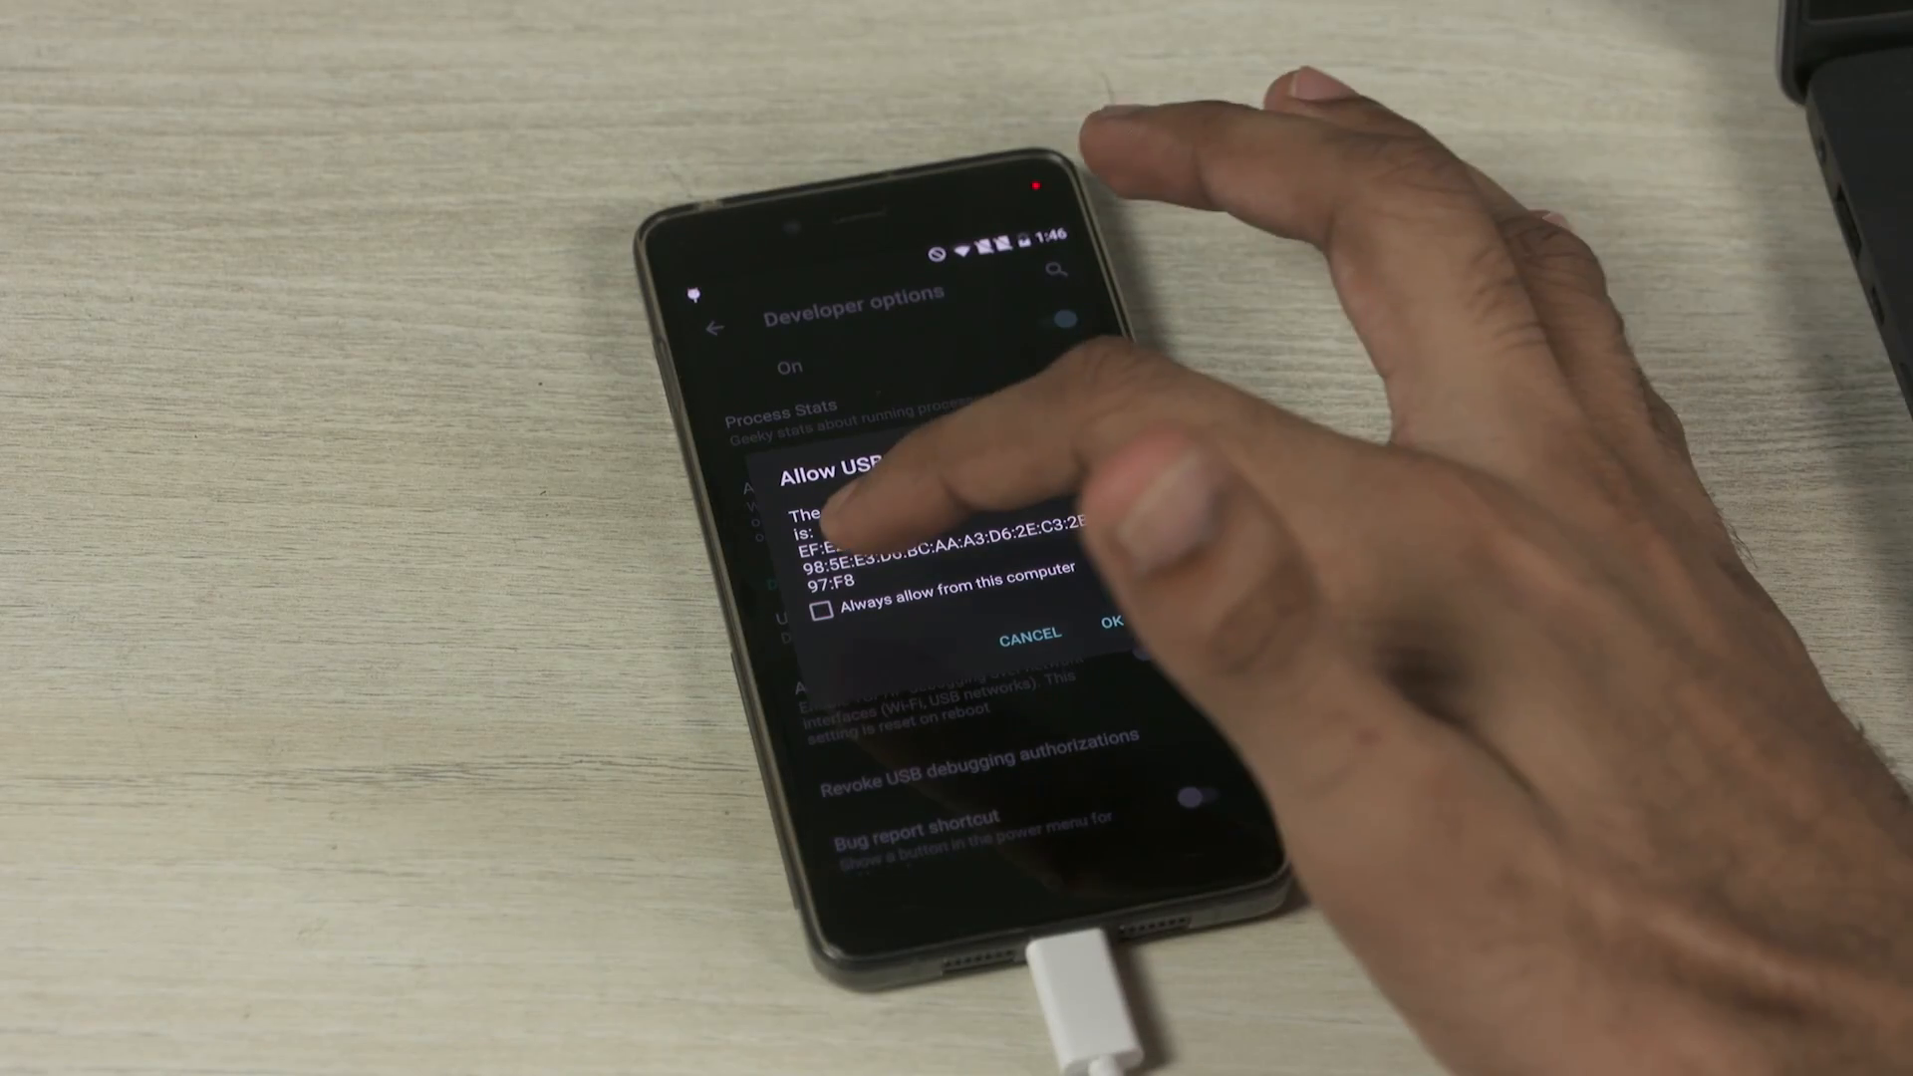
left_click(824, 611)
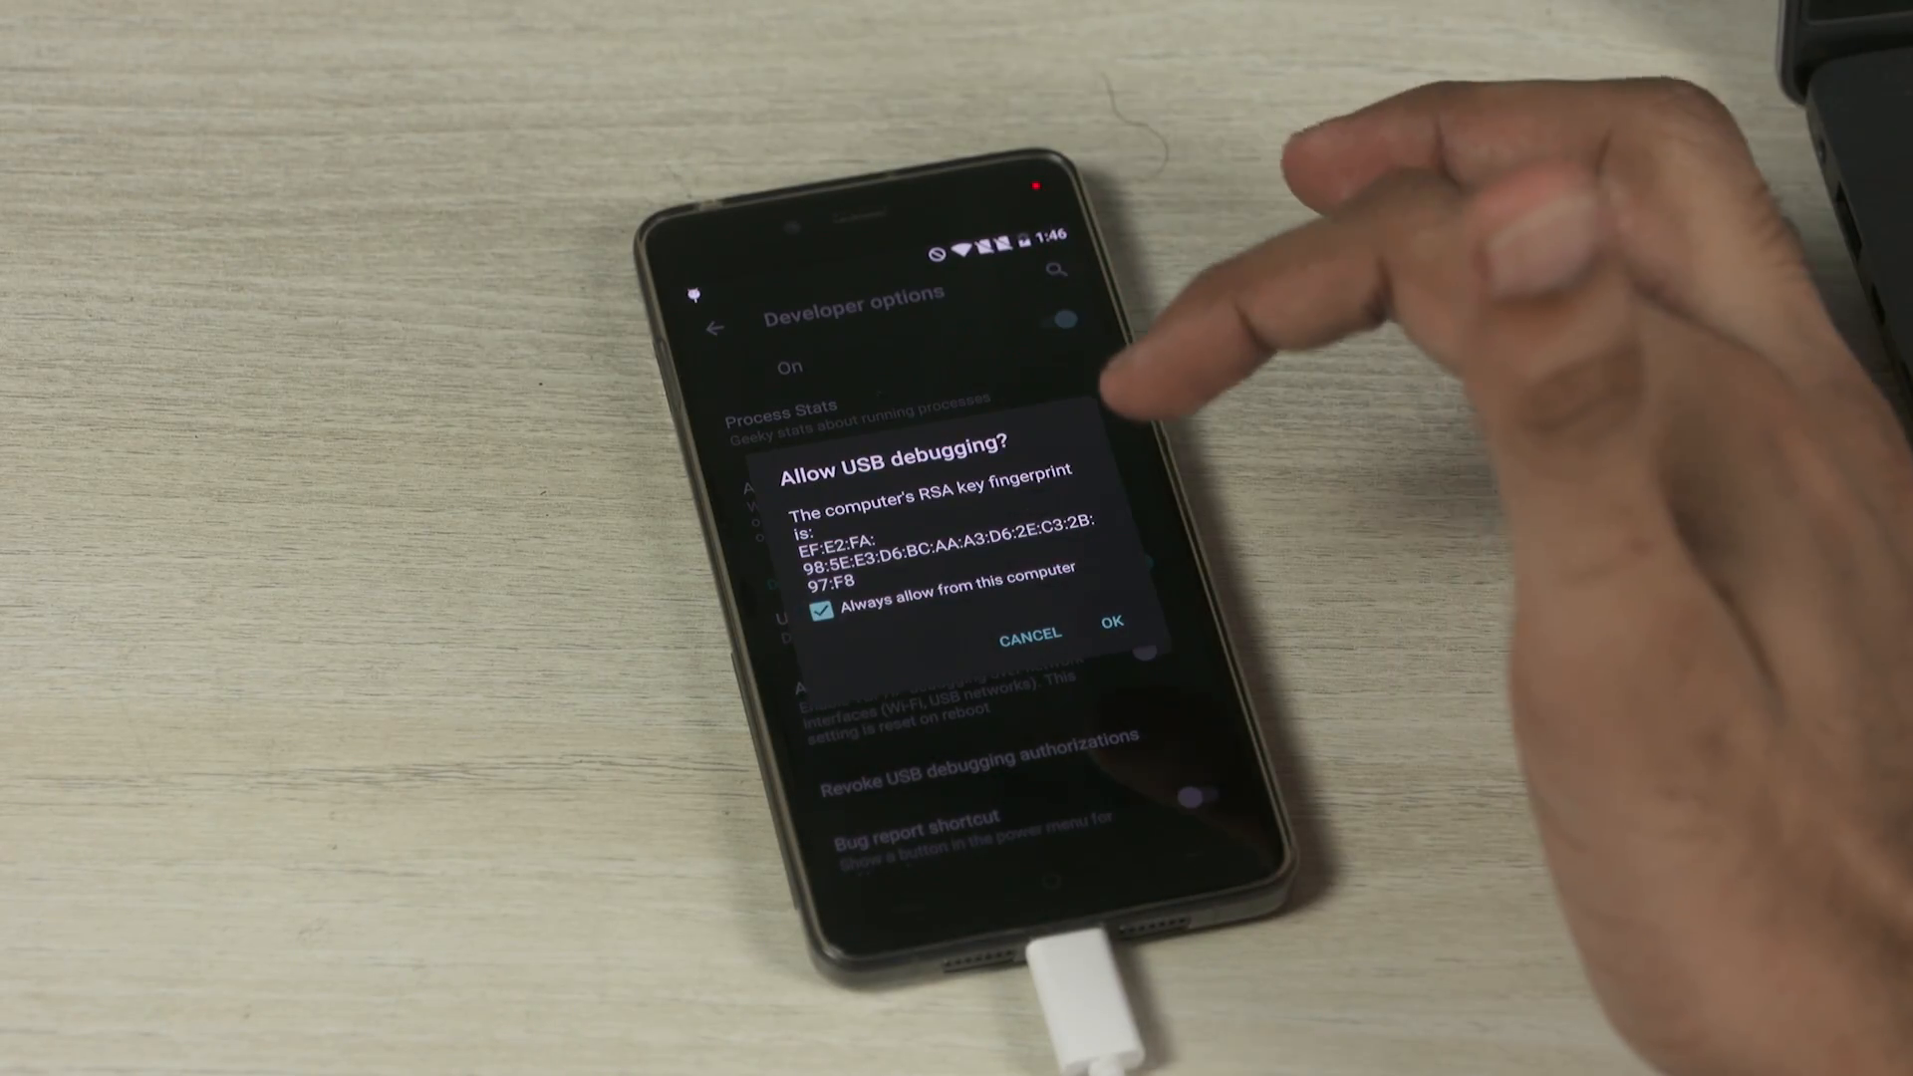
left_click(1111, 634)
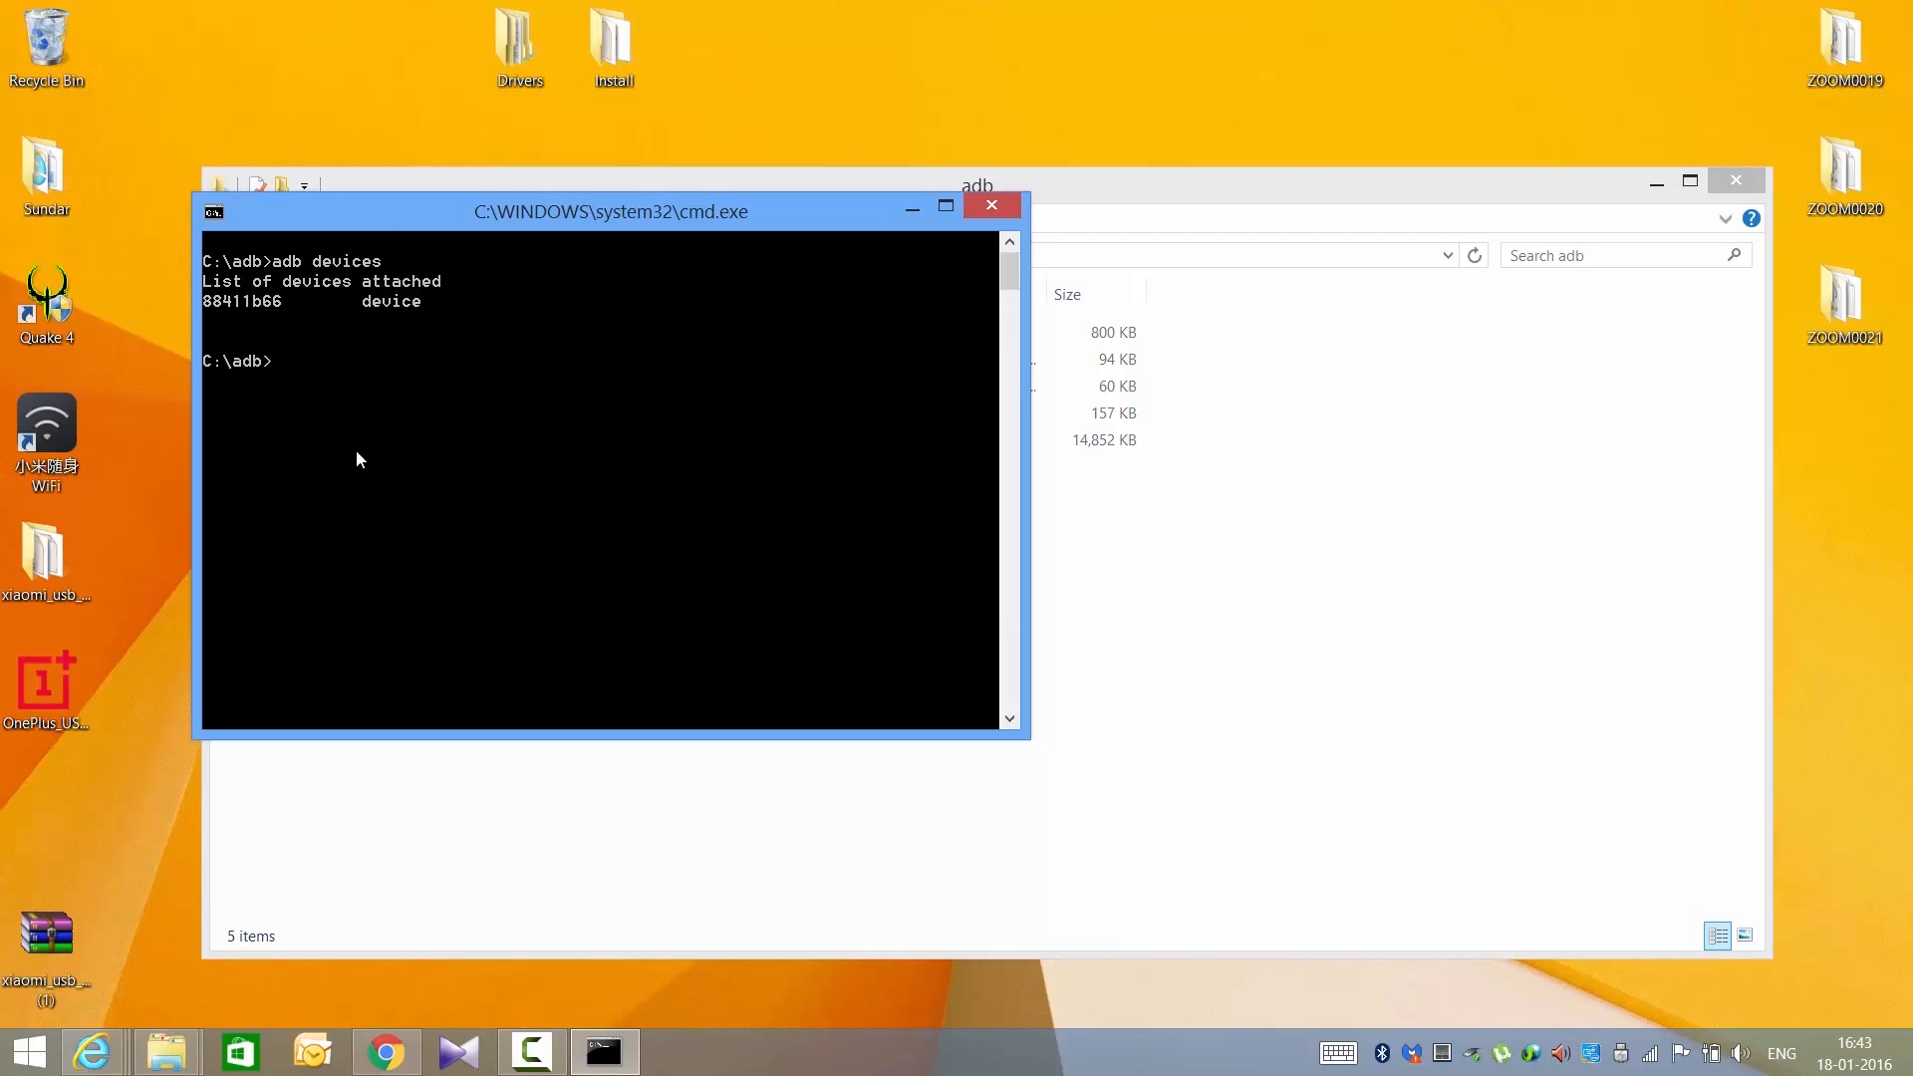
Reboot the phone into the bootloader and list it with fastboot devices
type("adb reboot bootloader")
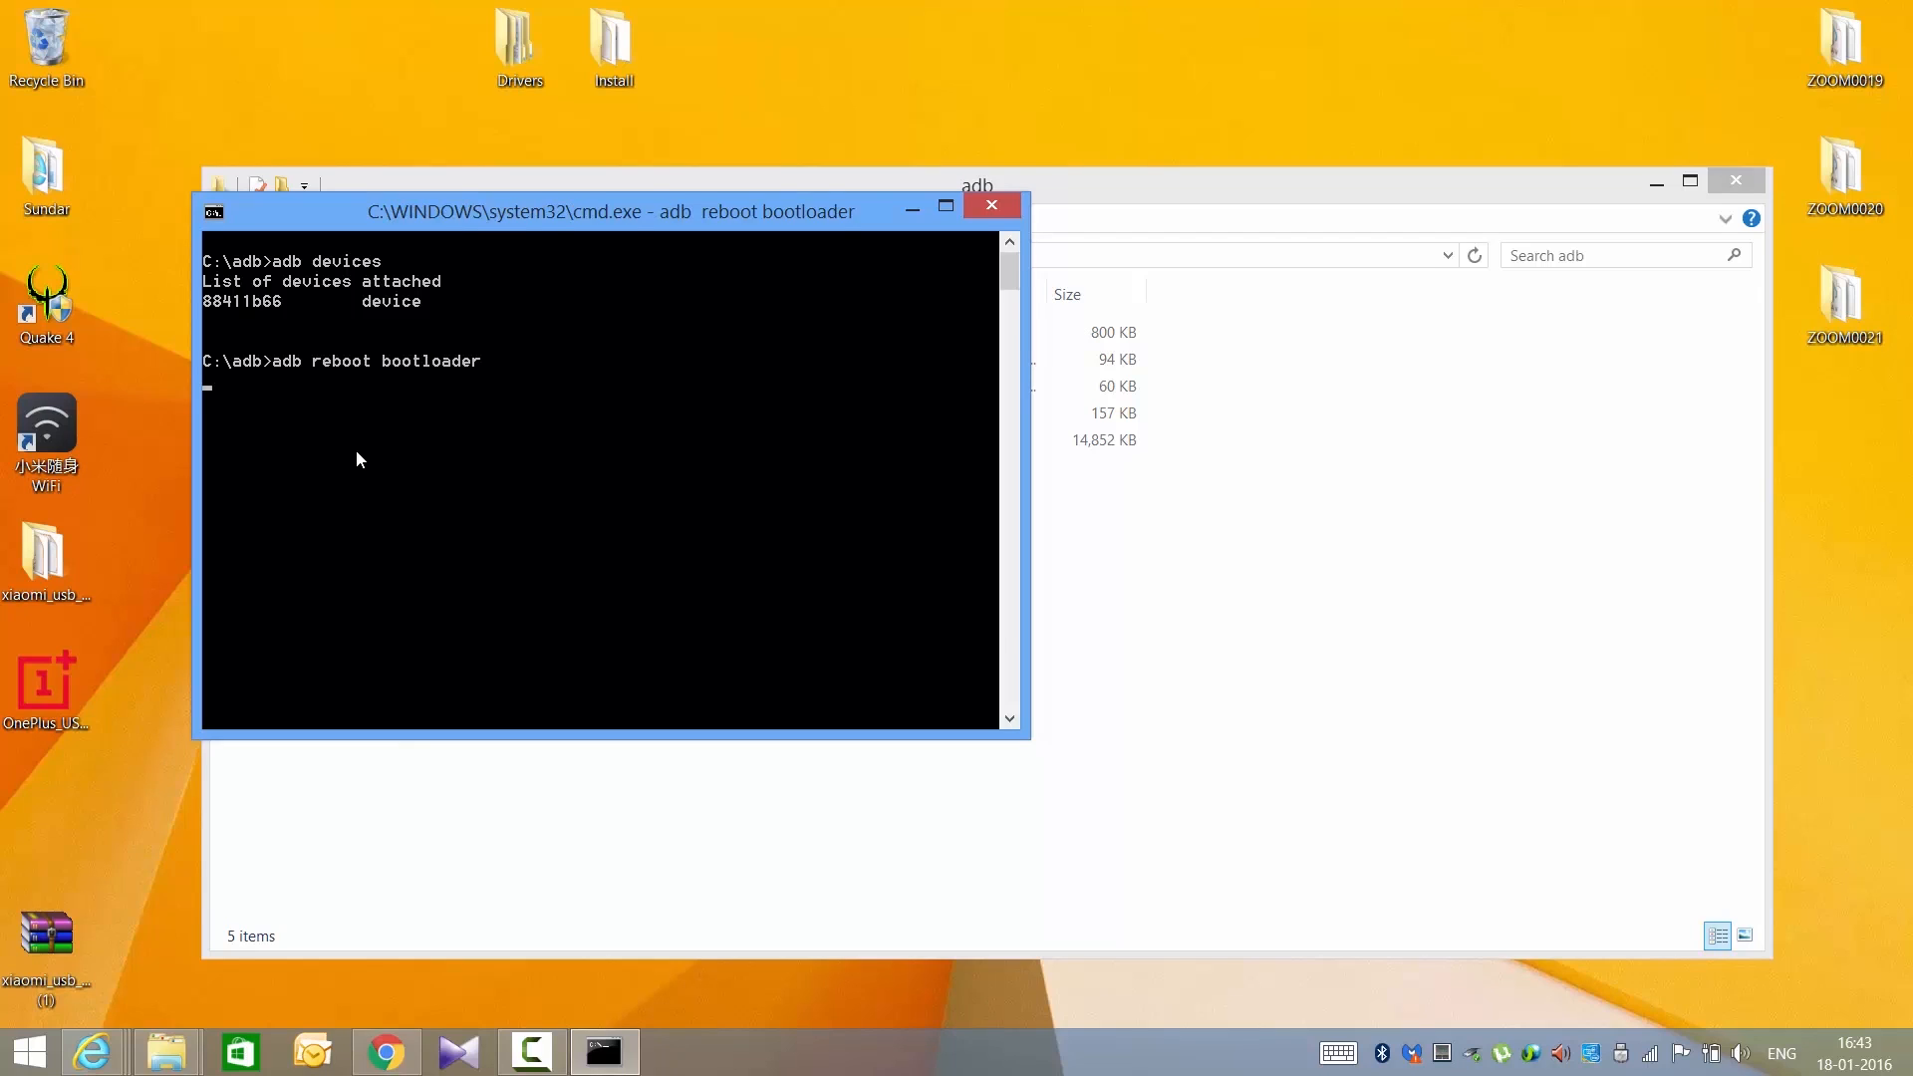
type("fastboot")
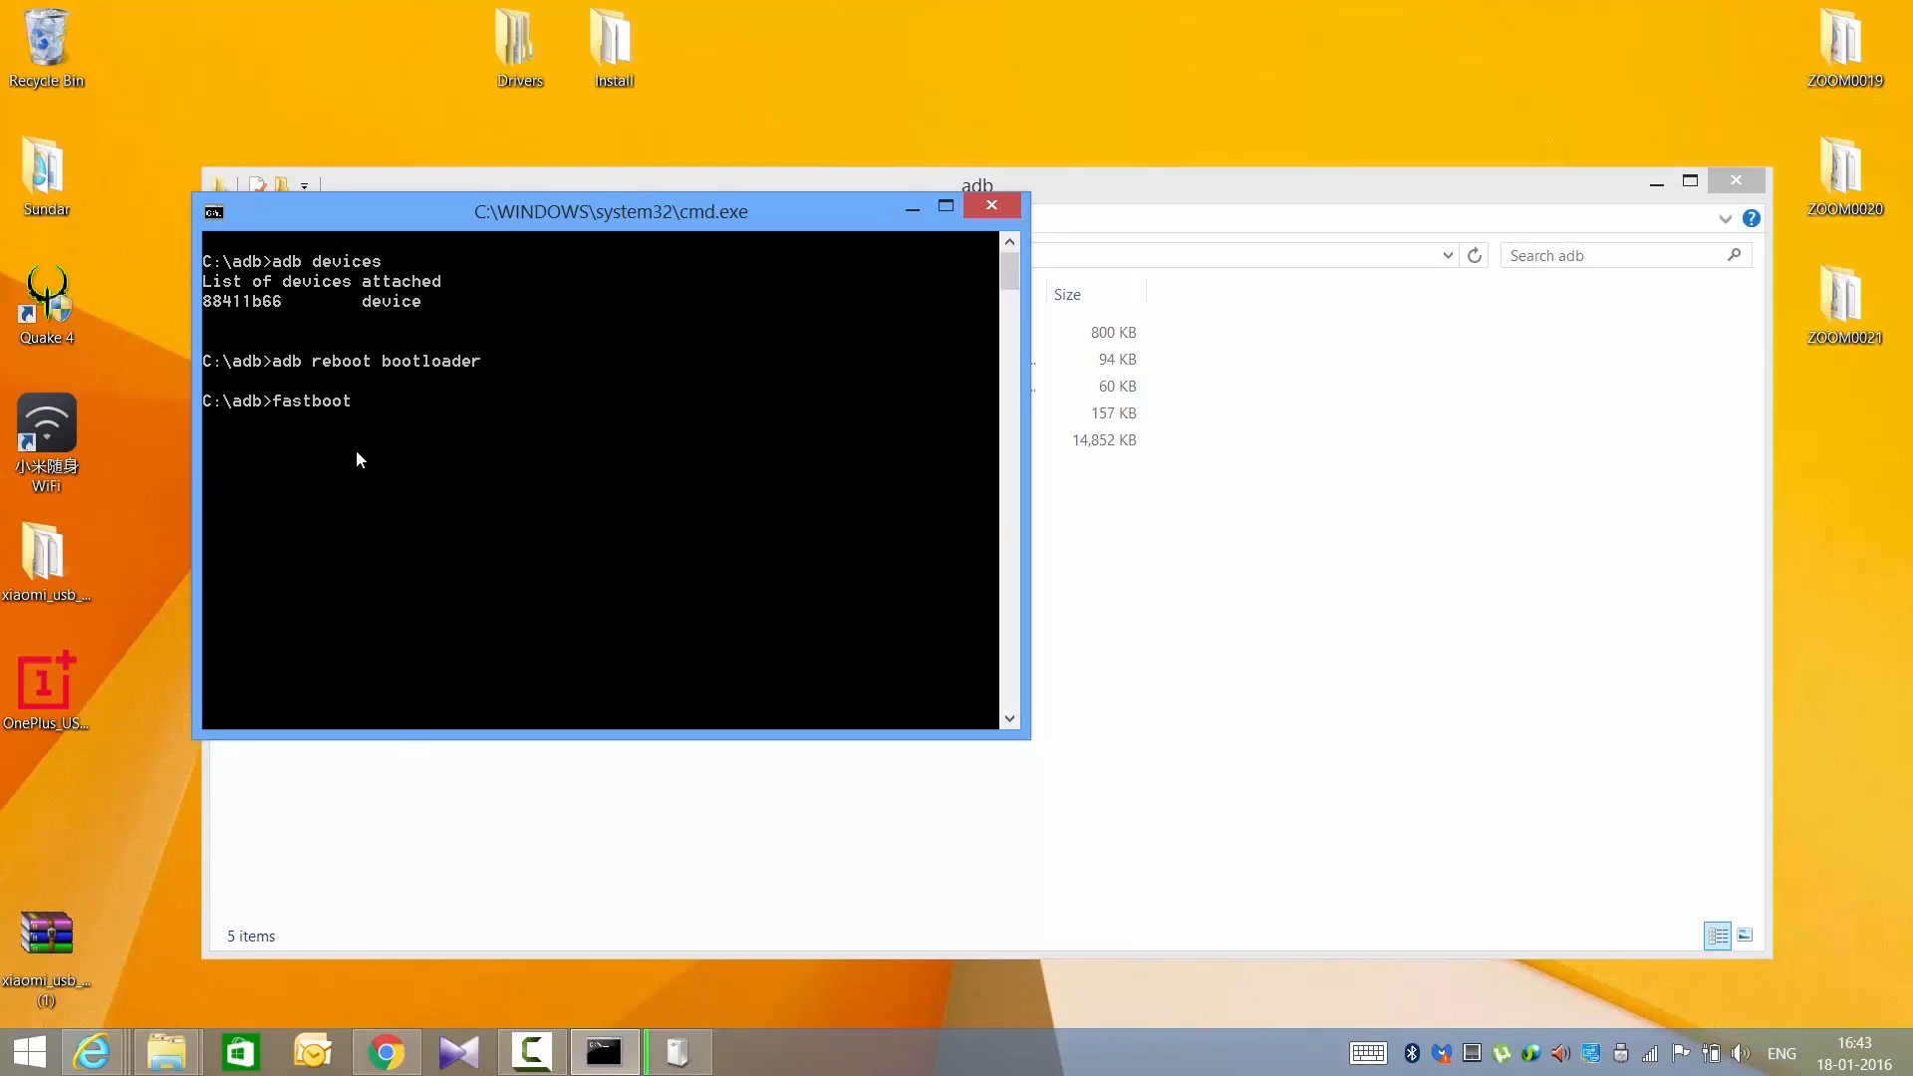
type("devices")
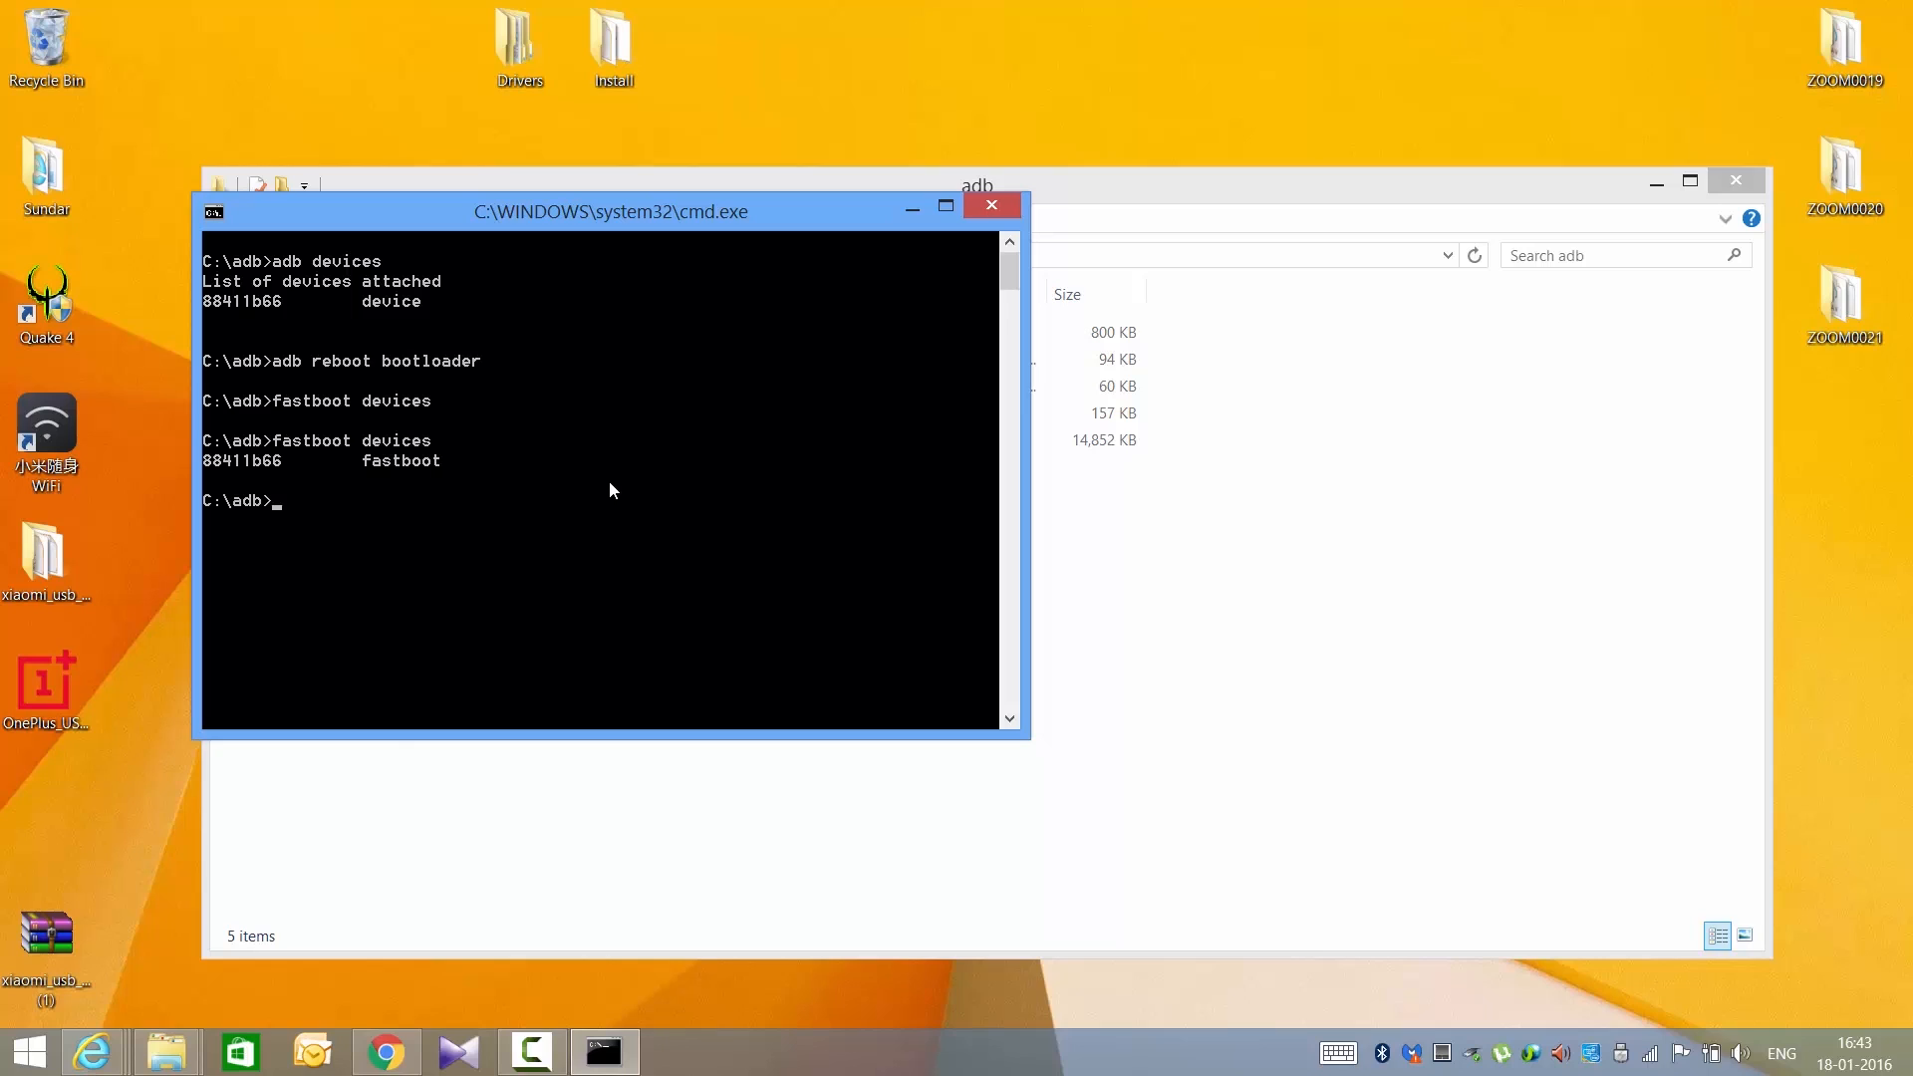
mouse_move(466, 547)
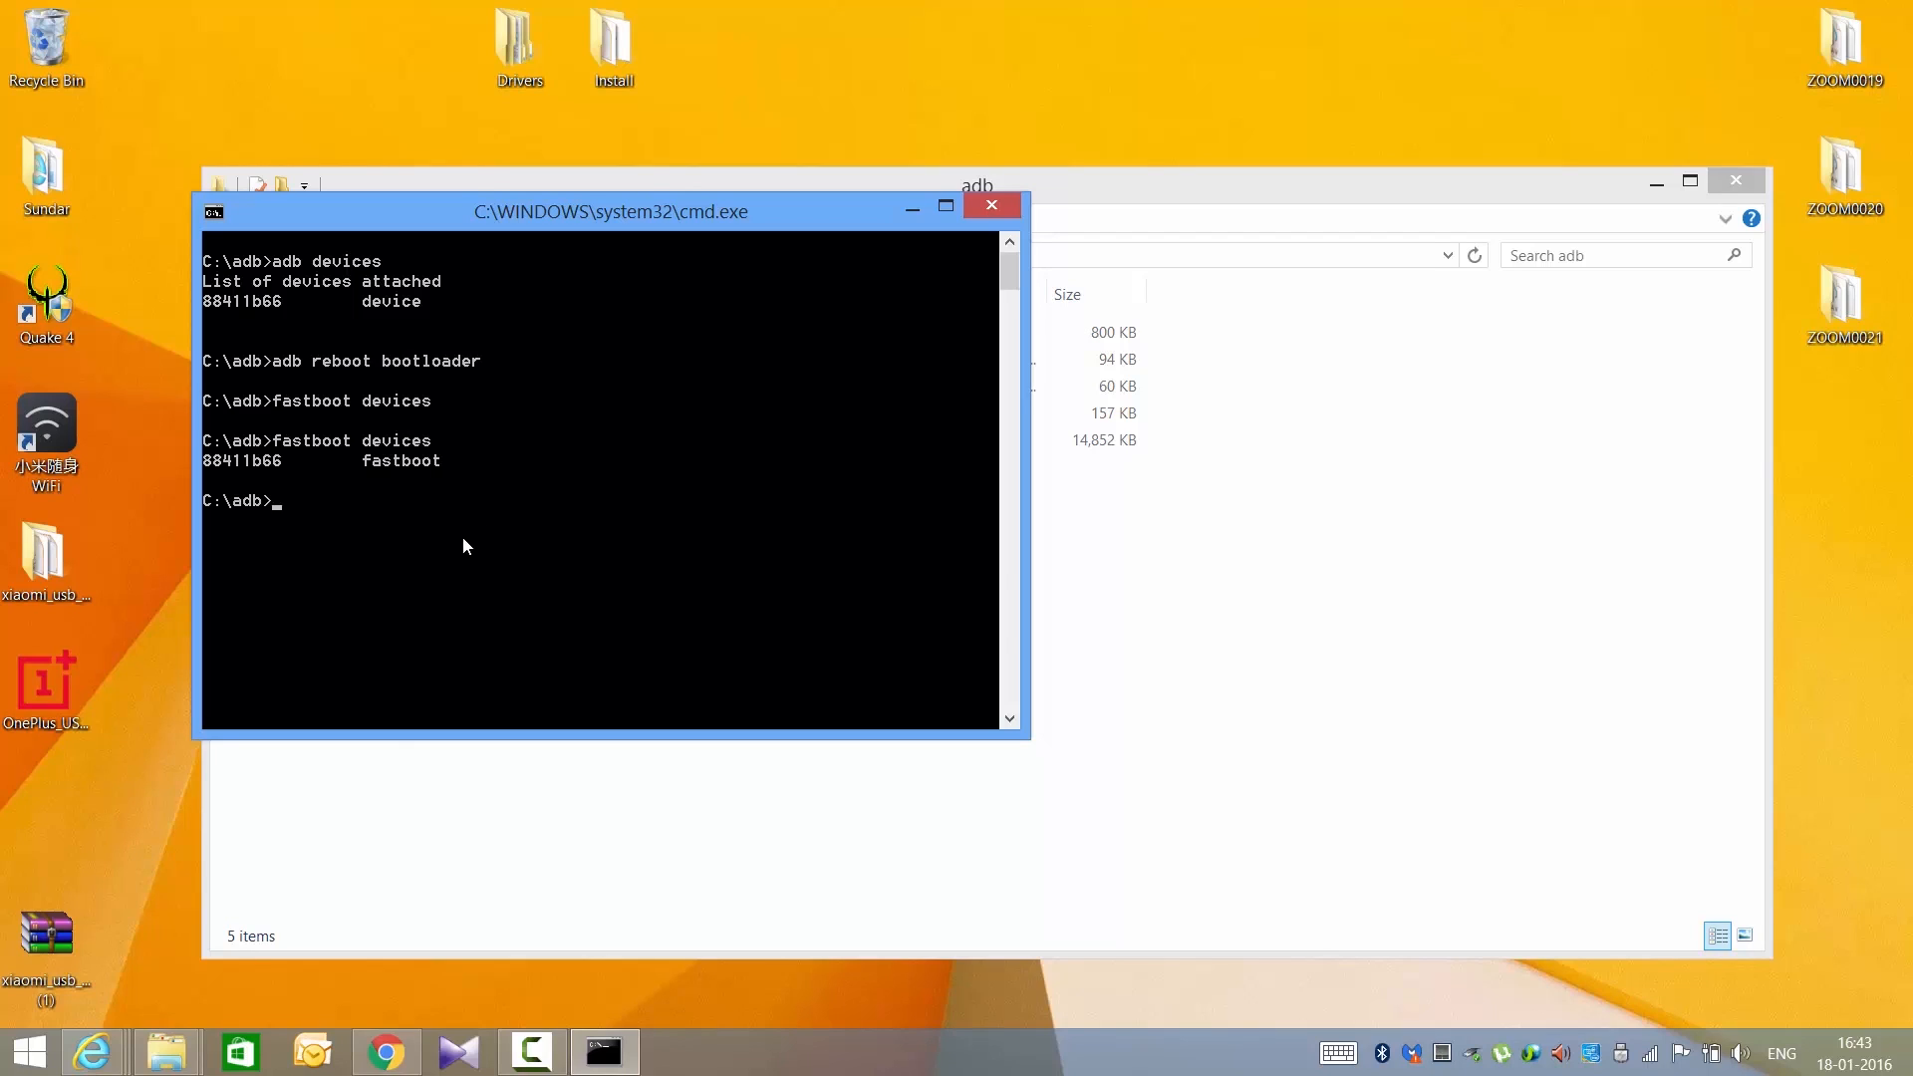
type("fastboo")
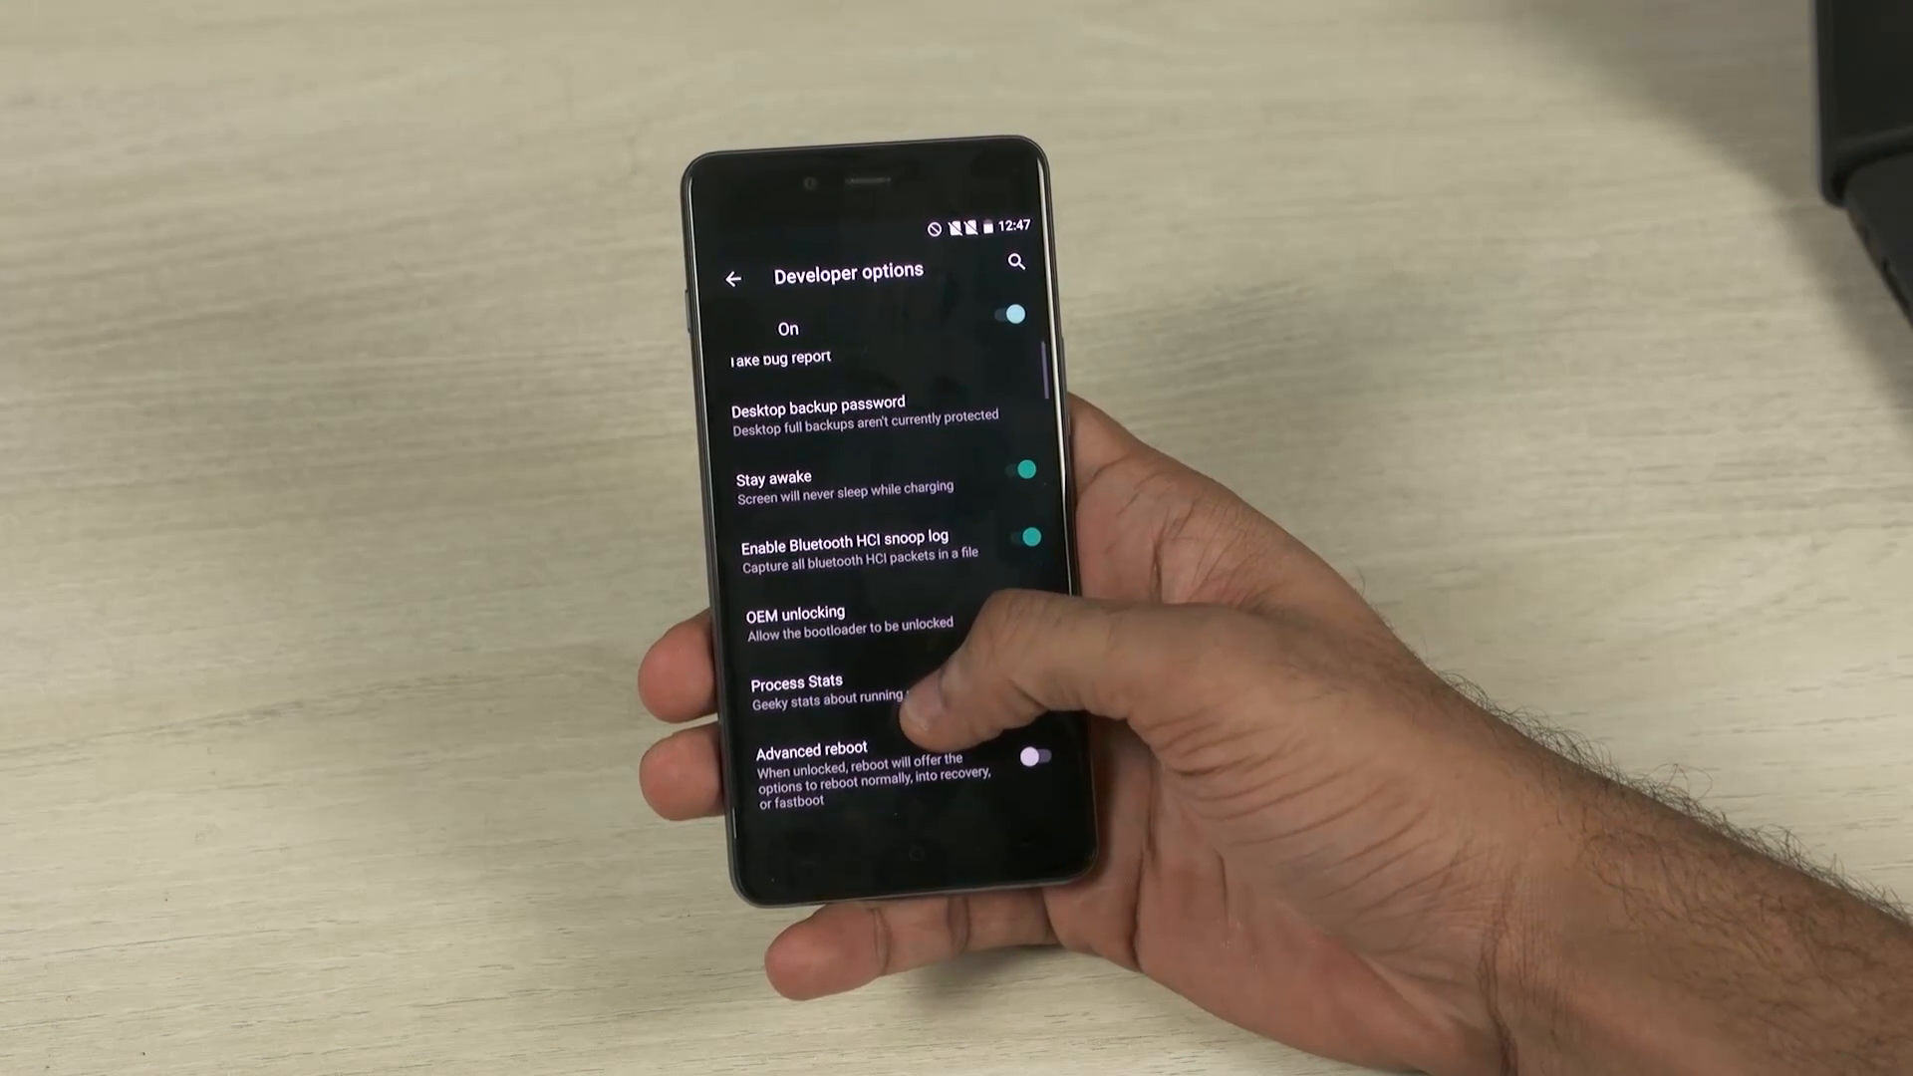
Scroll Developer options down to the OEM unlocking toggle
scroll("down", 3)
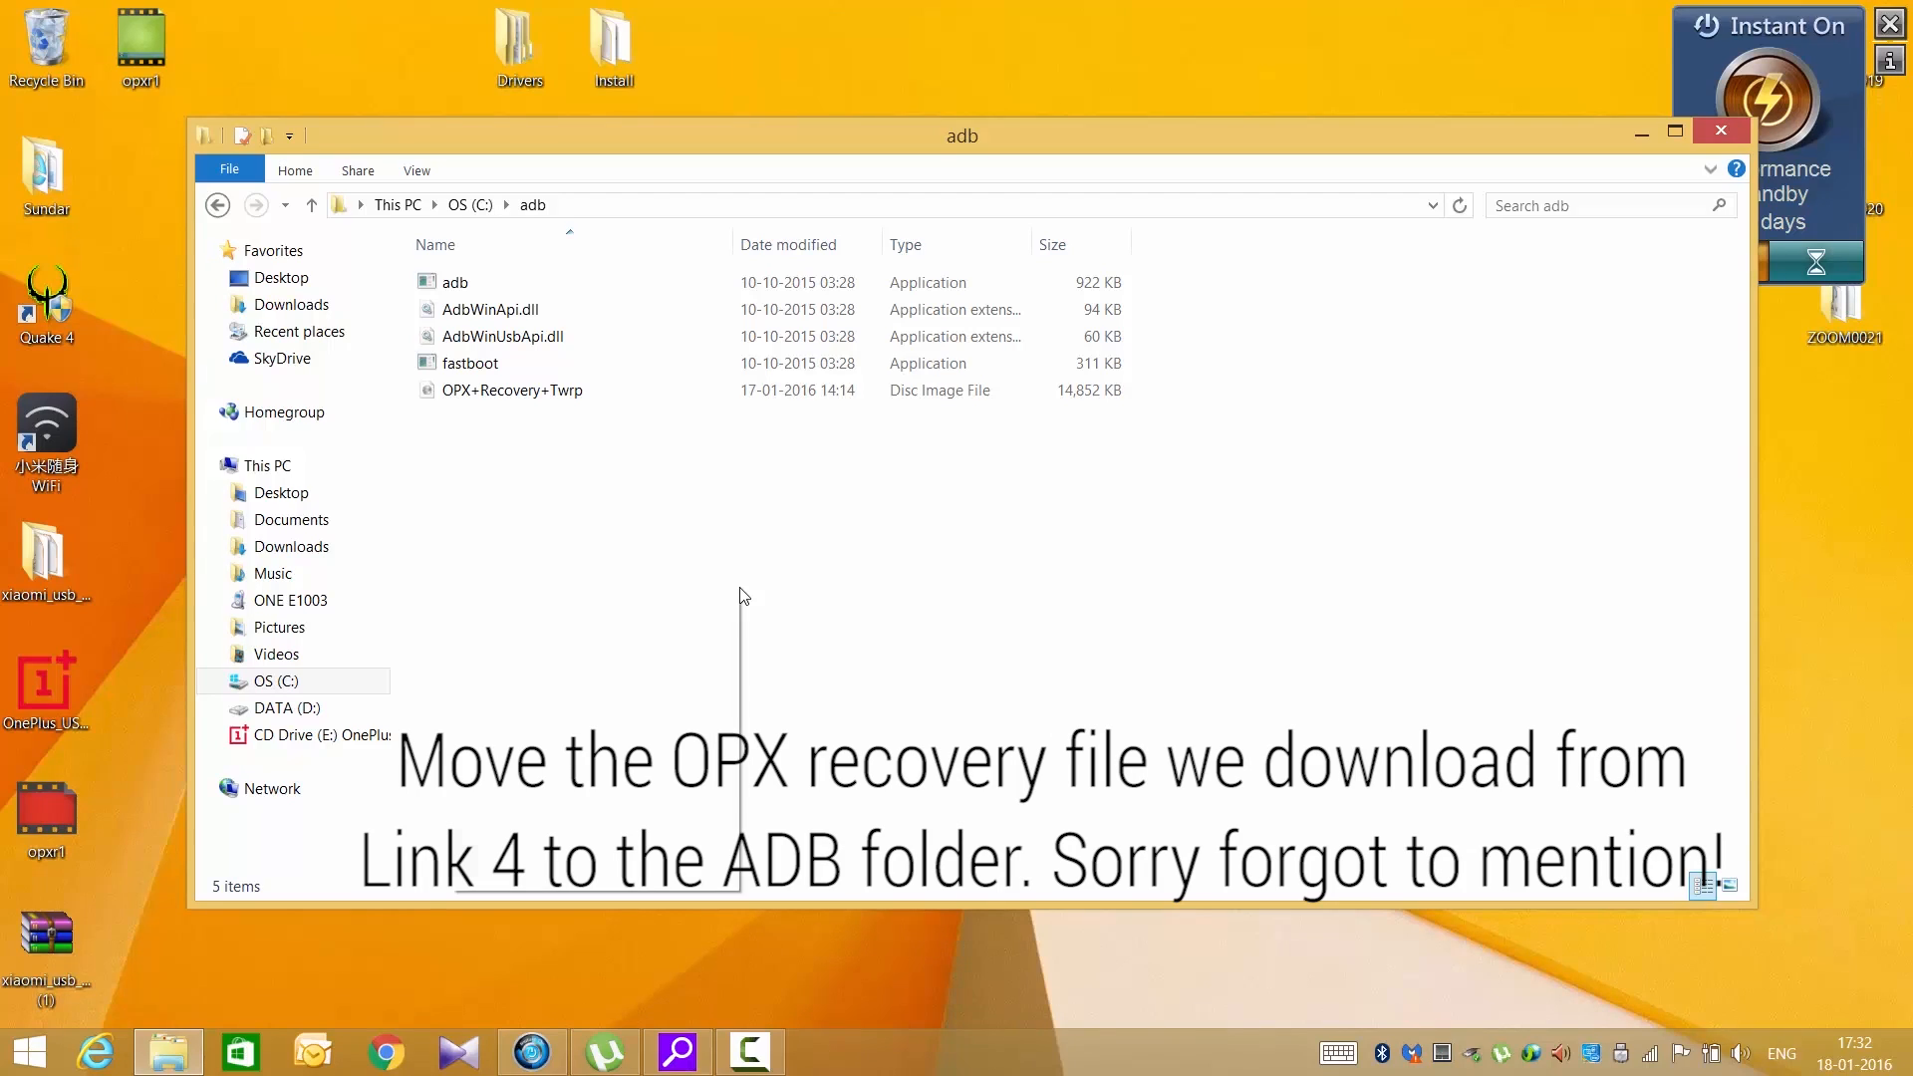
Open a command window in the adb folder, check adb devices, and reboot to bootloader
right_click(744, 595)
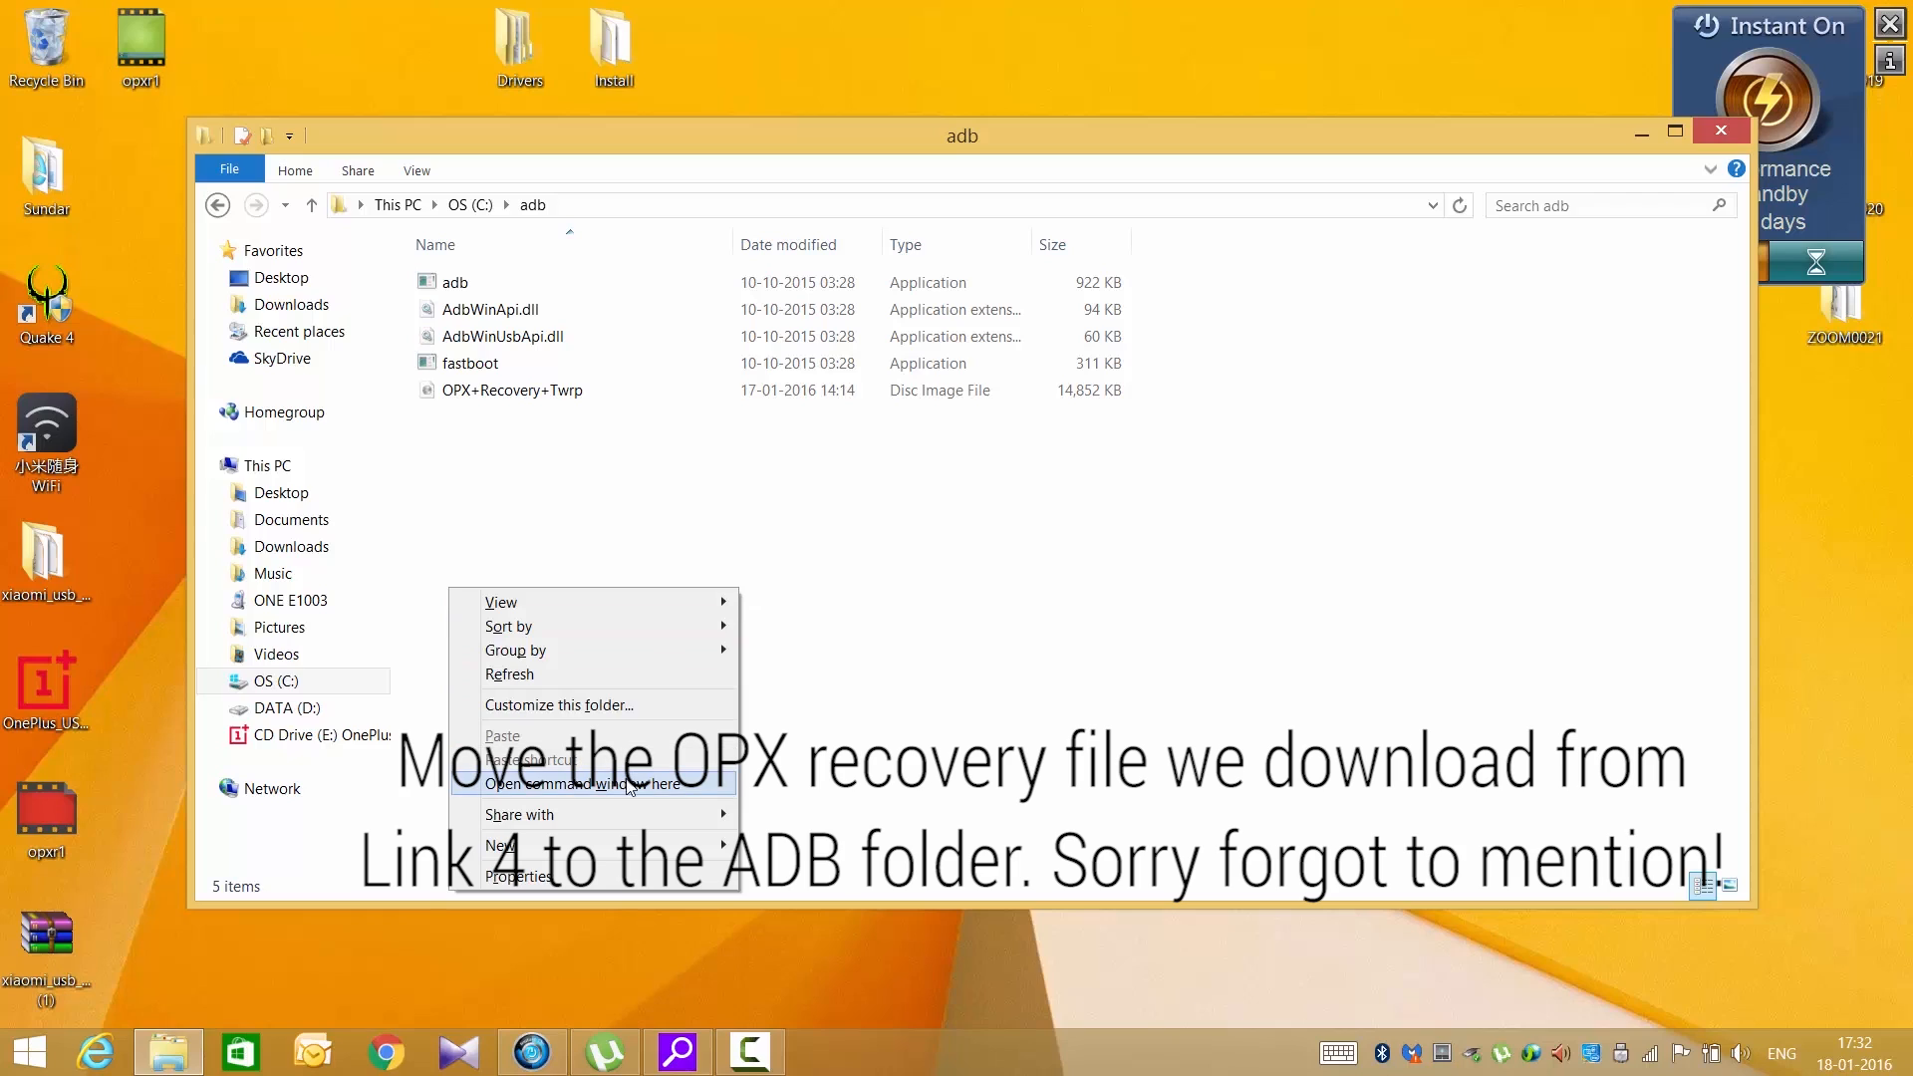
left_click(575, 783)
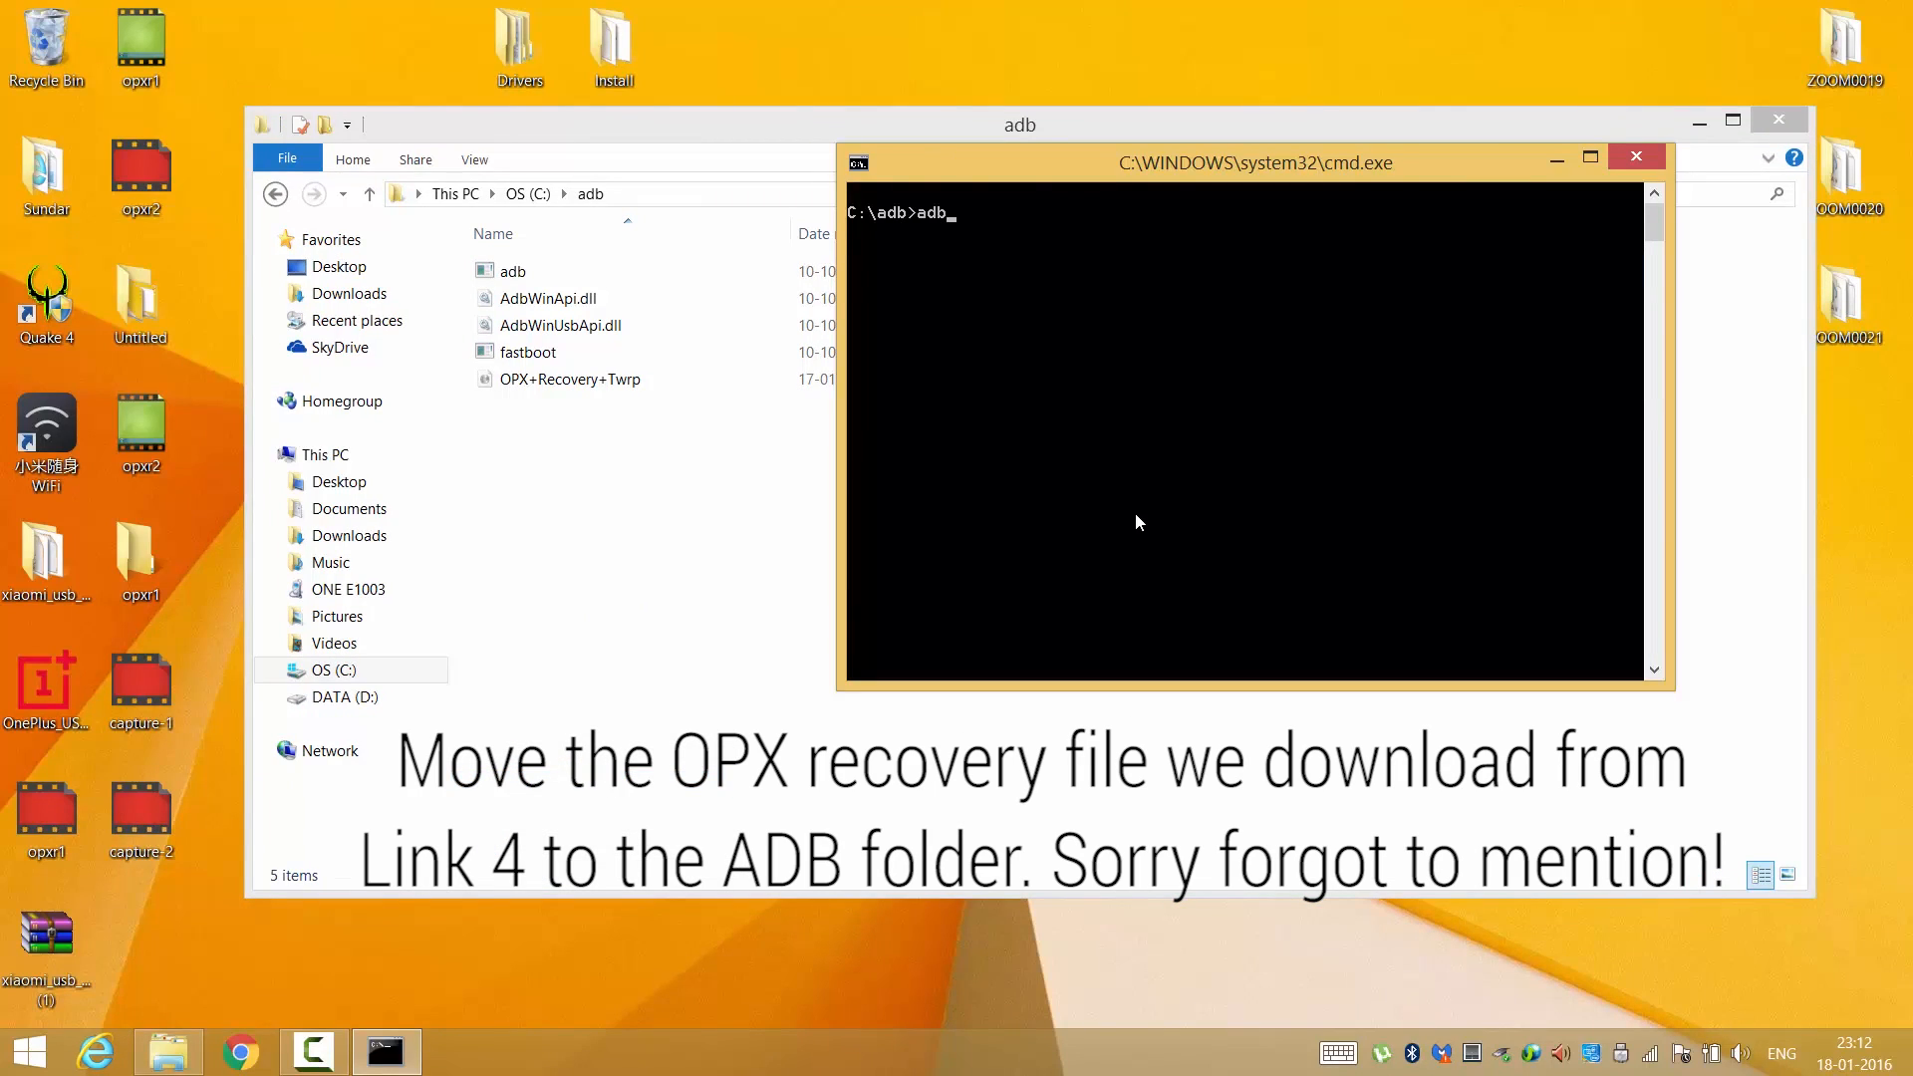
type("devices")
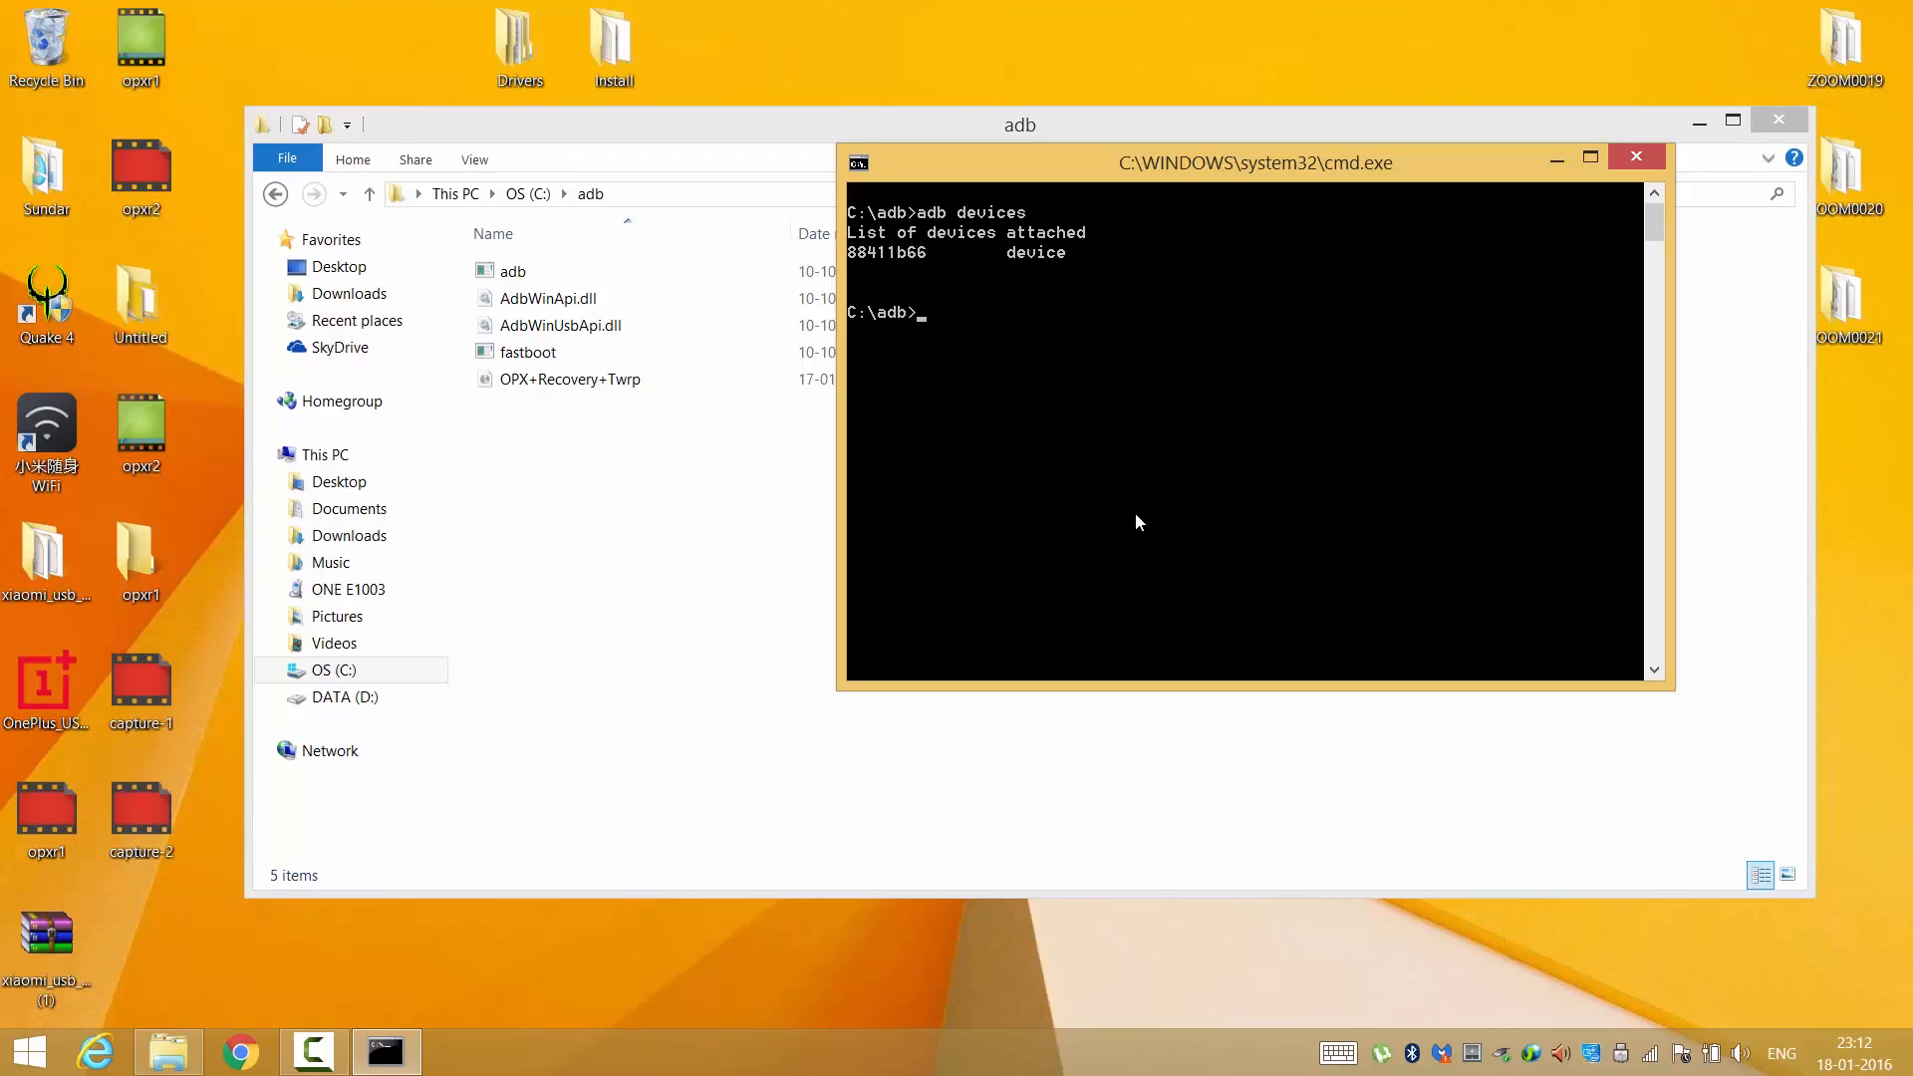
type("adb reboot bootloader")
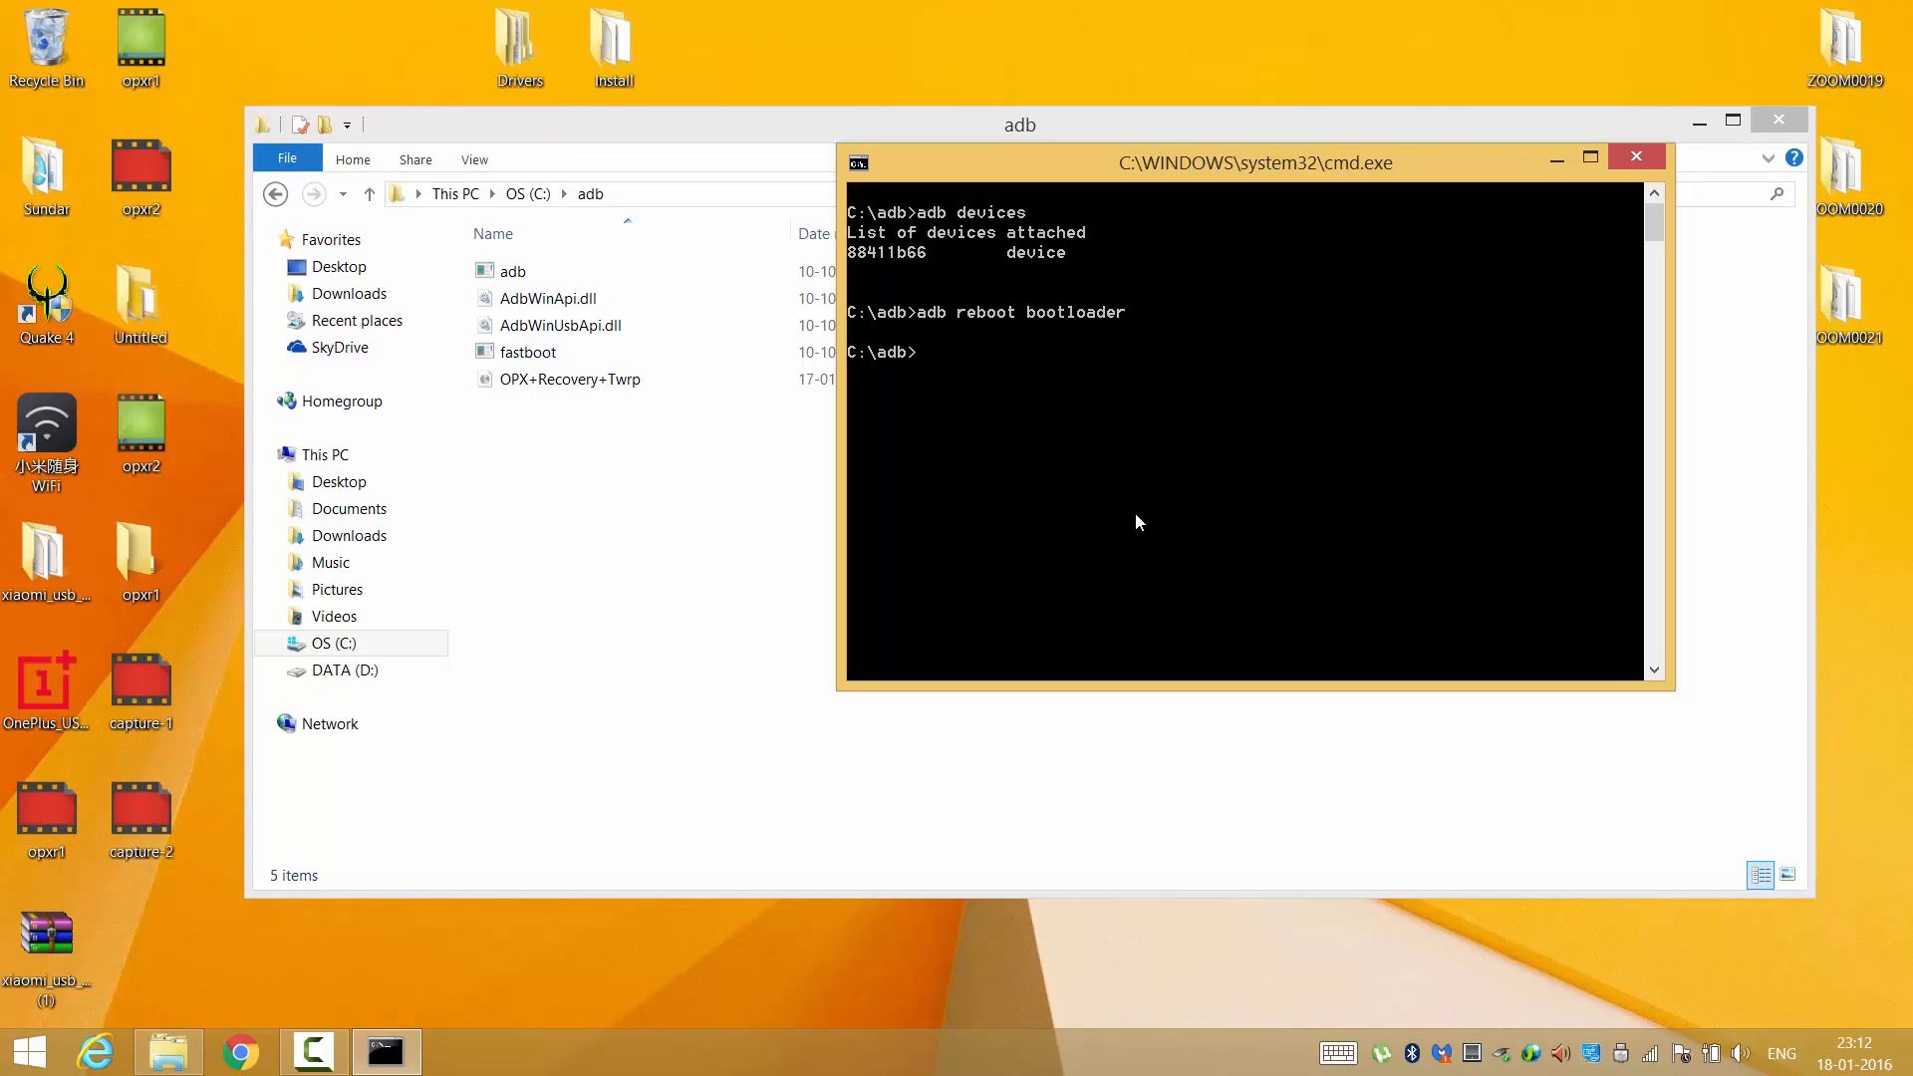
Flash OPX+Recovery+Twrp.img as recovery with fastboot, then run fastboot reboot
type("fast")
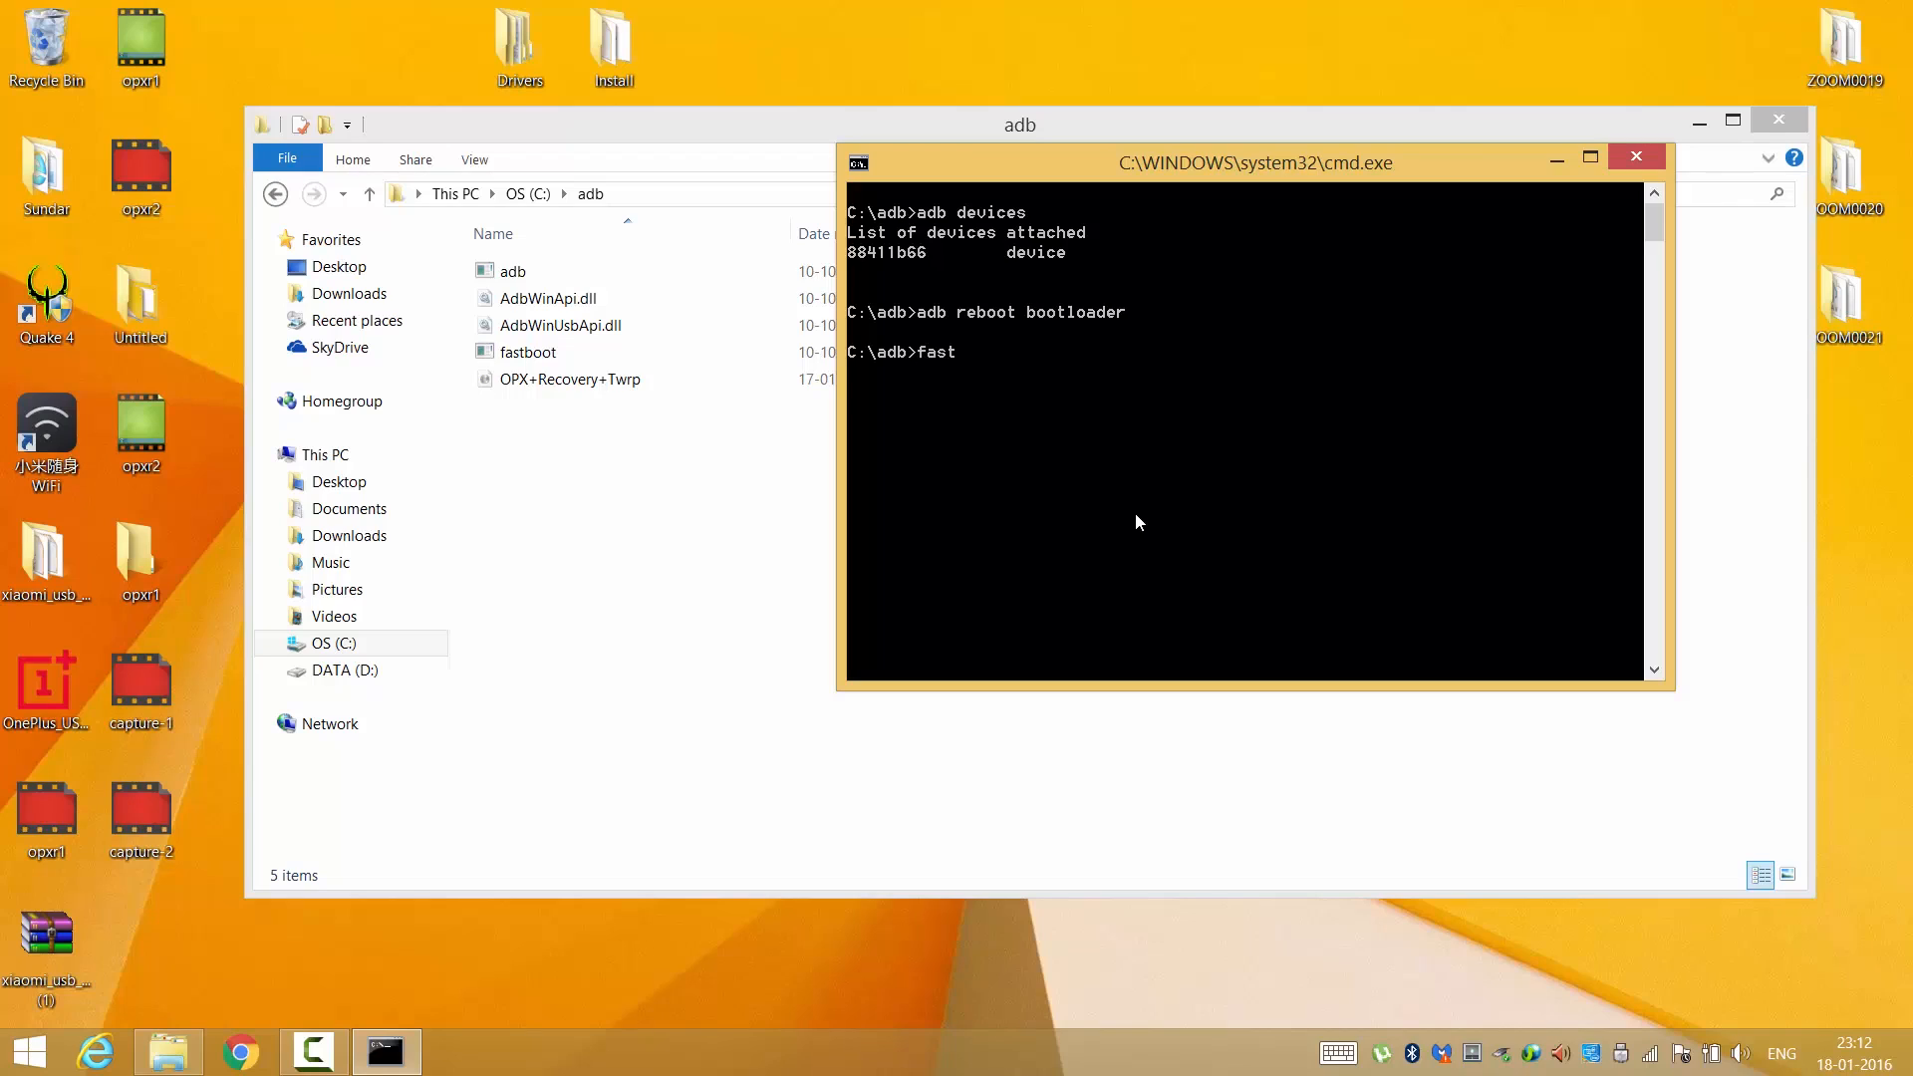
type("boot")
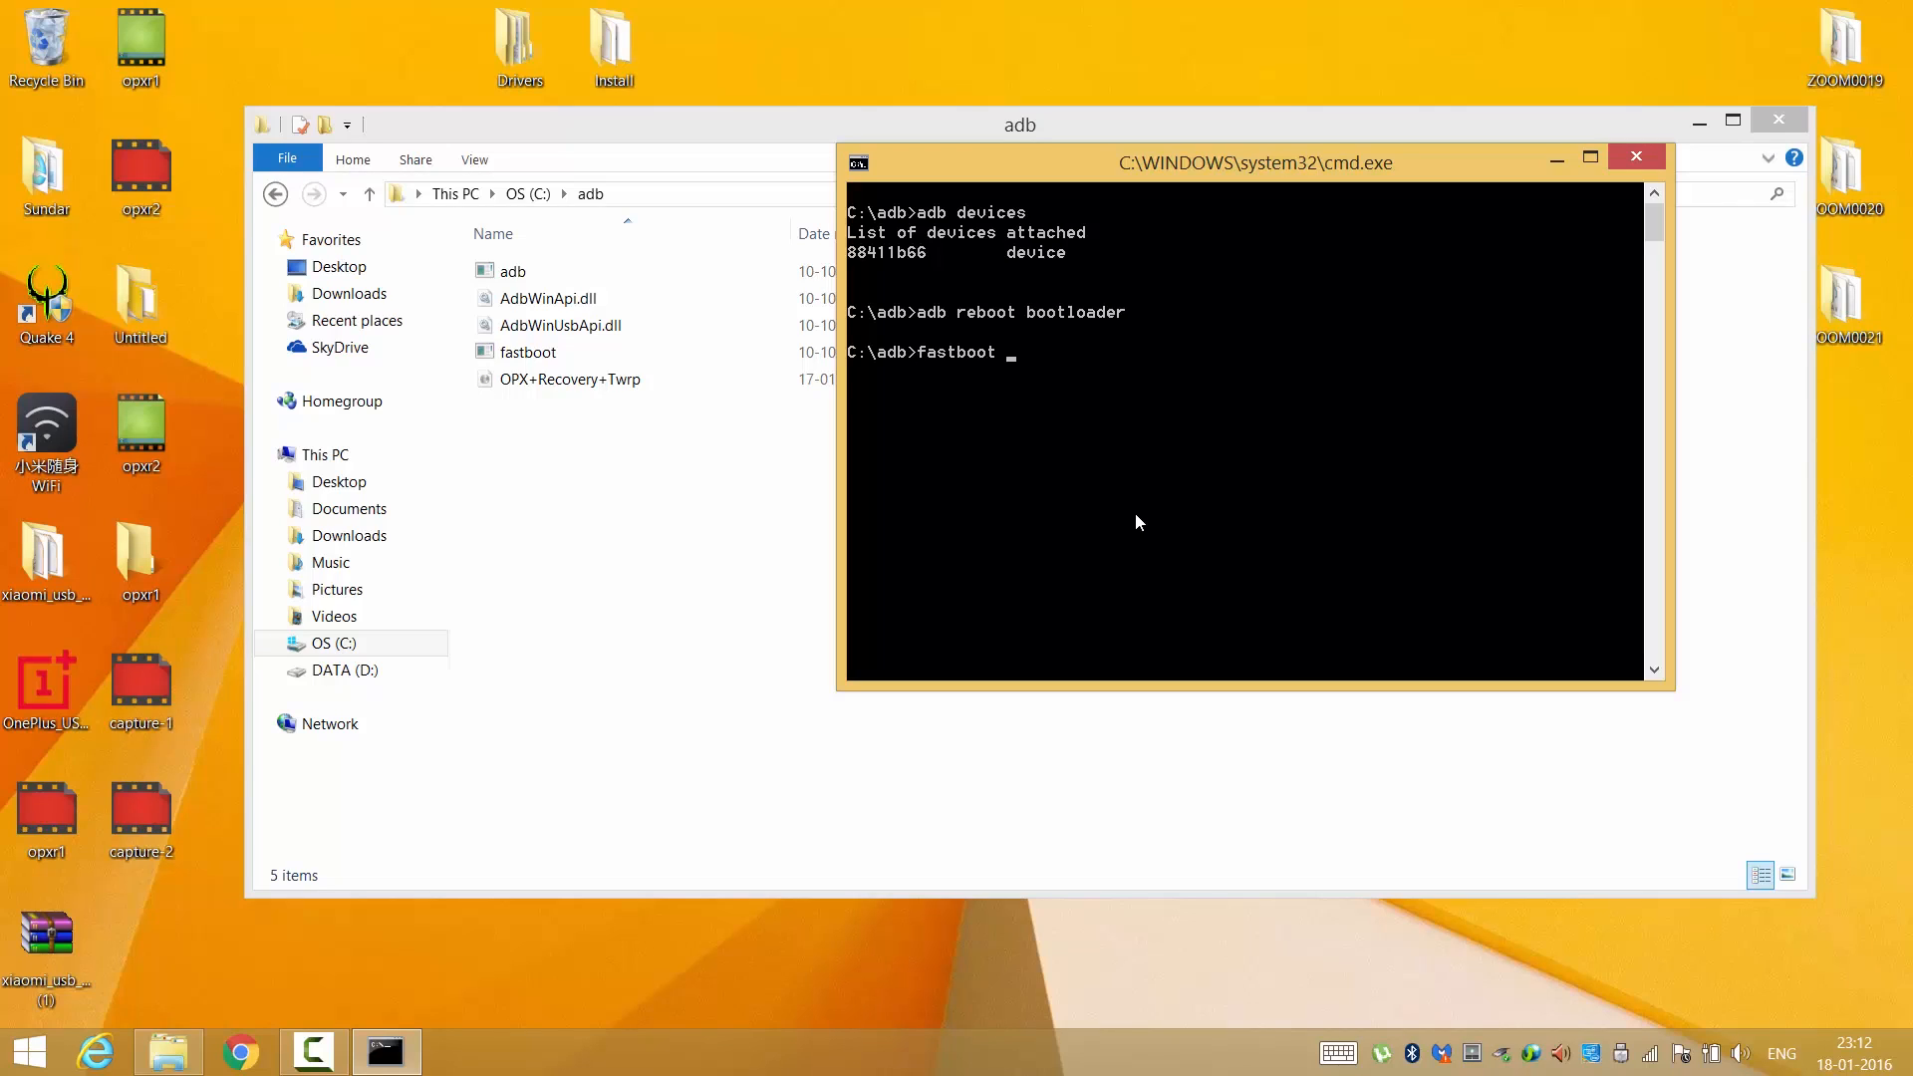
type("re")
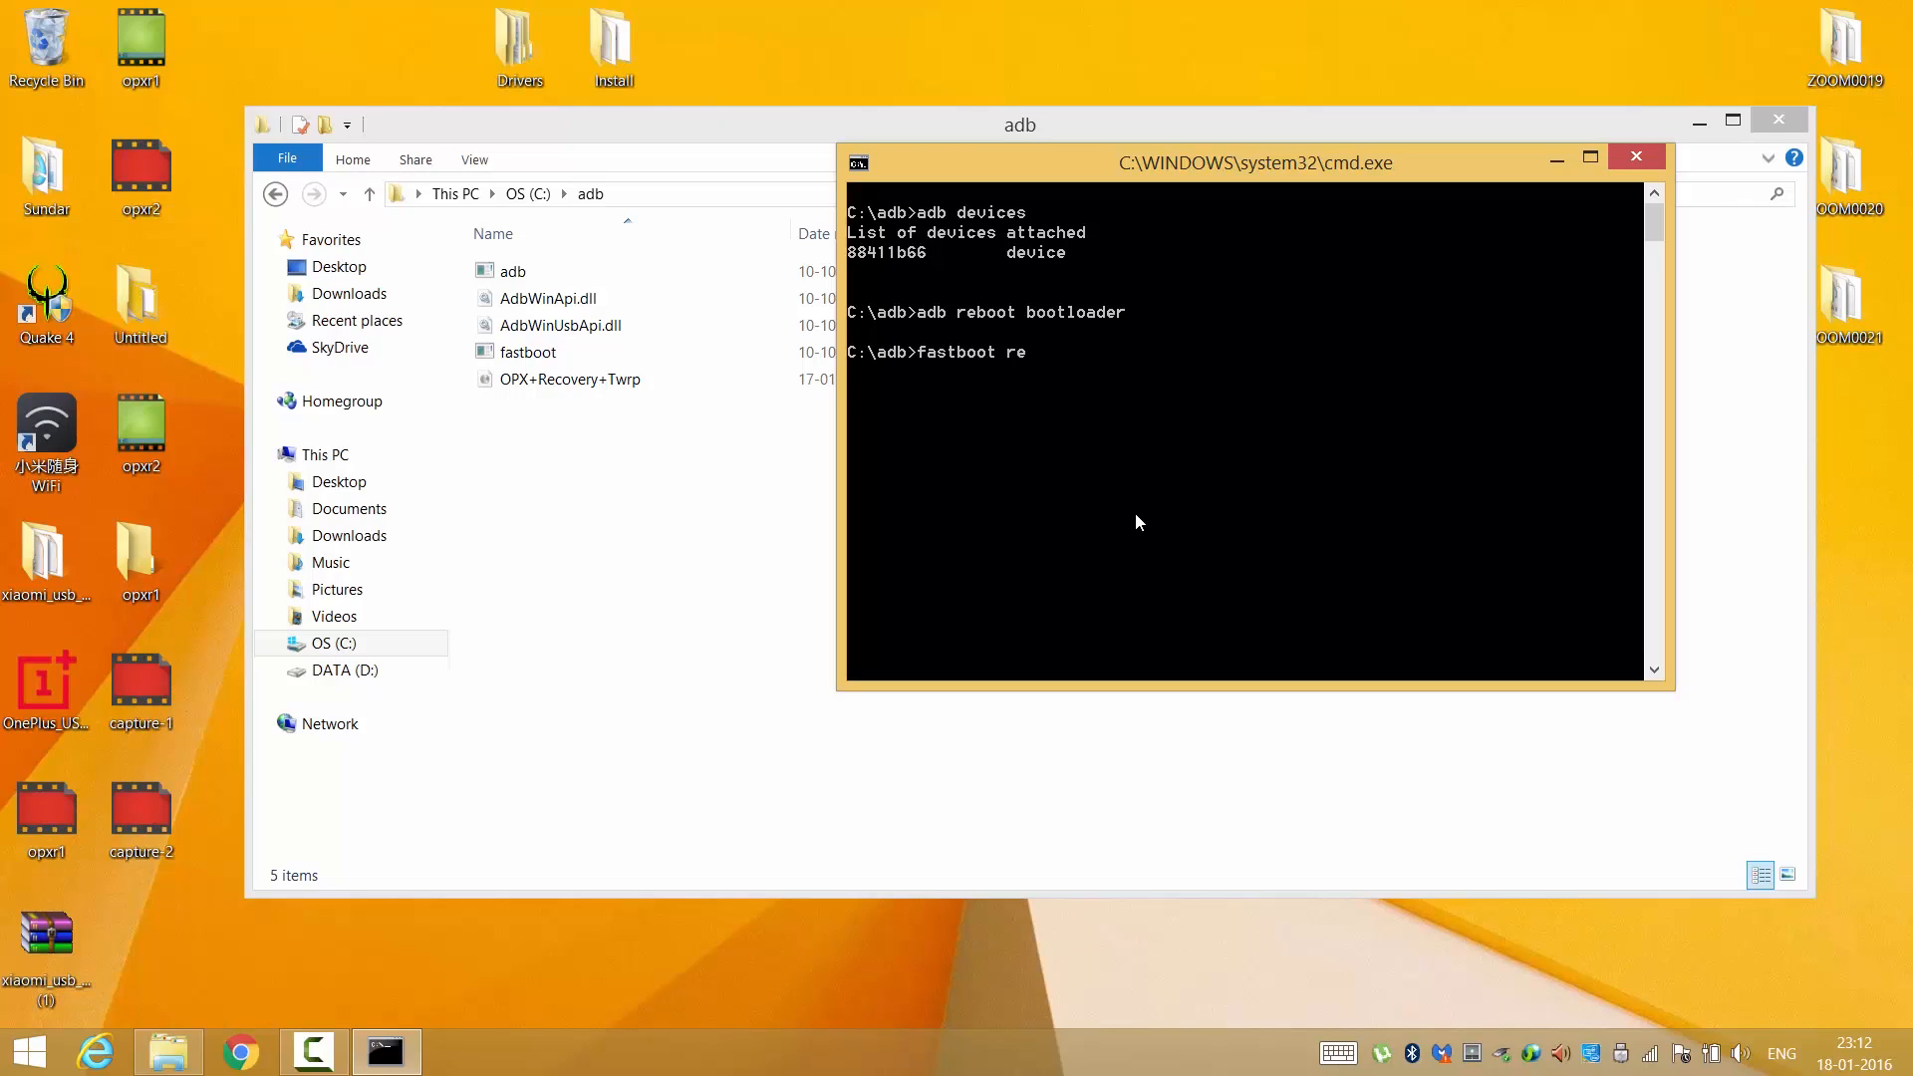
type("flash recovery")
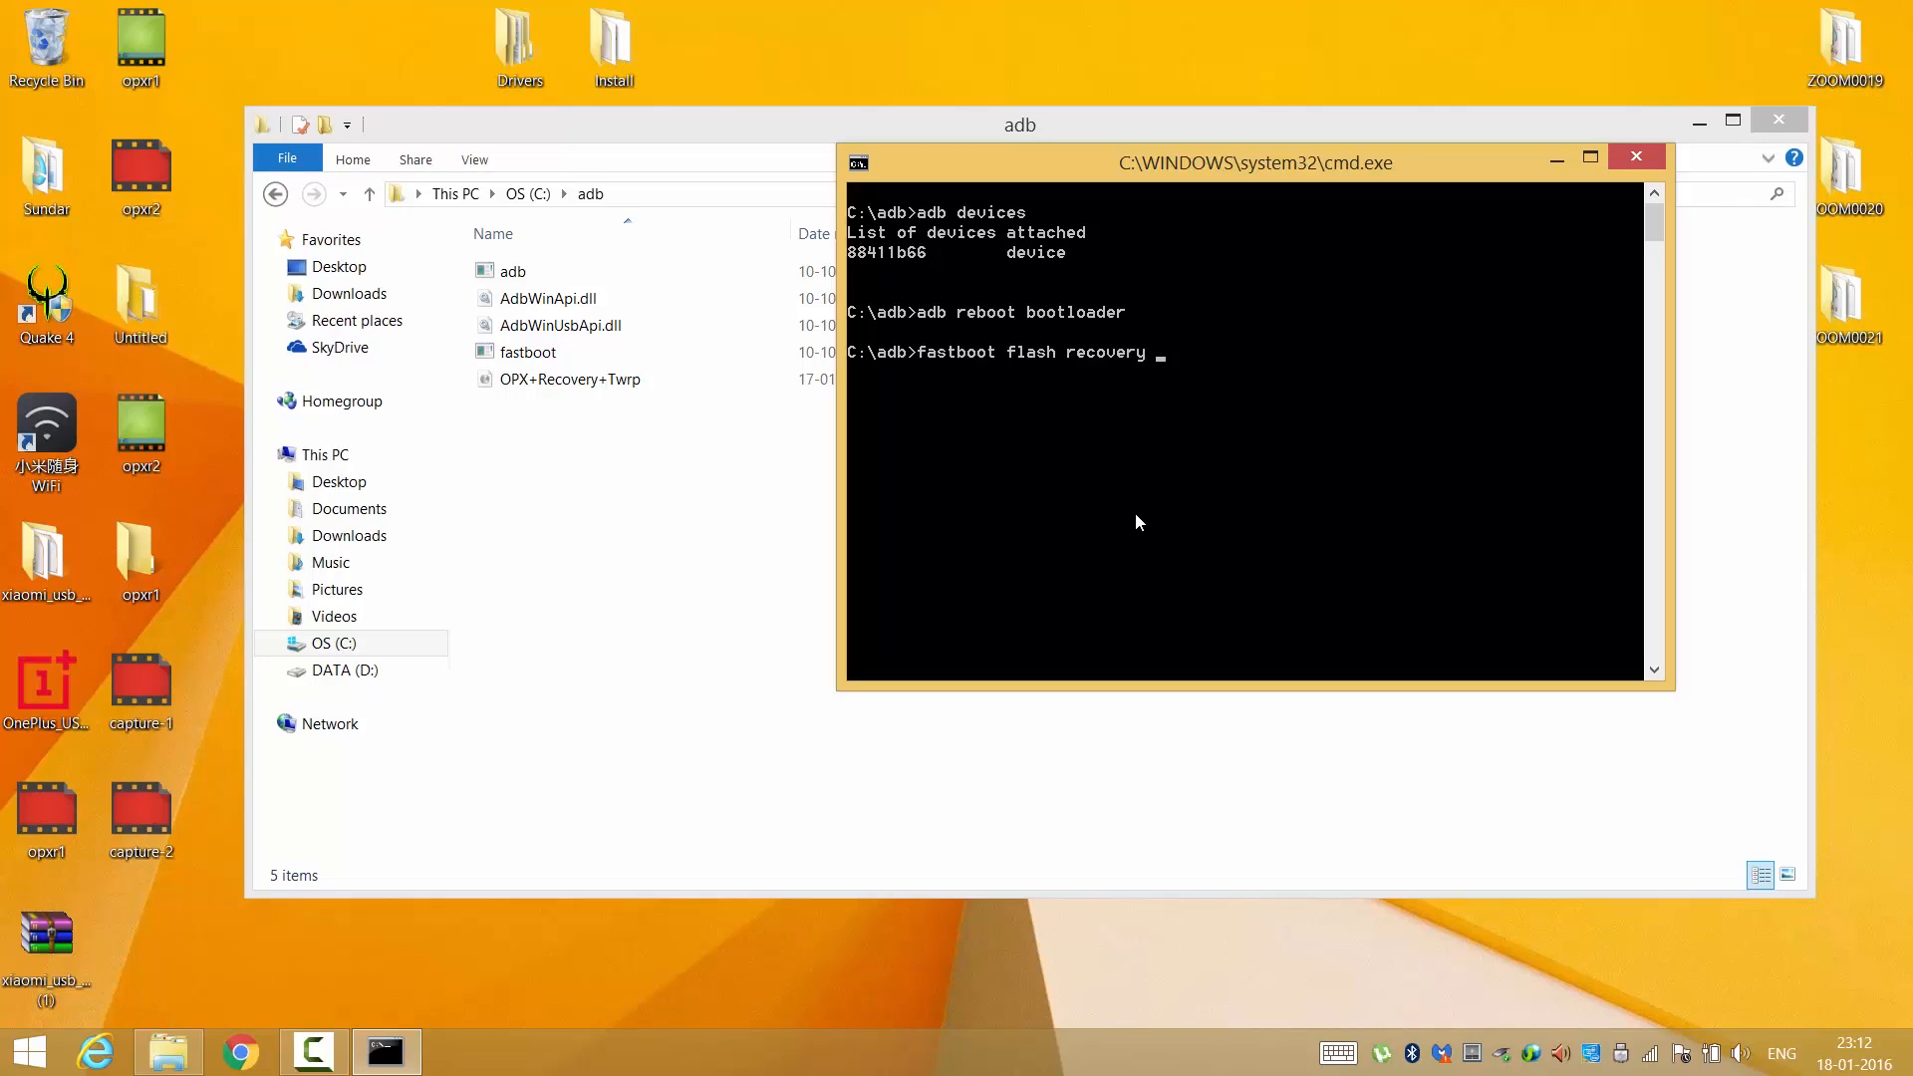
type("OPX+Recovery+Twrp.img\"")
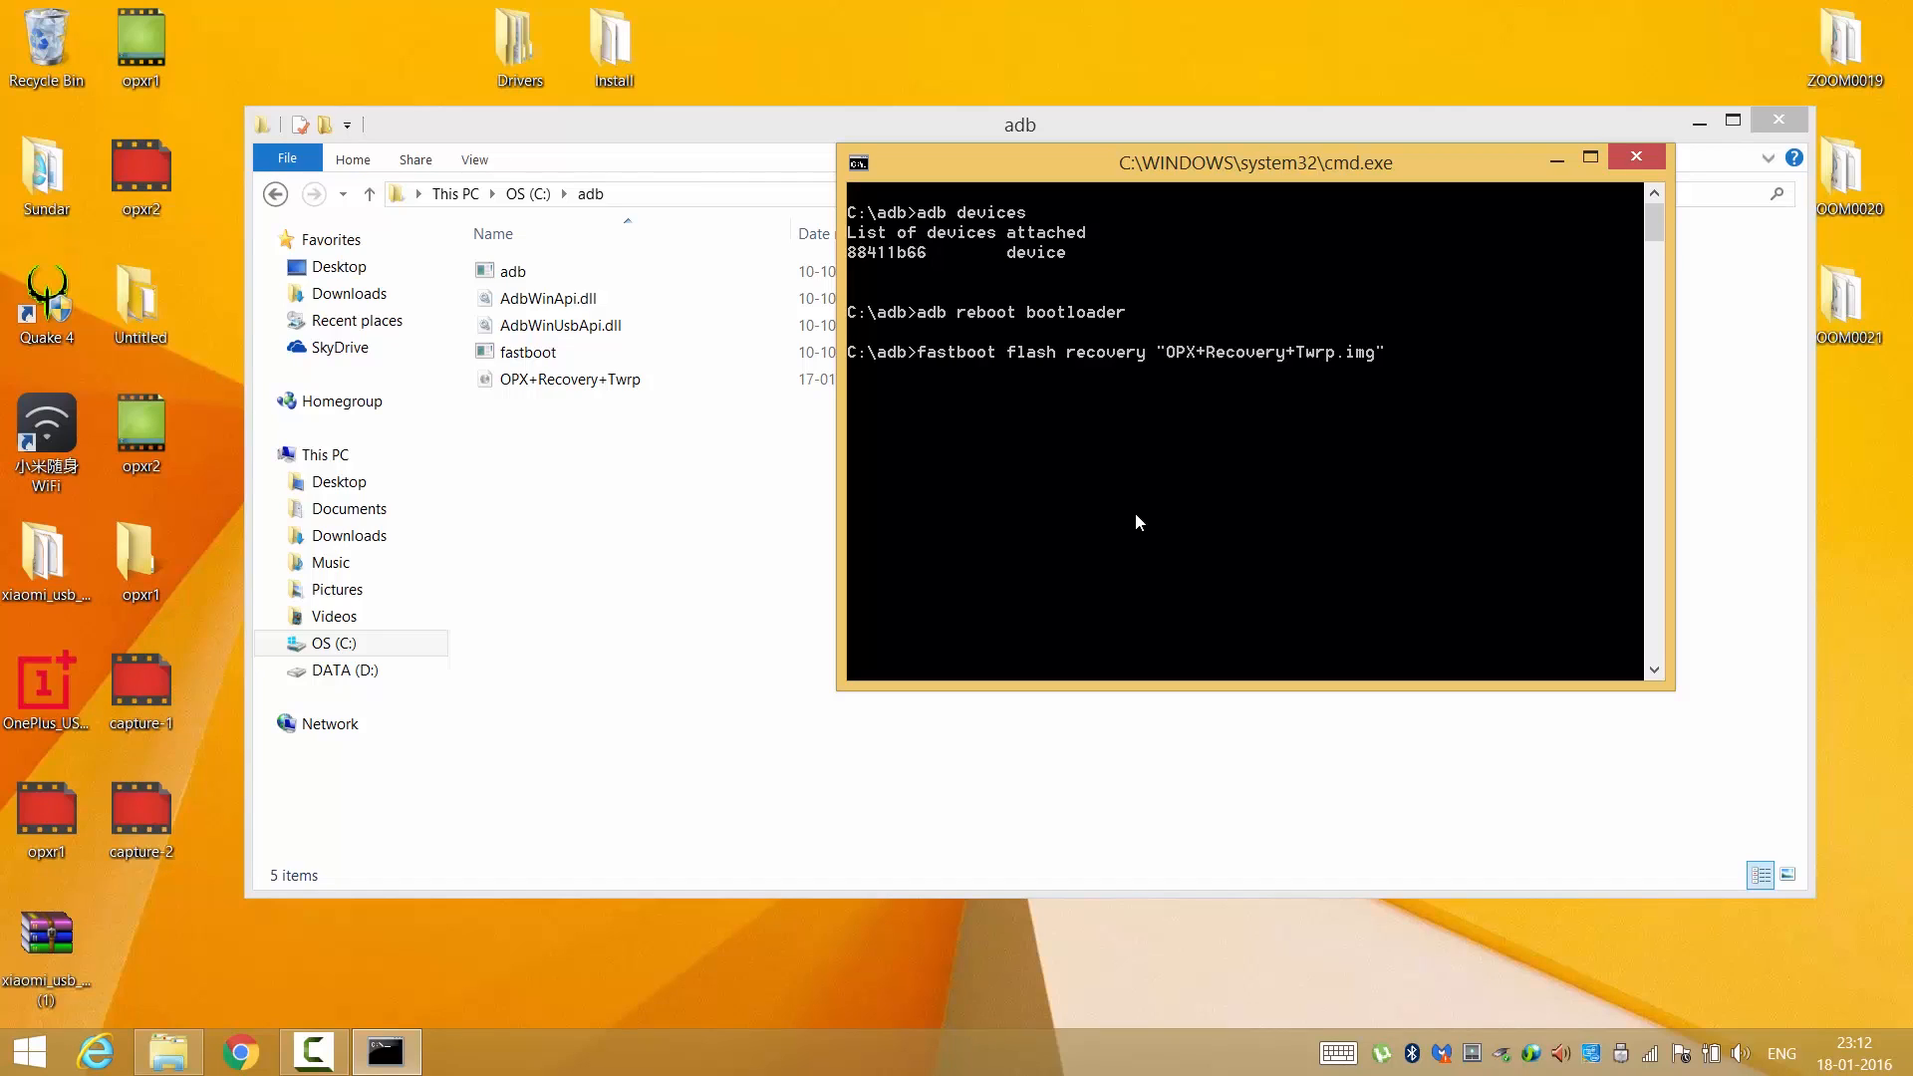
mouse_move(1117, 581)
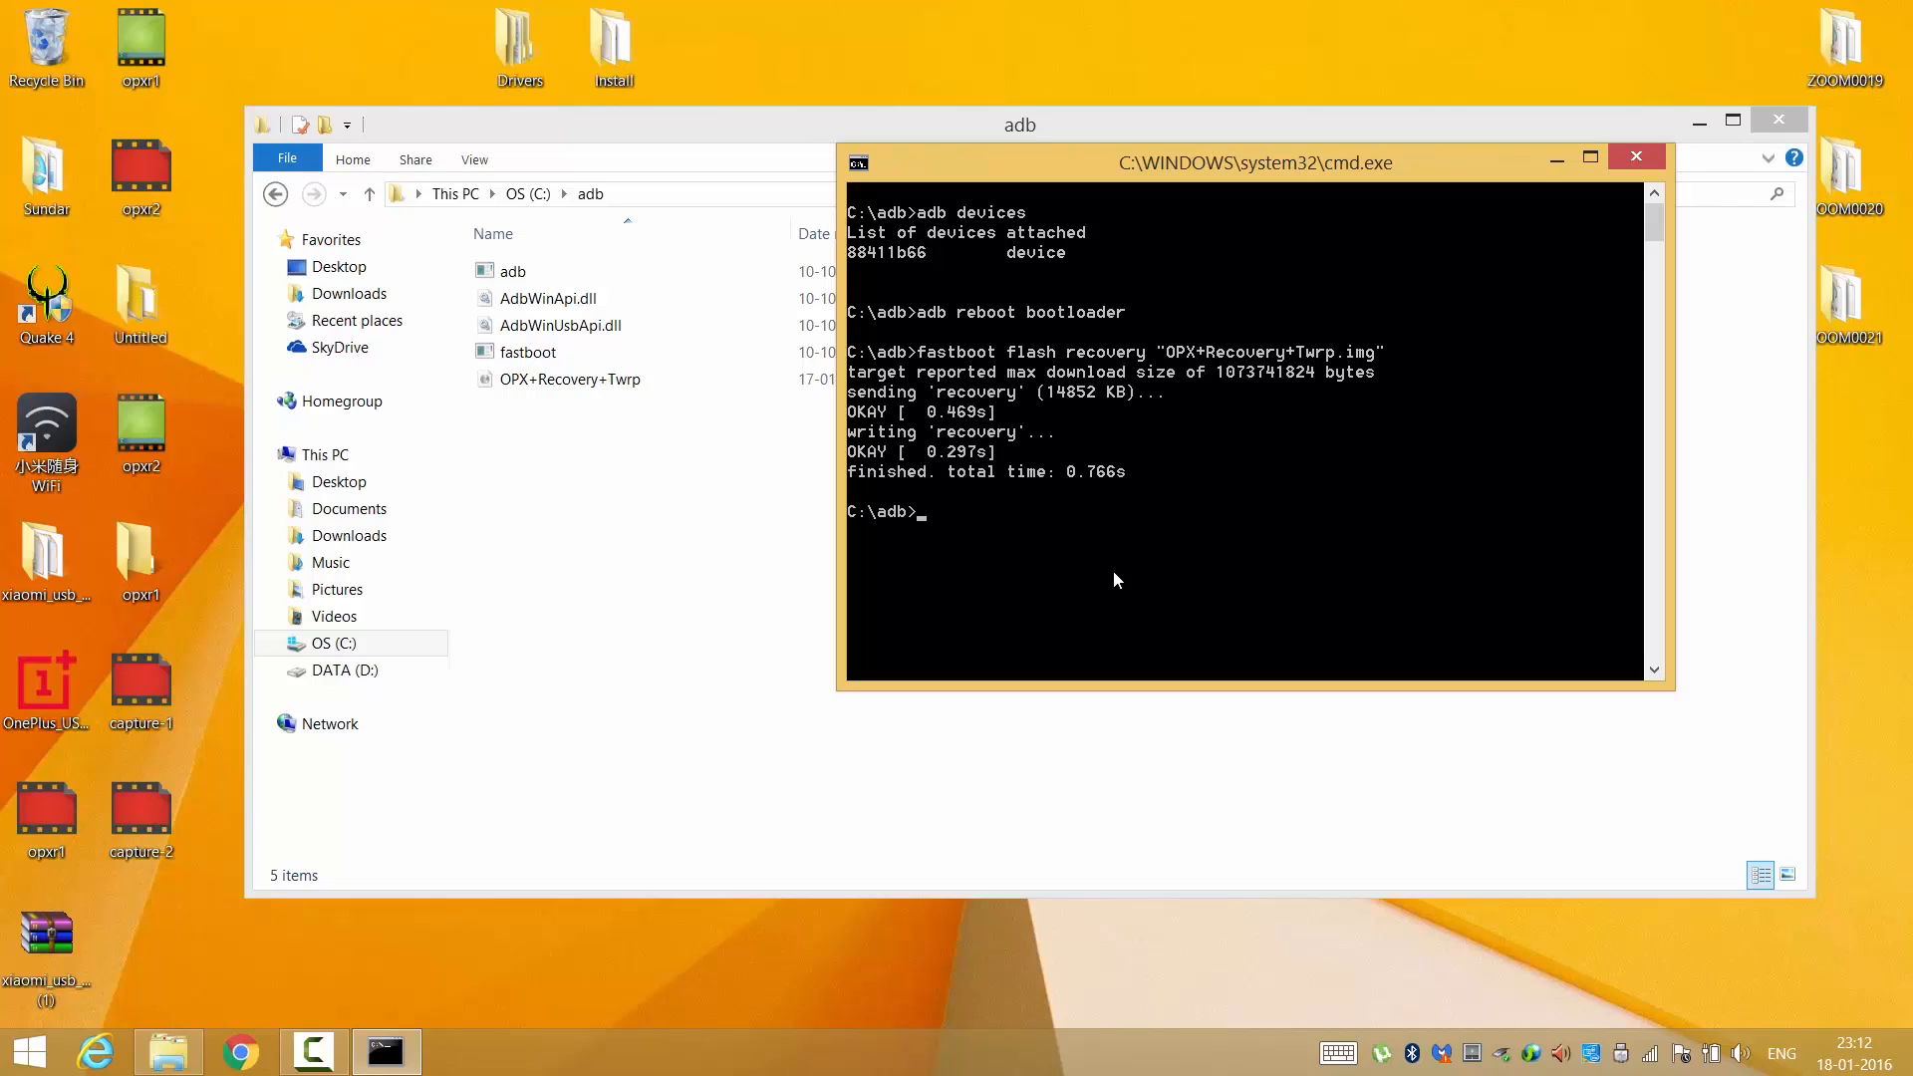
type("fast")
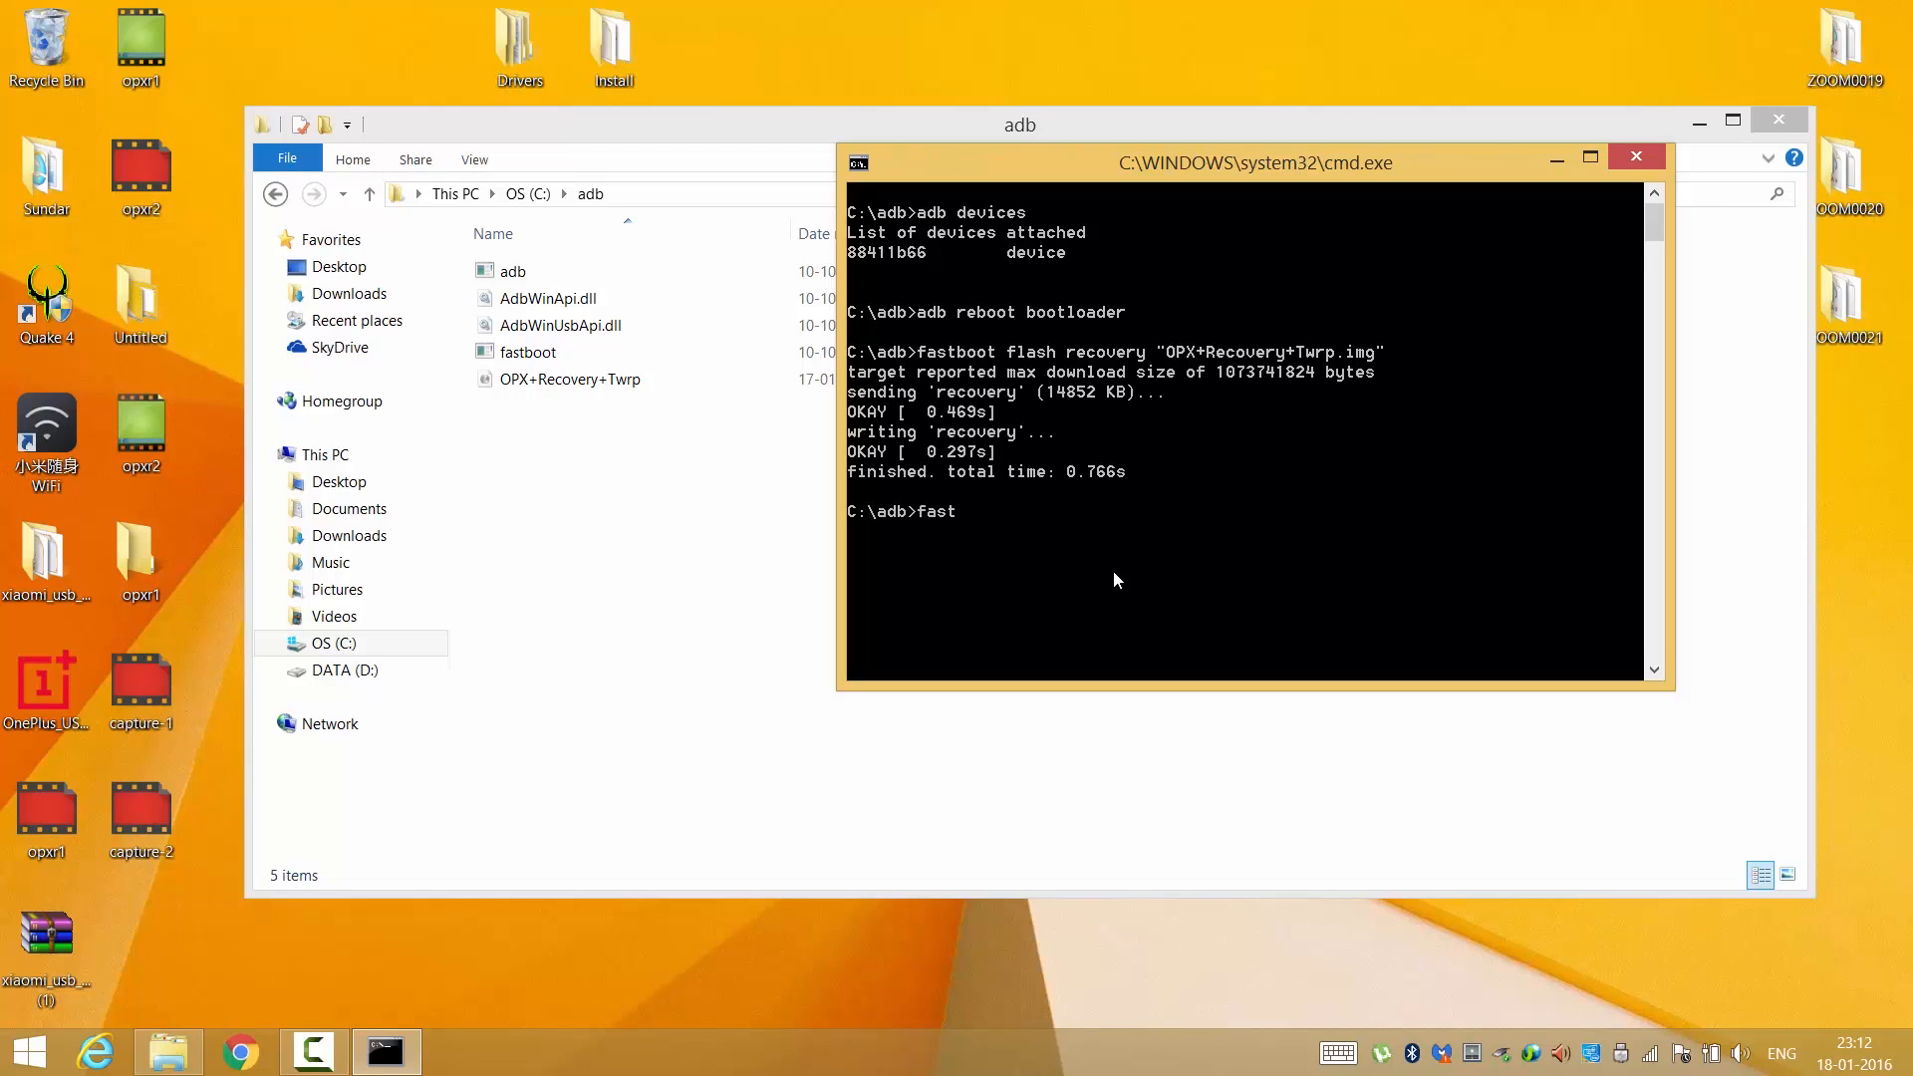
type("boot reboot")
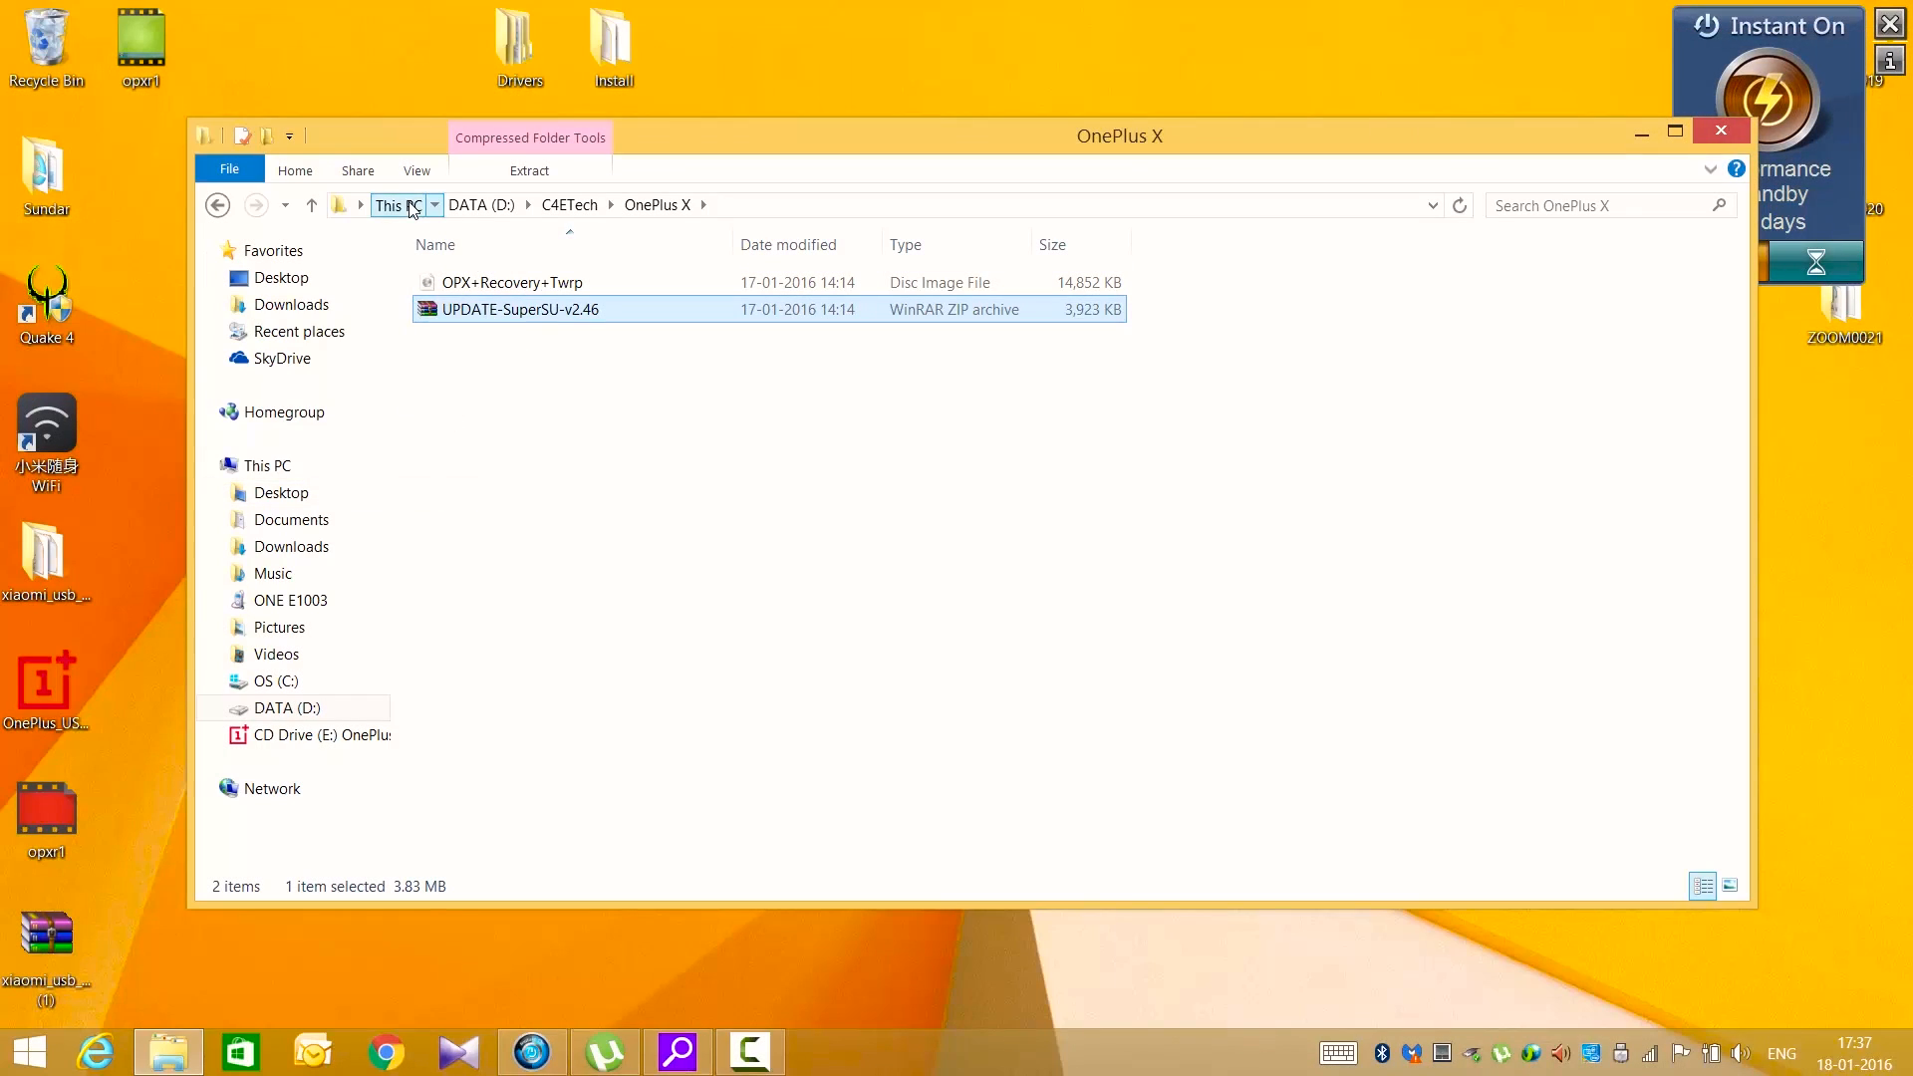
Paste UPDATE-SuperSU-v2.46 into ONE E1003 Internal storage
left_click(290, 600)
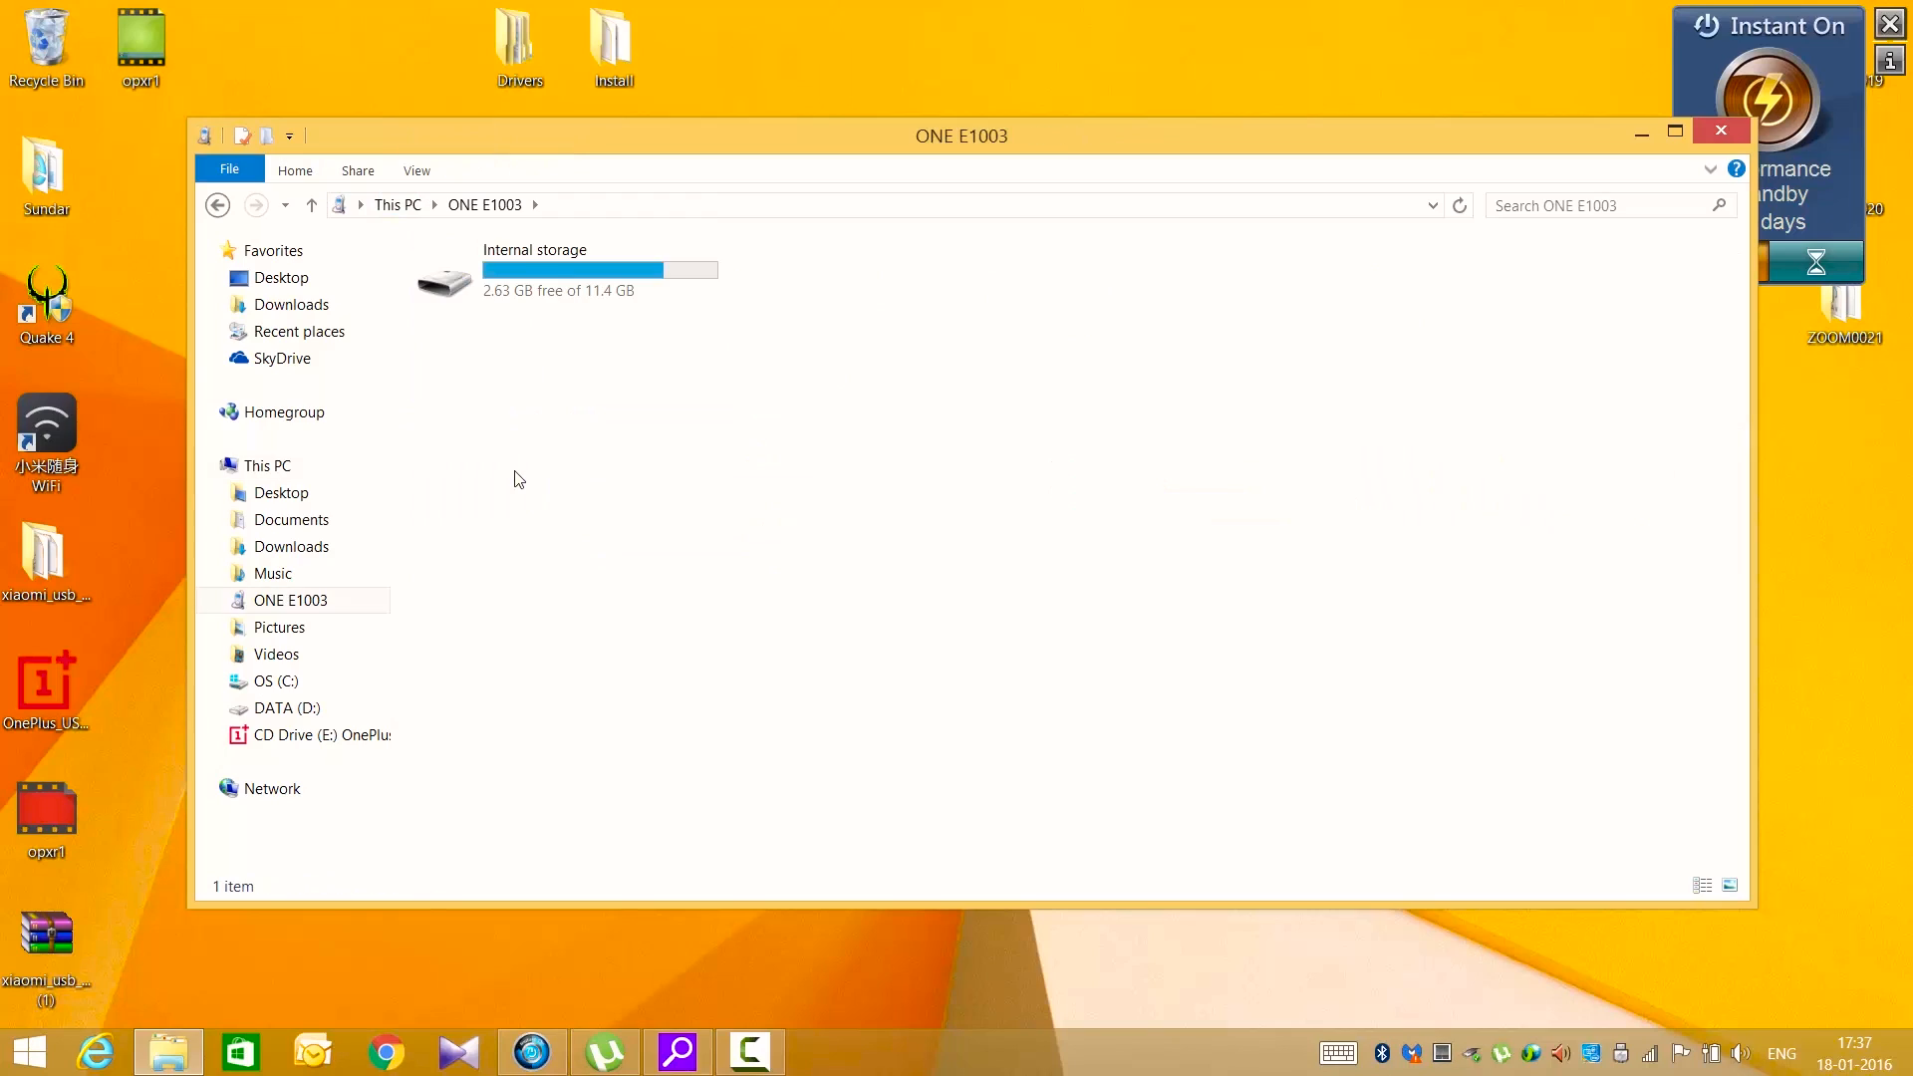
double_click(443, 279)
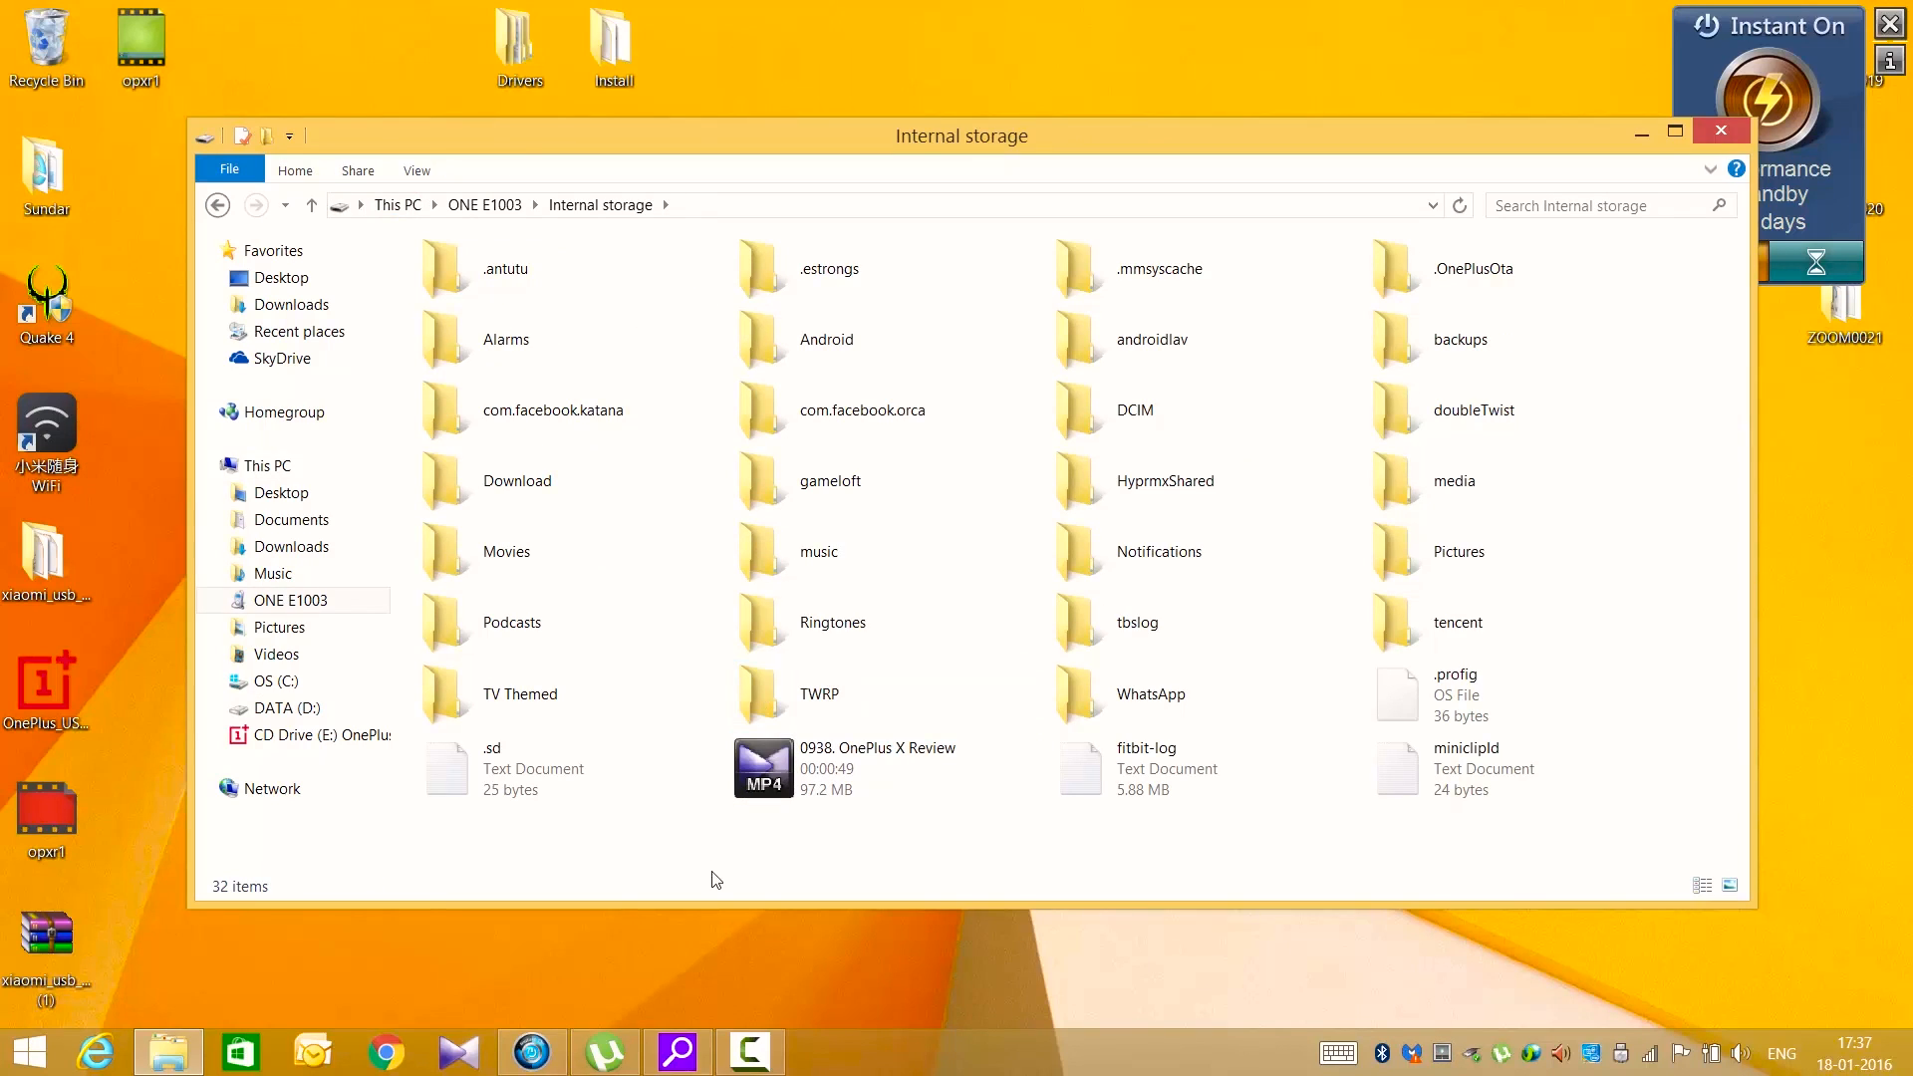
right_click(715, 879)
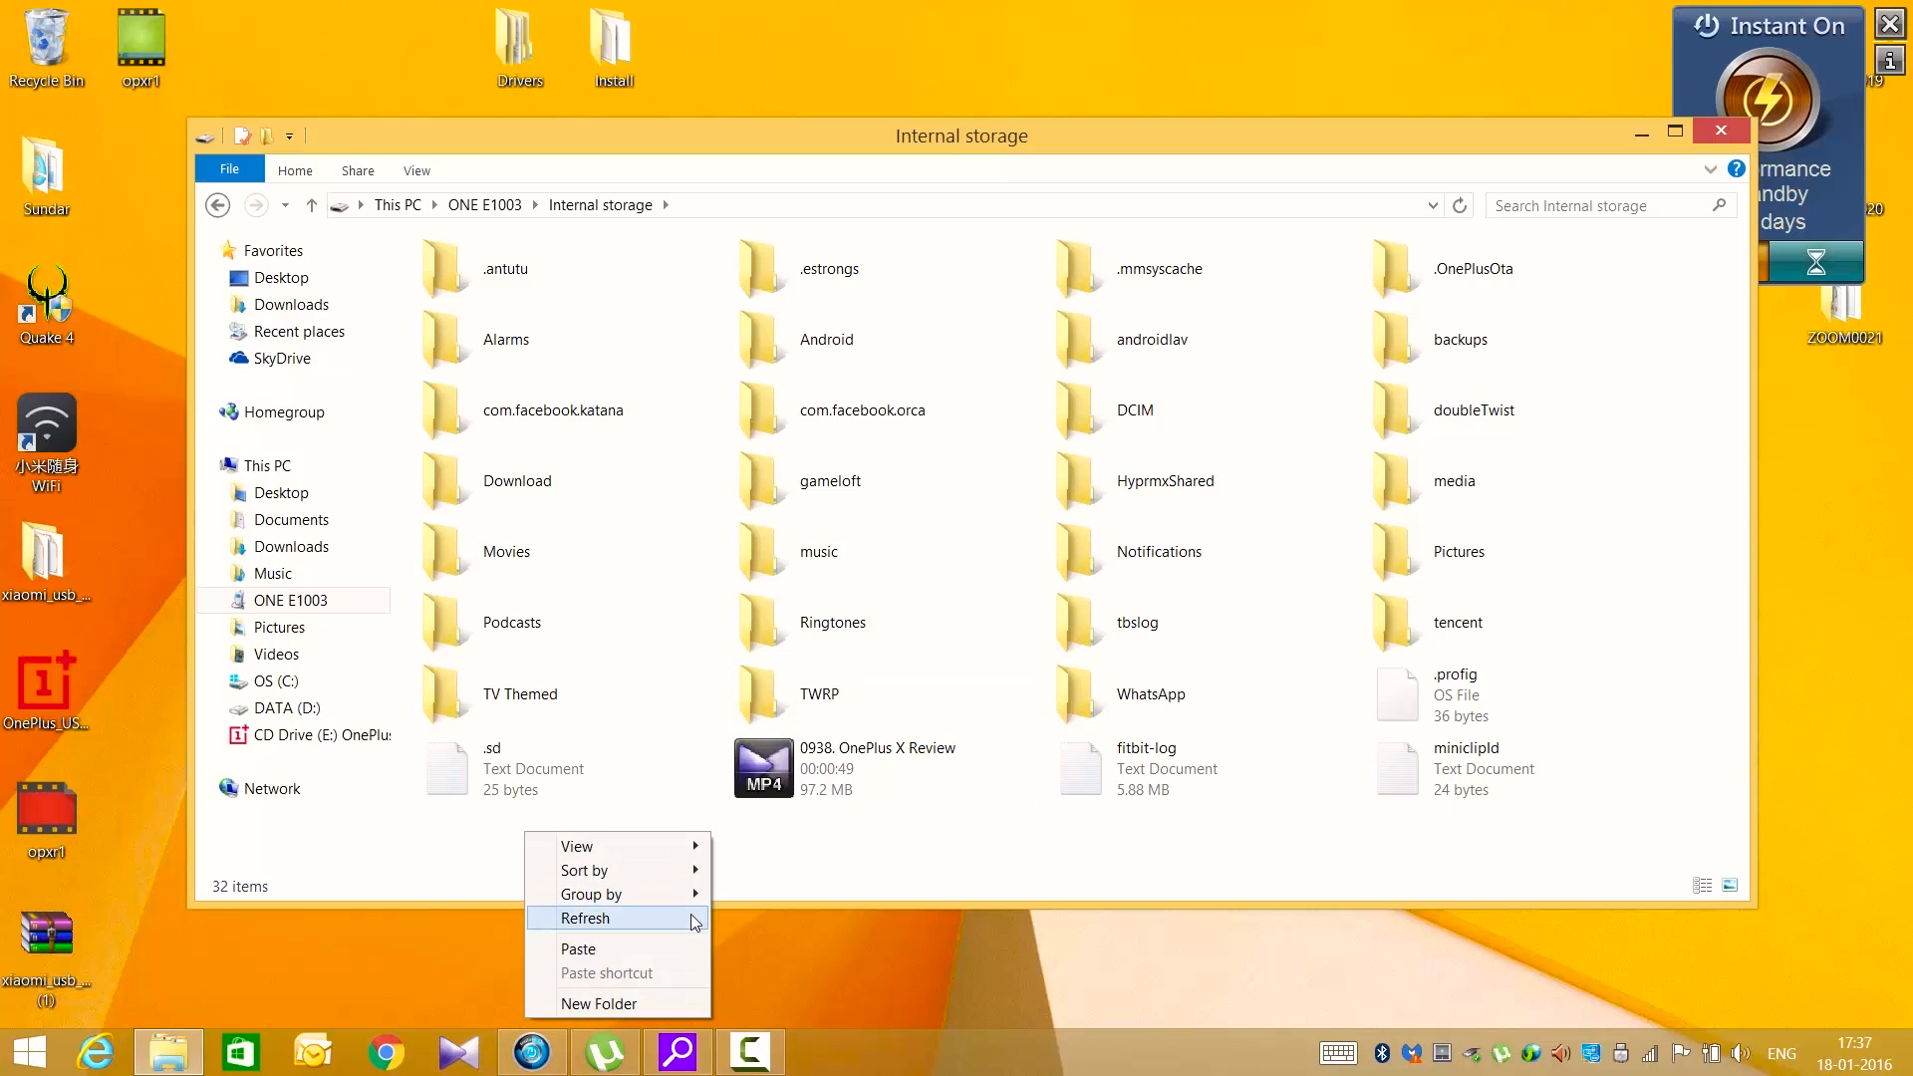
left_click(585, 917)
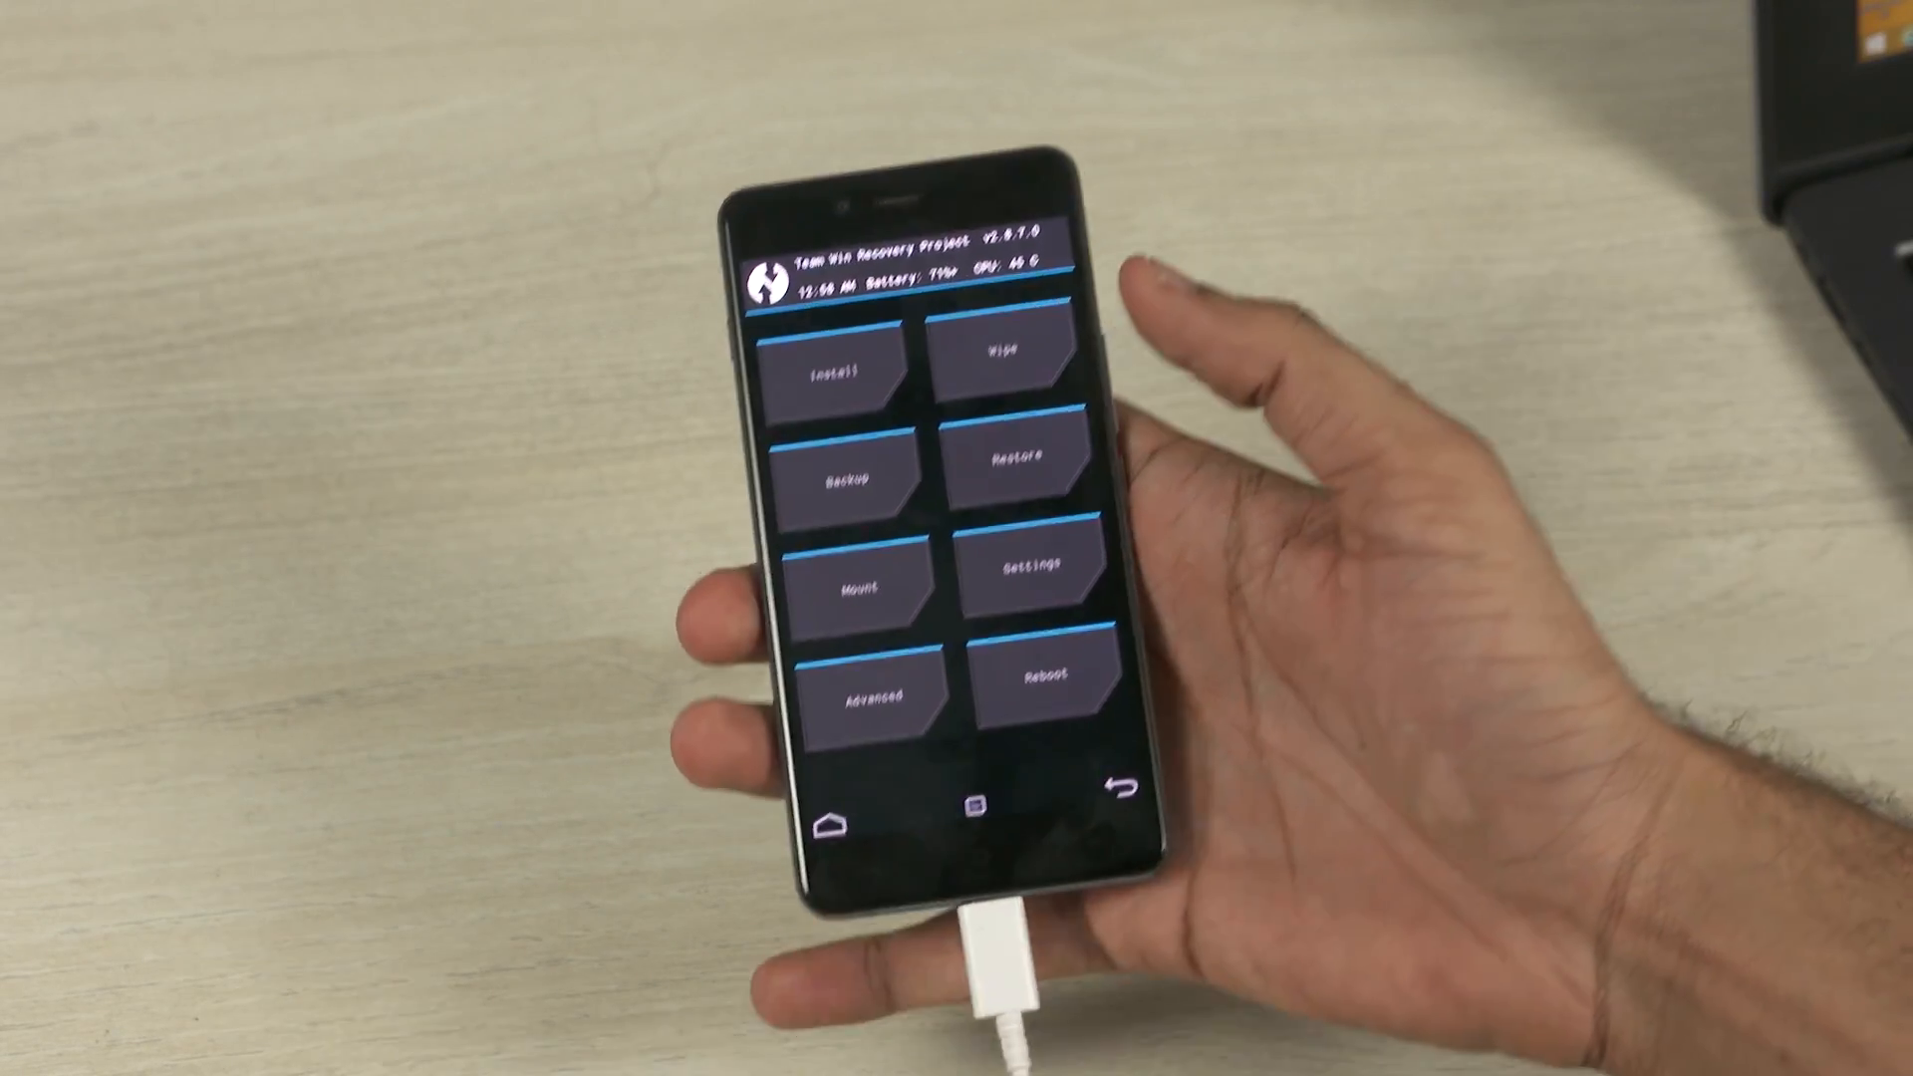
Flash UPDATE-SuperSU-v2.46.zip in TWRP and grant Root Checker Basic superuser access
left_click(837, 371)
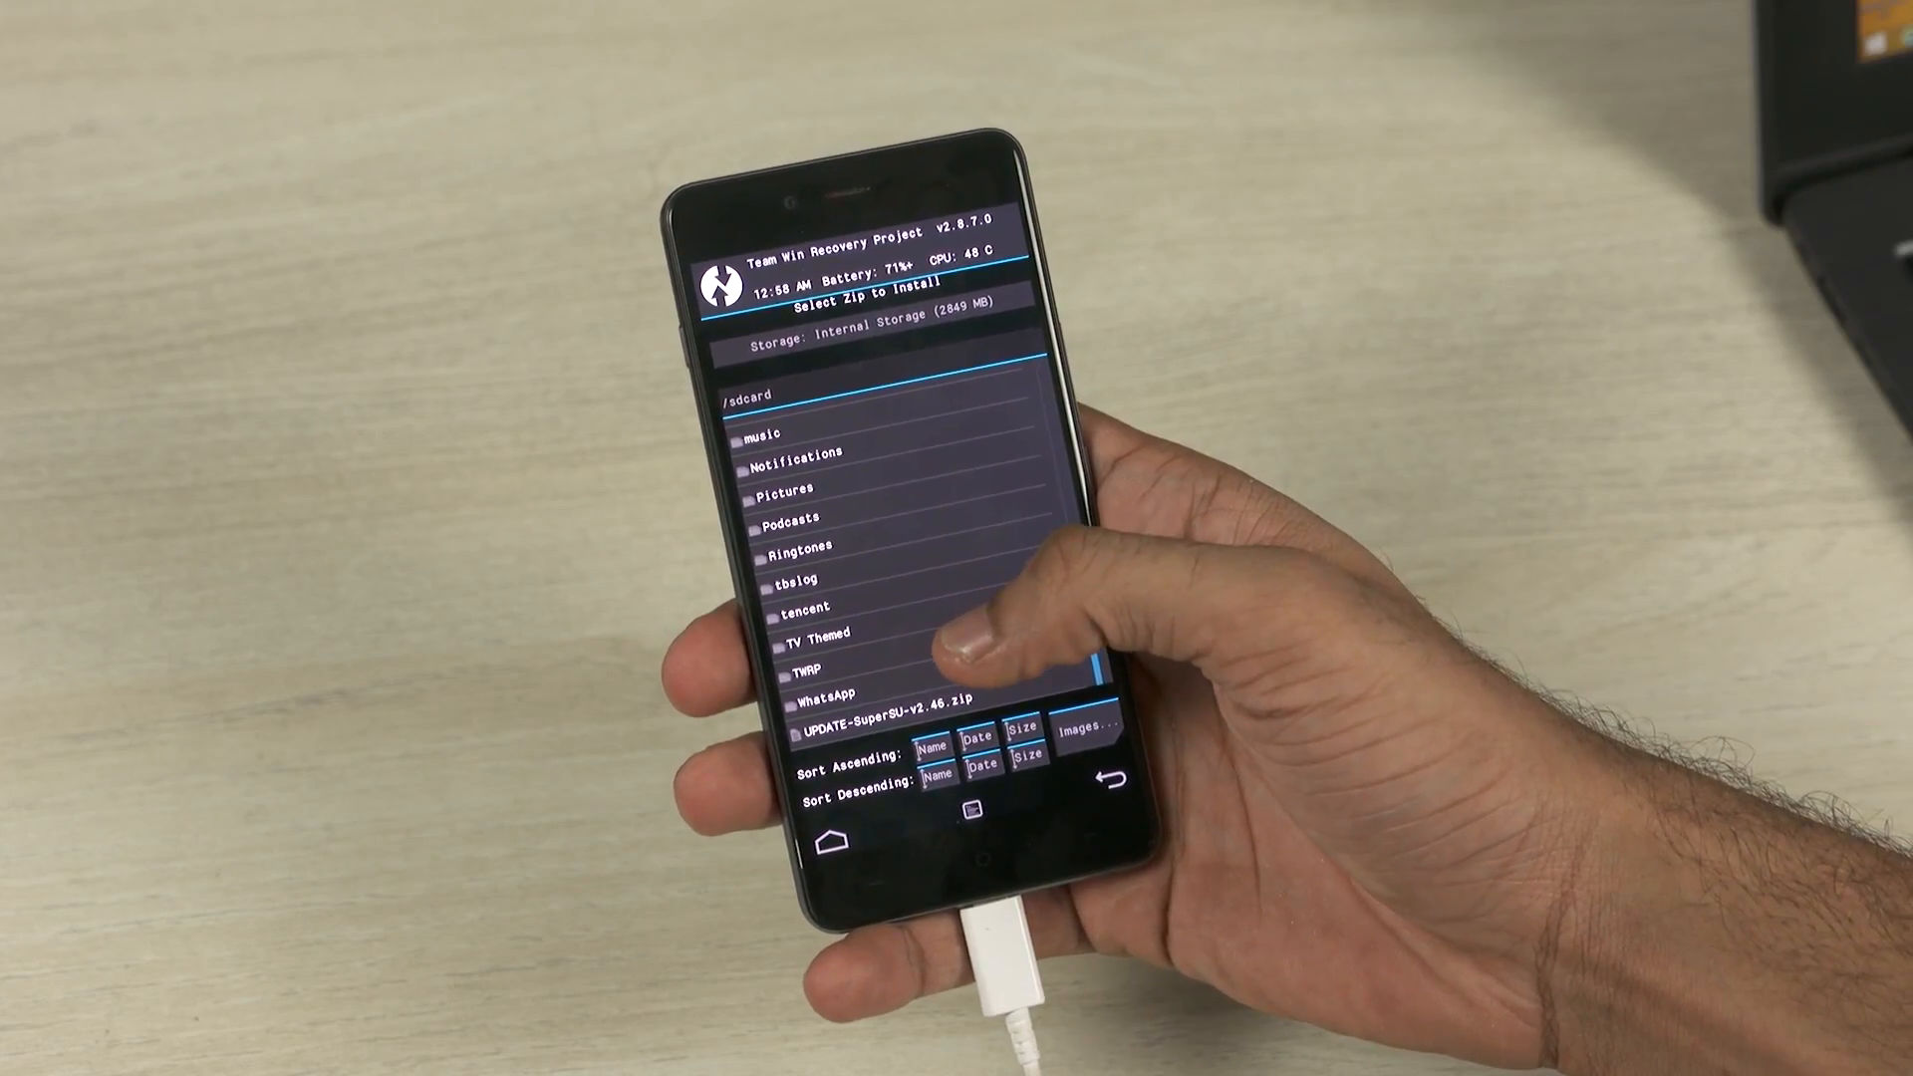
left_click(887, 724)
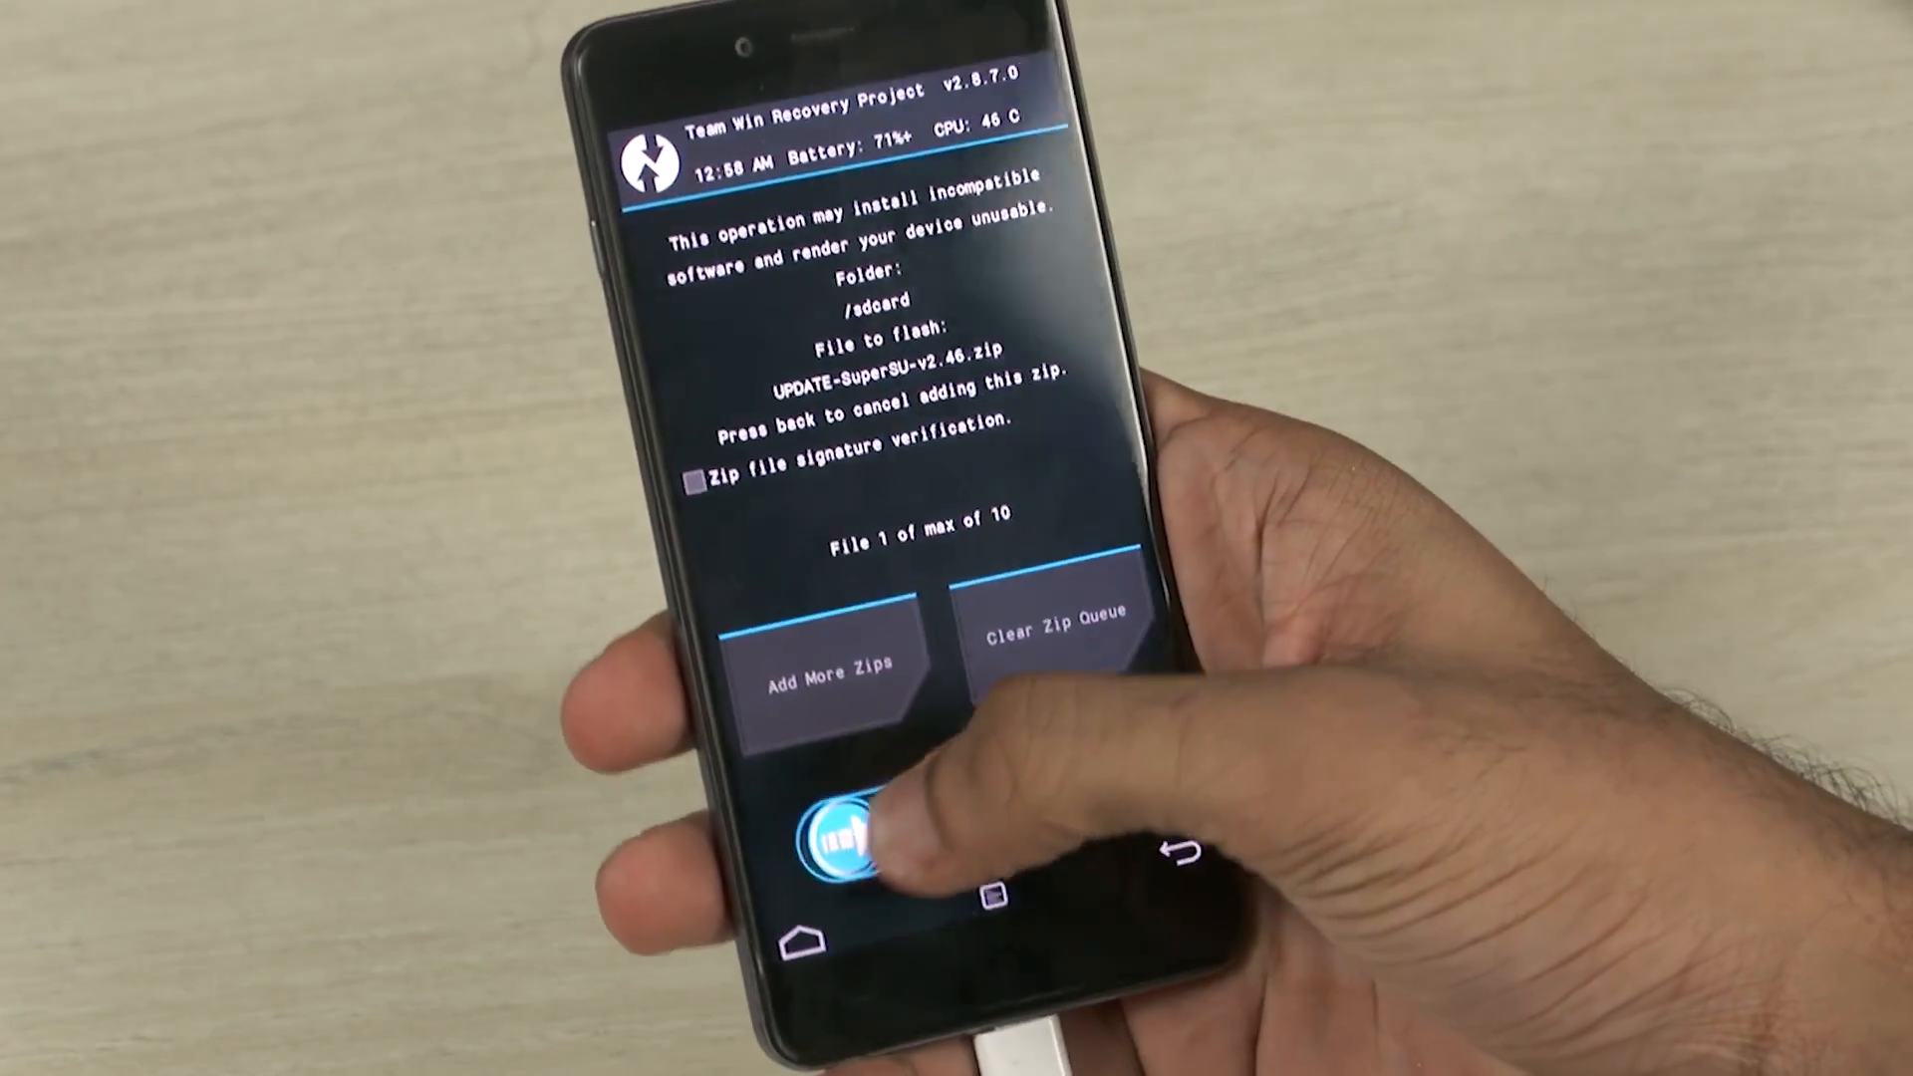
left_click(851, 848)
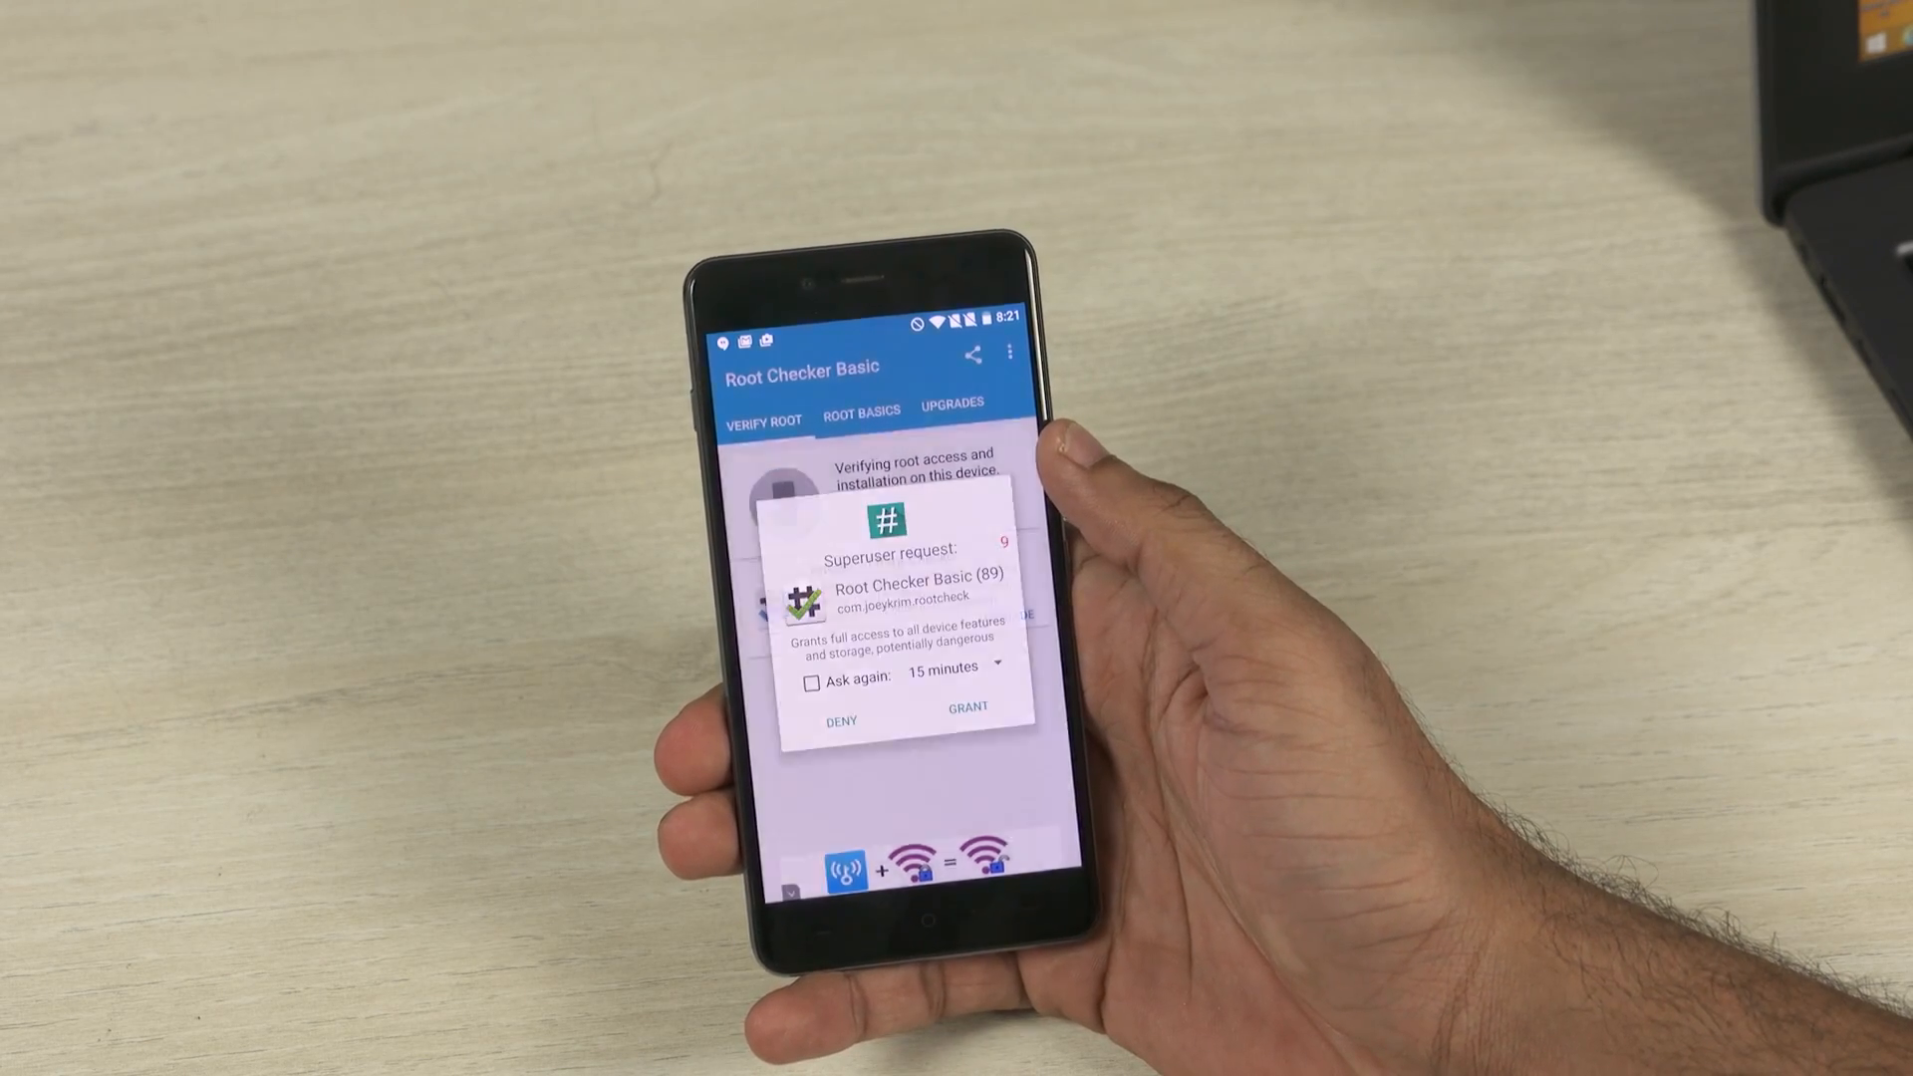
left_click(966, 720)
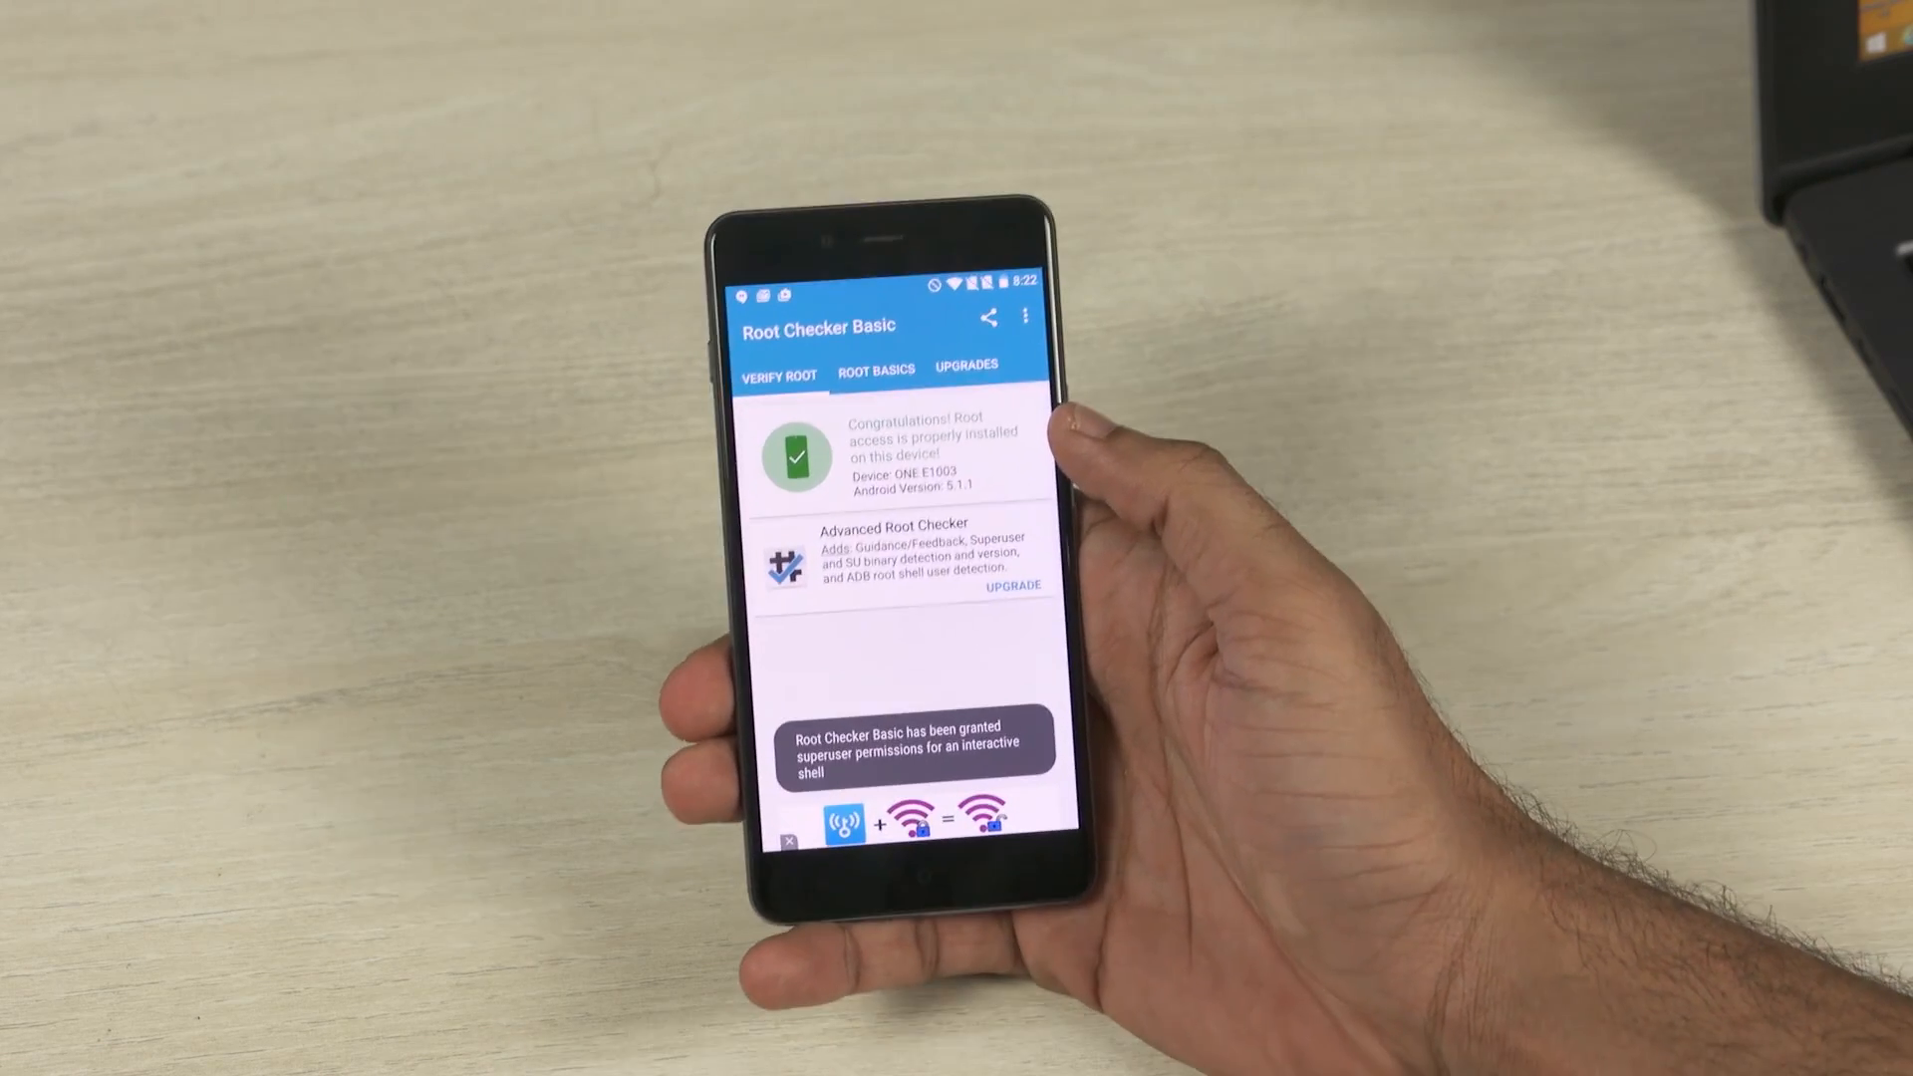